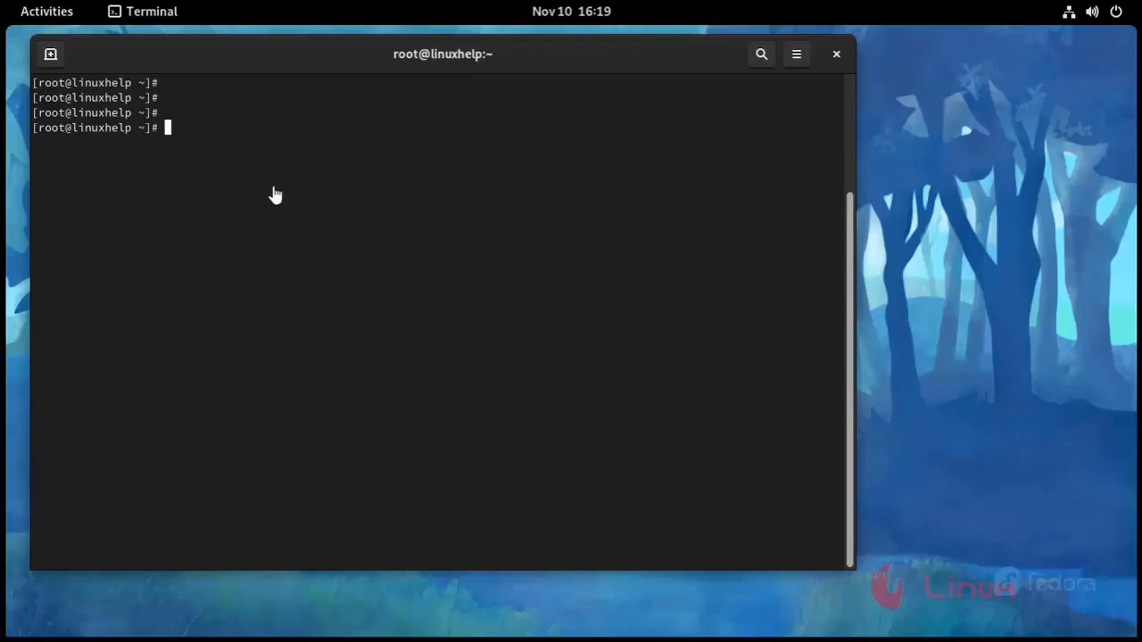
mouse_move(325, 107)
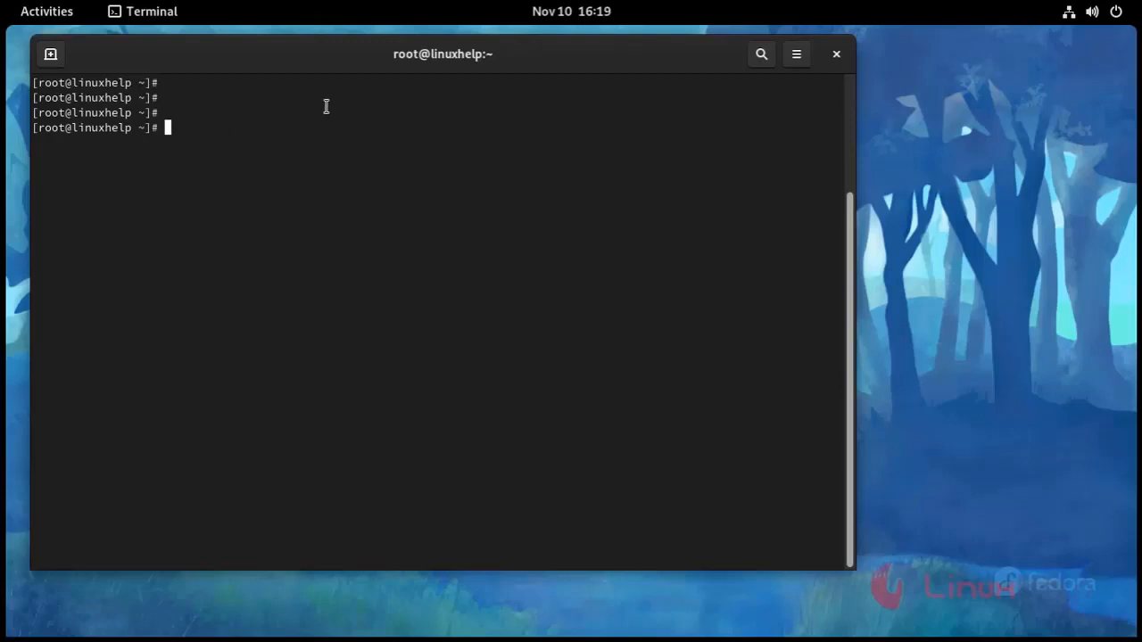
Display /etc/os-release, confirming the system runs Fedora 34 Workstation Edition.
text(c)
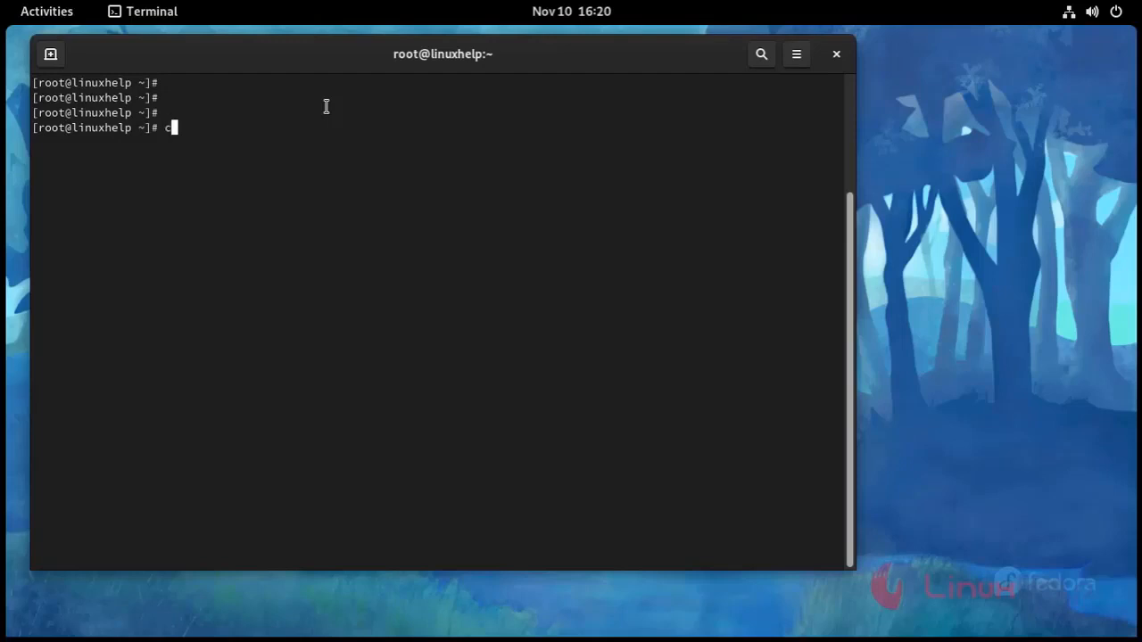
text(at)
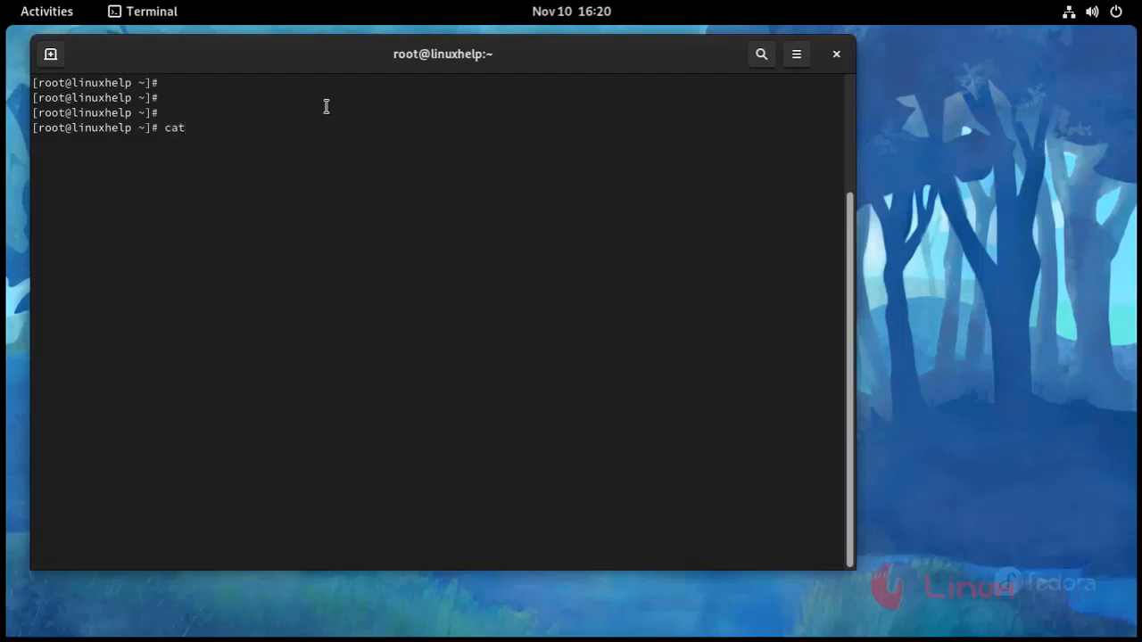
text(/etc)
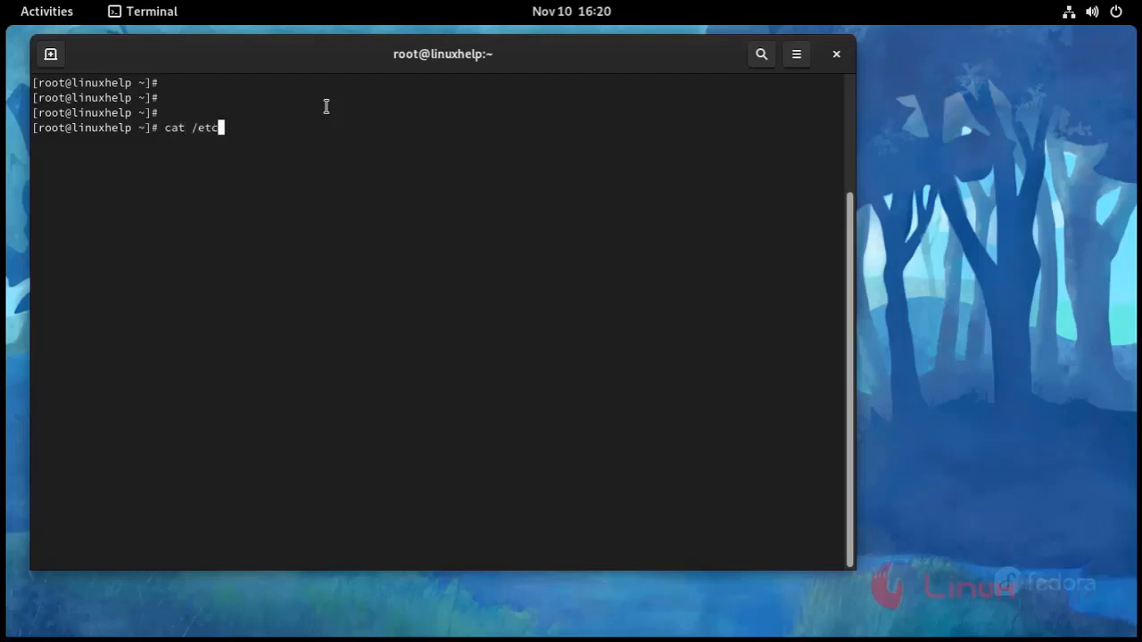
text(/os-)
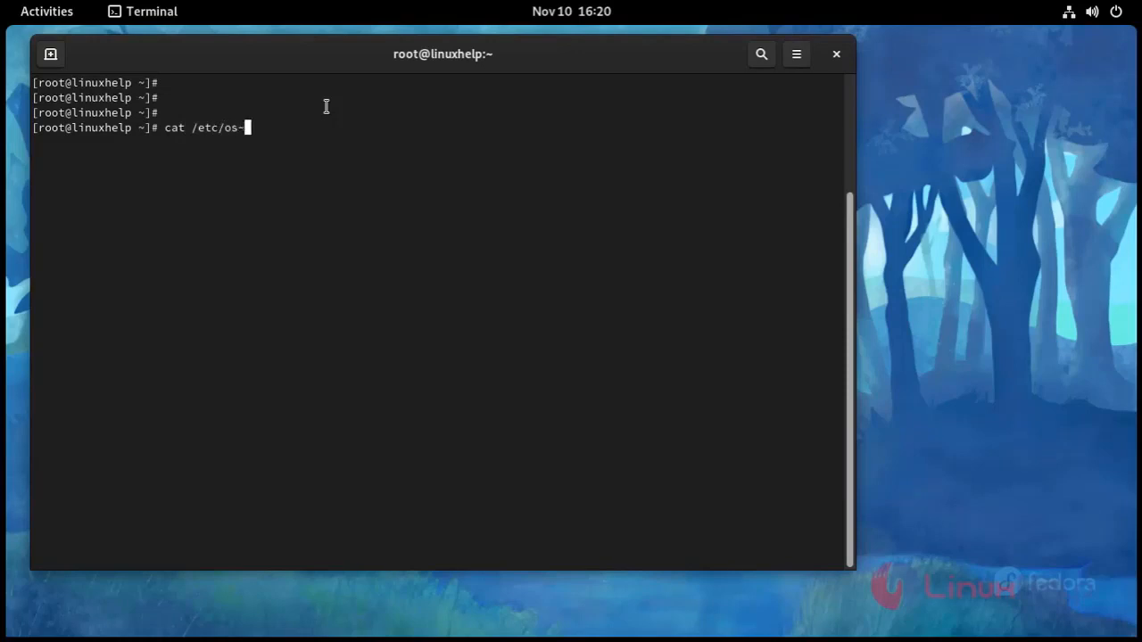
text(release)
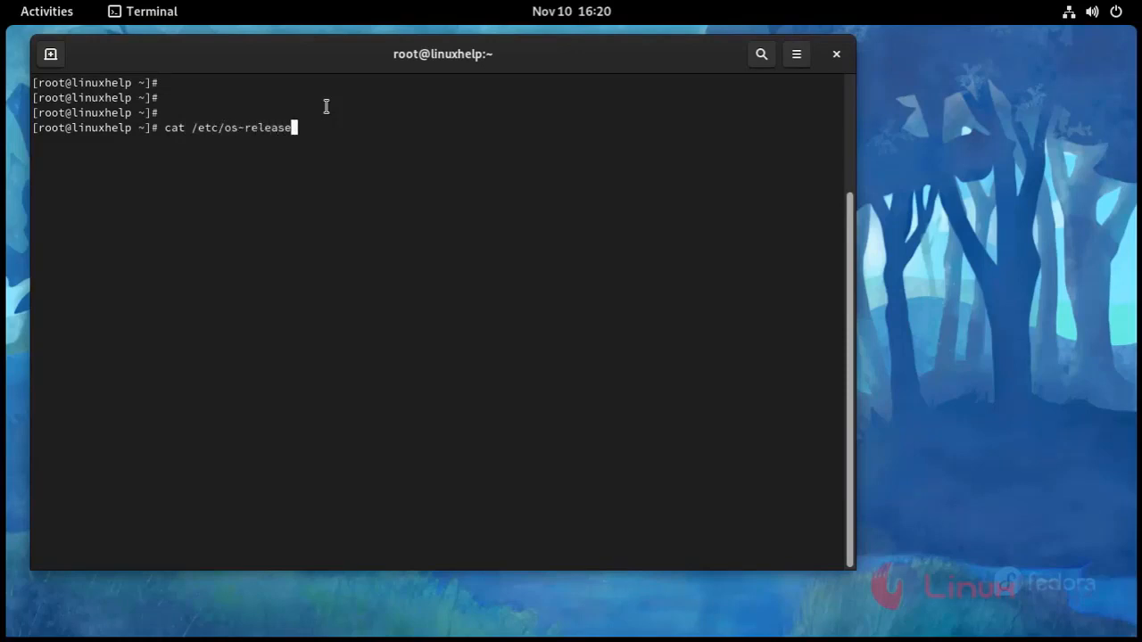
key(Return)
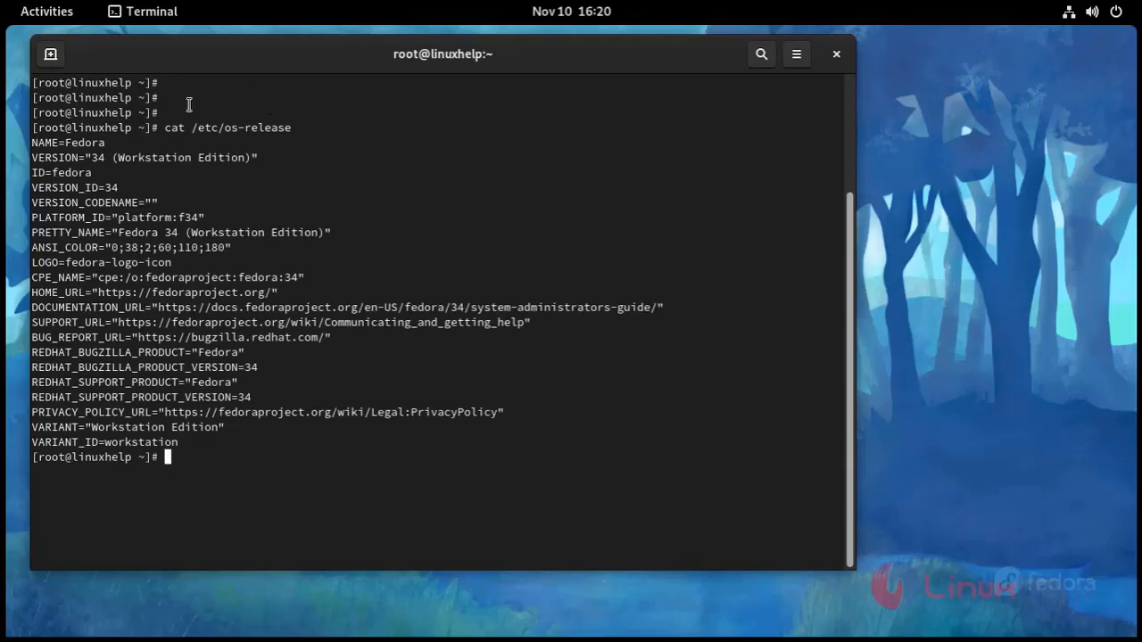
double_click(61, 157)
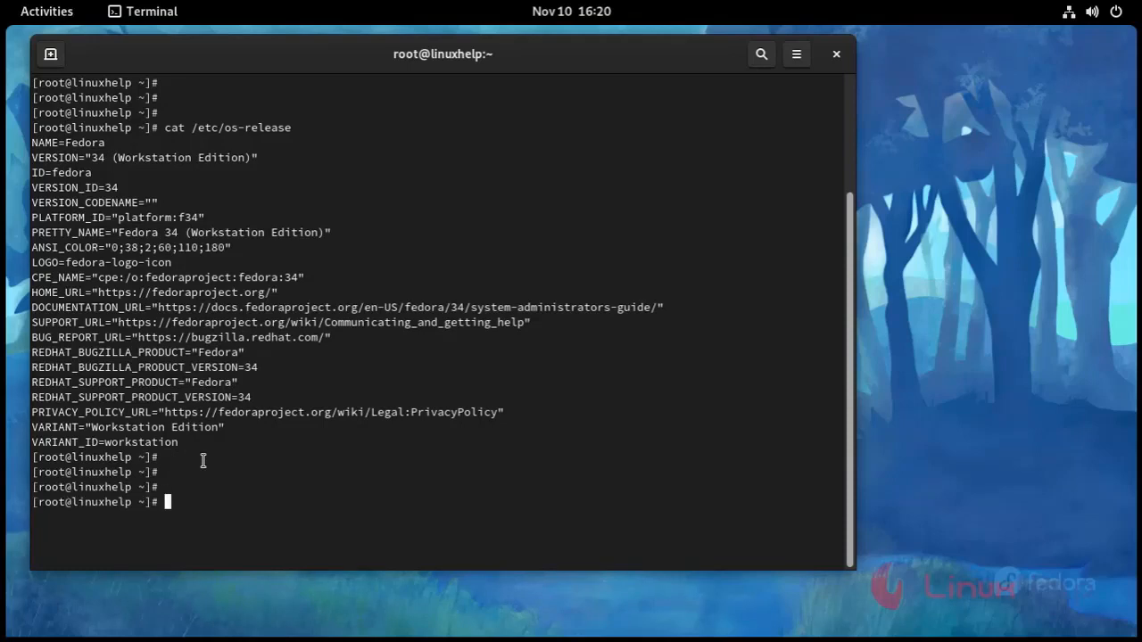
Install vsftpd with 'dnf install vsftpd -y', yielding vsftpd 3.0.3-43.fc34.
text(dnf i)
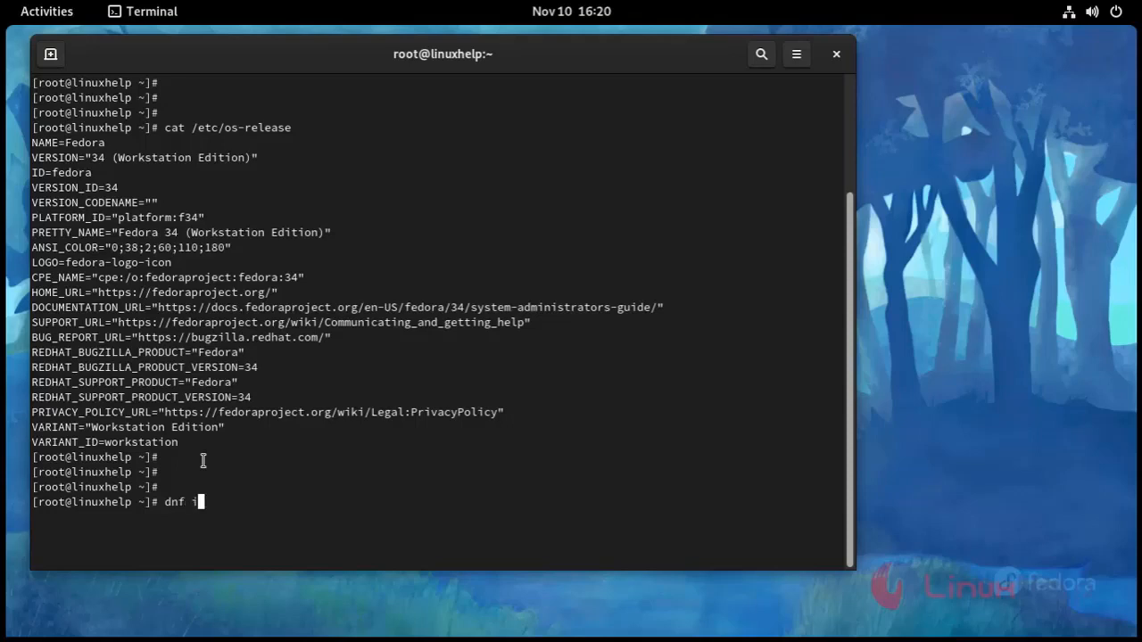
text(nstall)
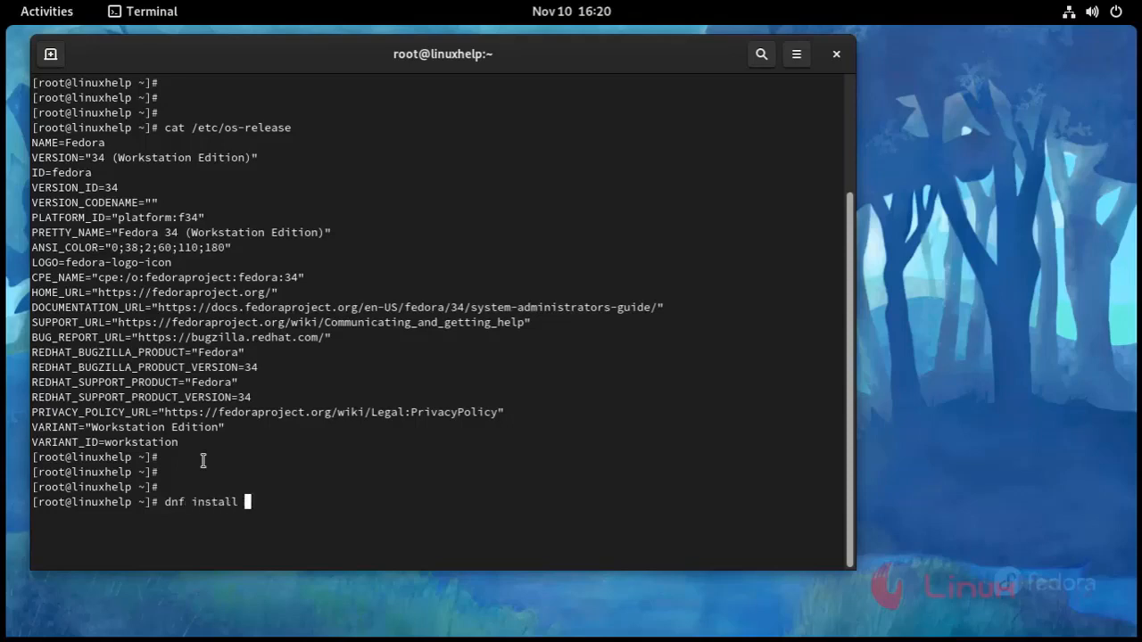
text(vs)
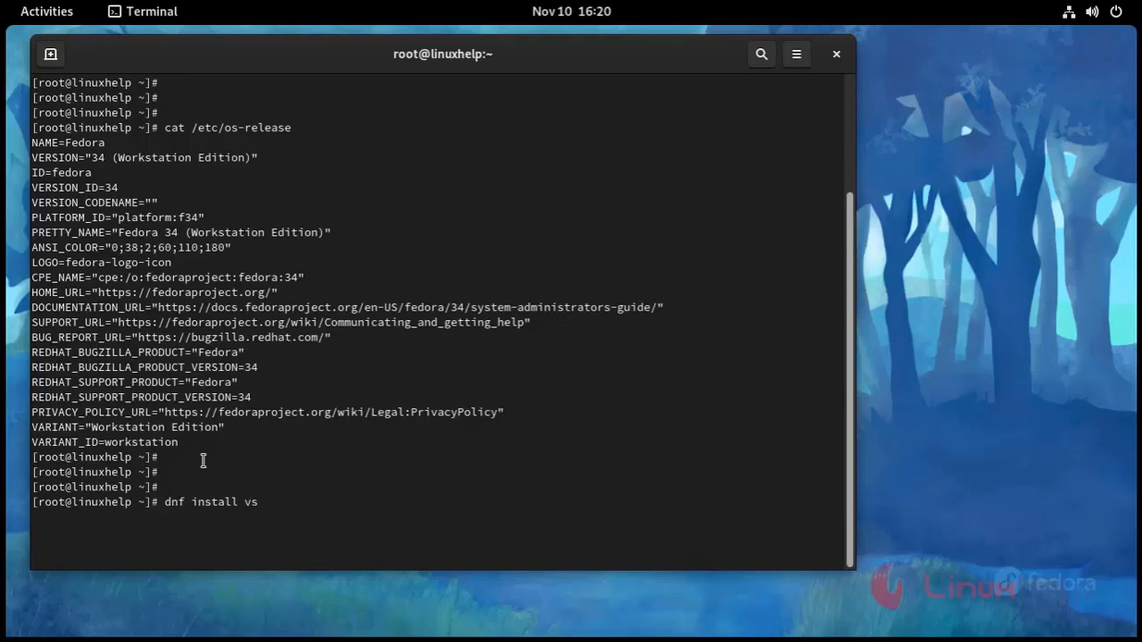
text(ft)
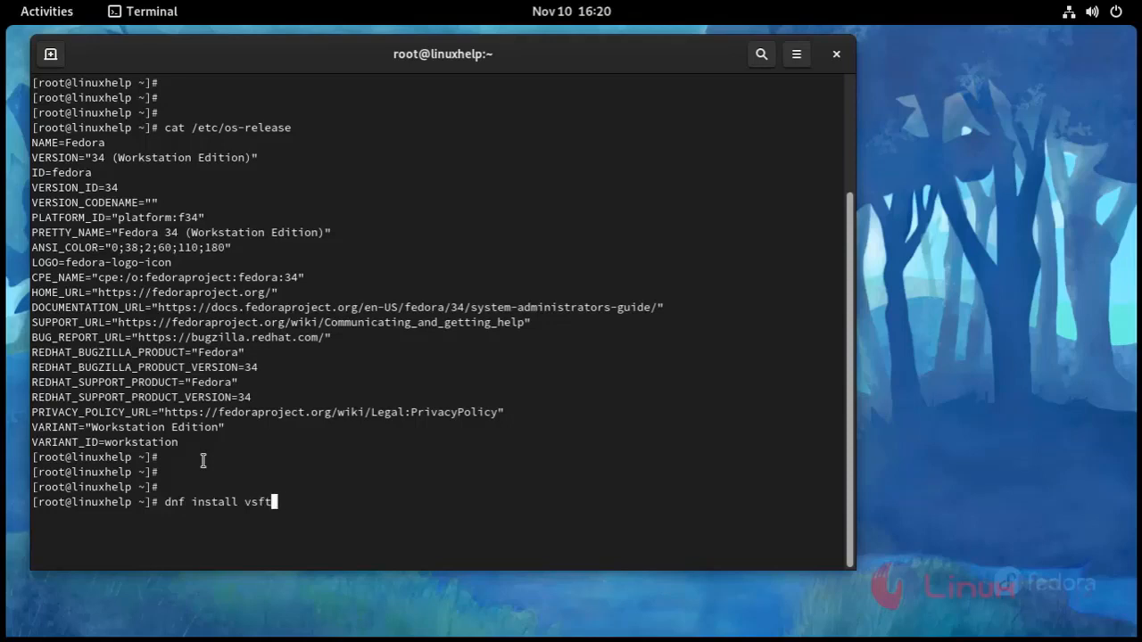
text(pd -y)
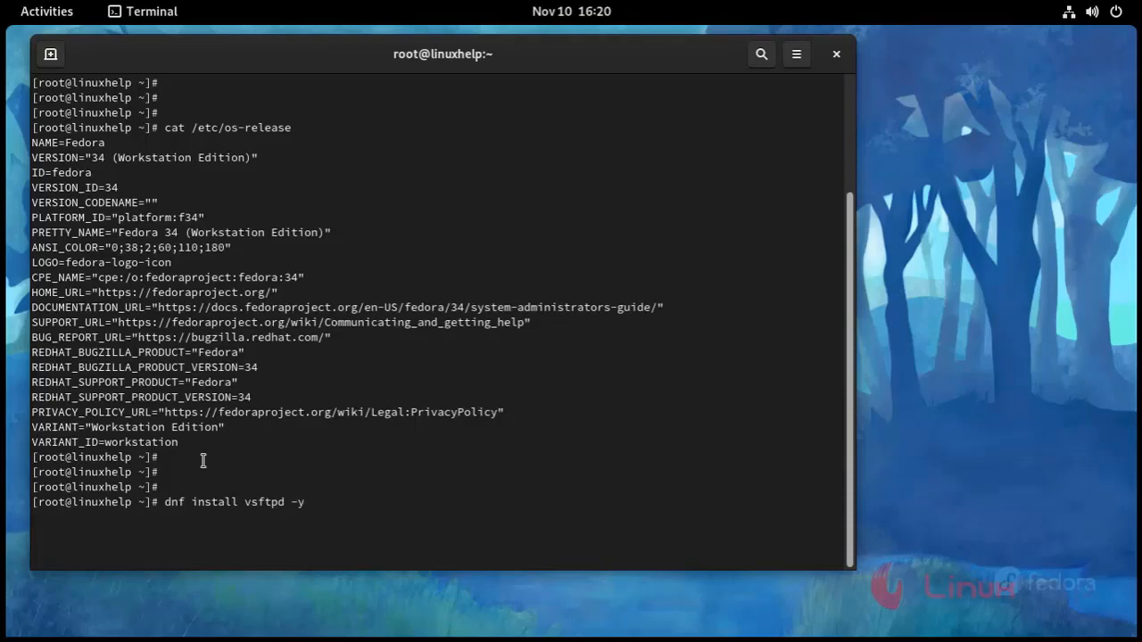
key(Return)
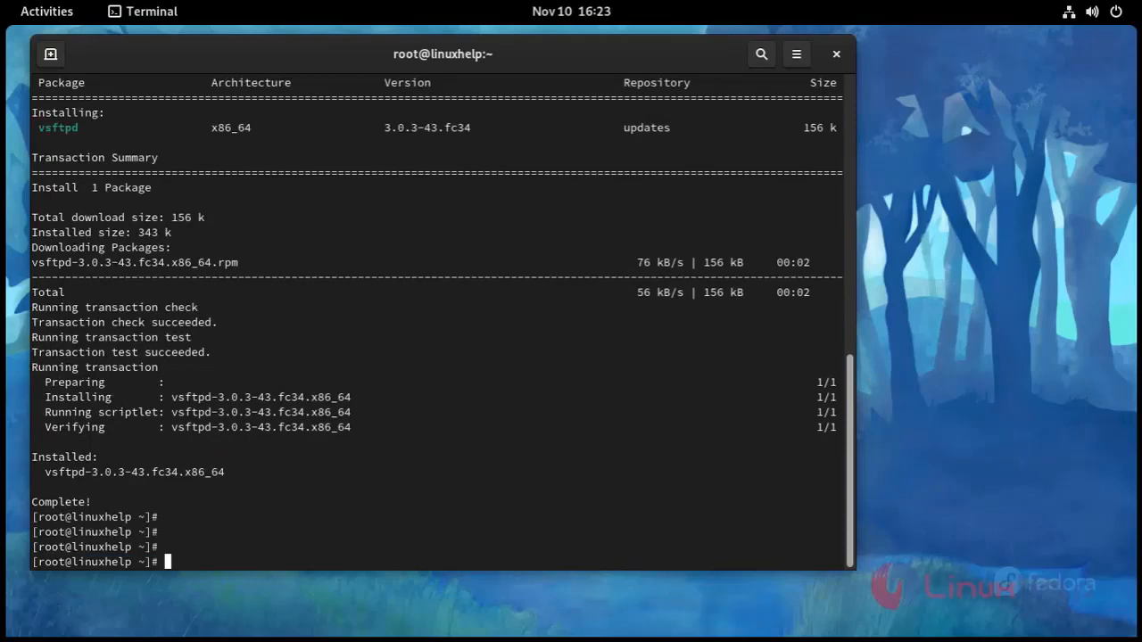
Open /etc/vsftpd/vsftpd.conf in vim.
text(vim)
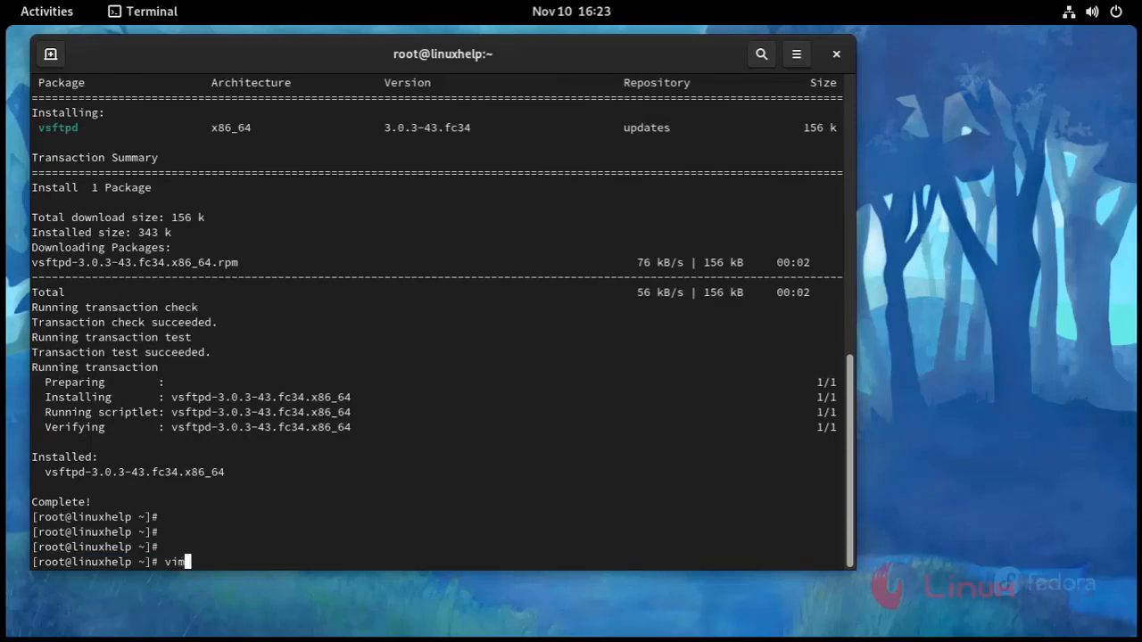
text(/etc/)
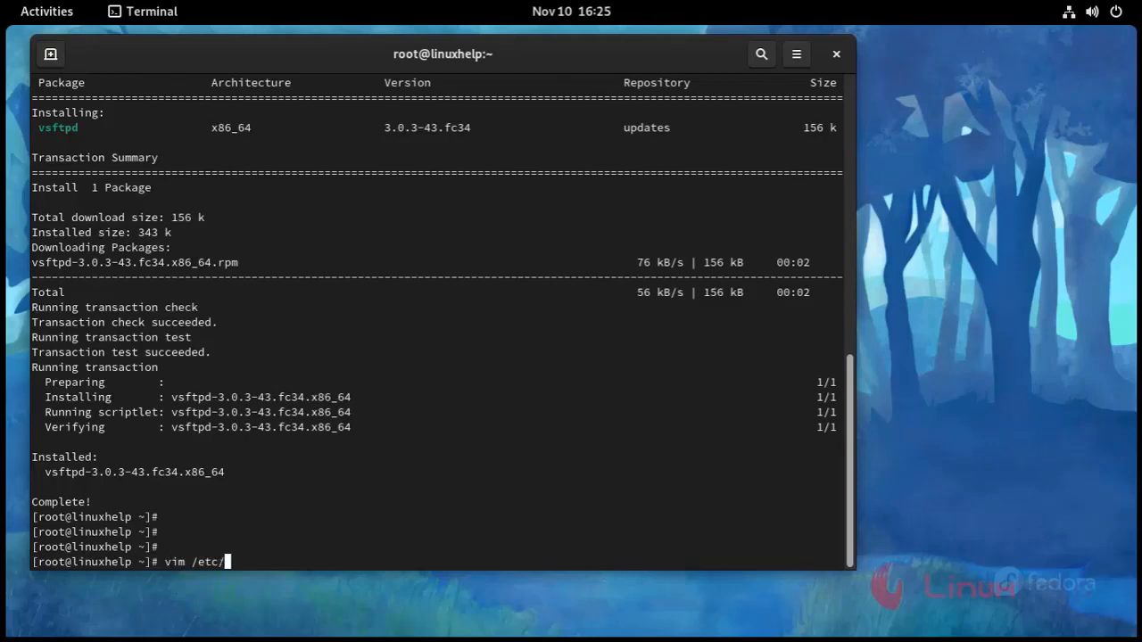
text(vs)
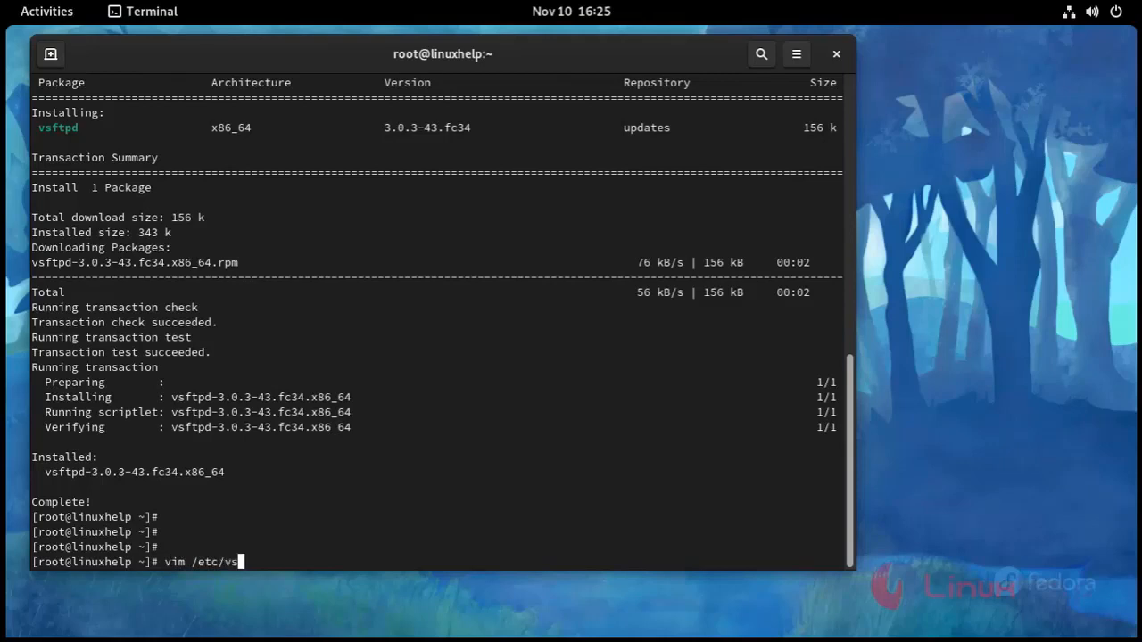
text(f)
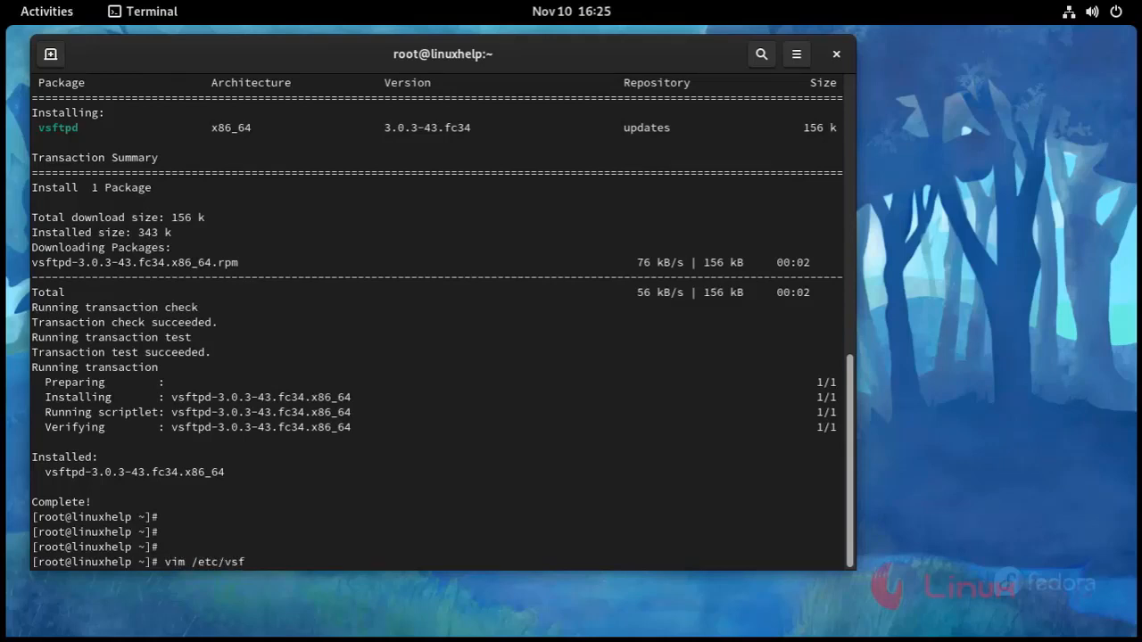
text(tpd)
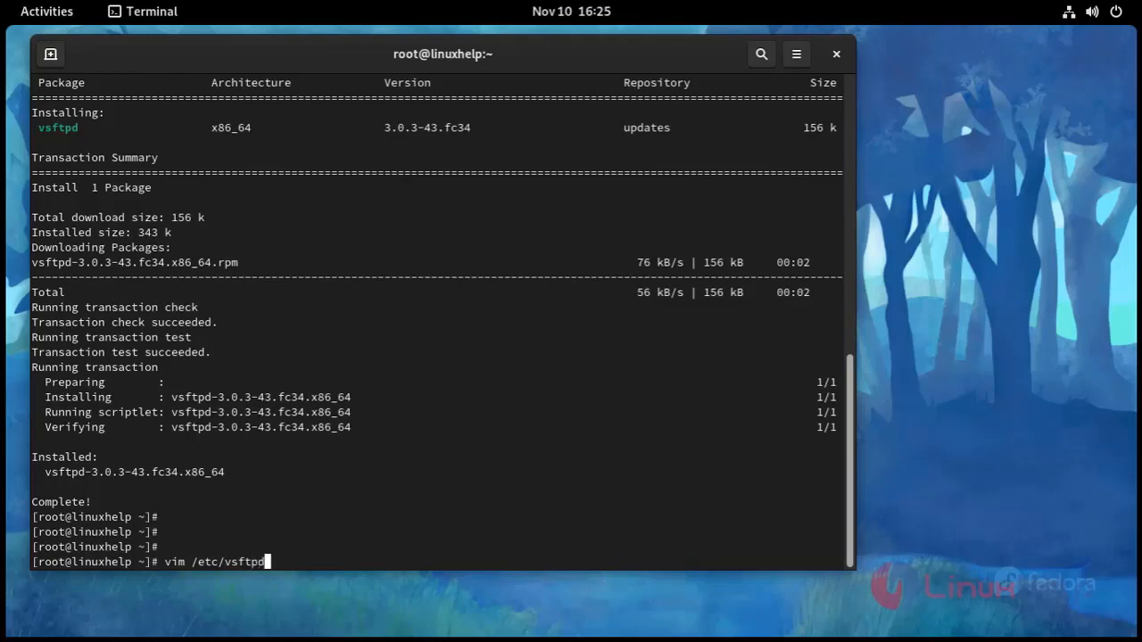
text(/)
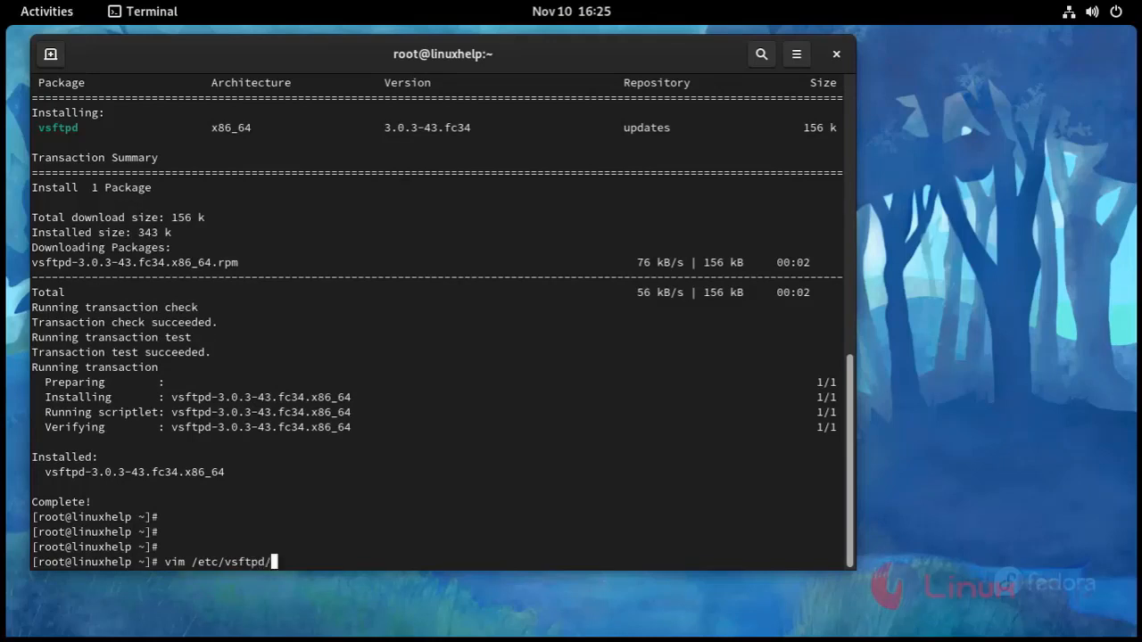
text(vsft)
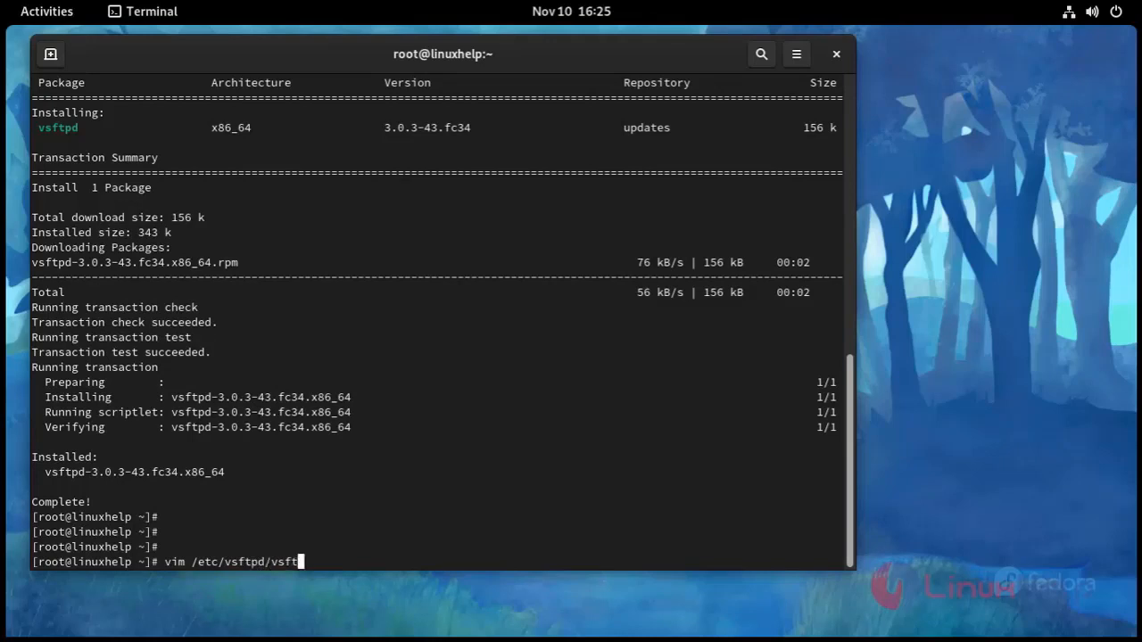
text(pd)
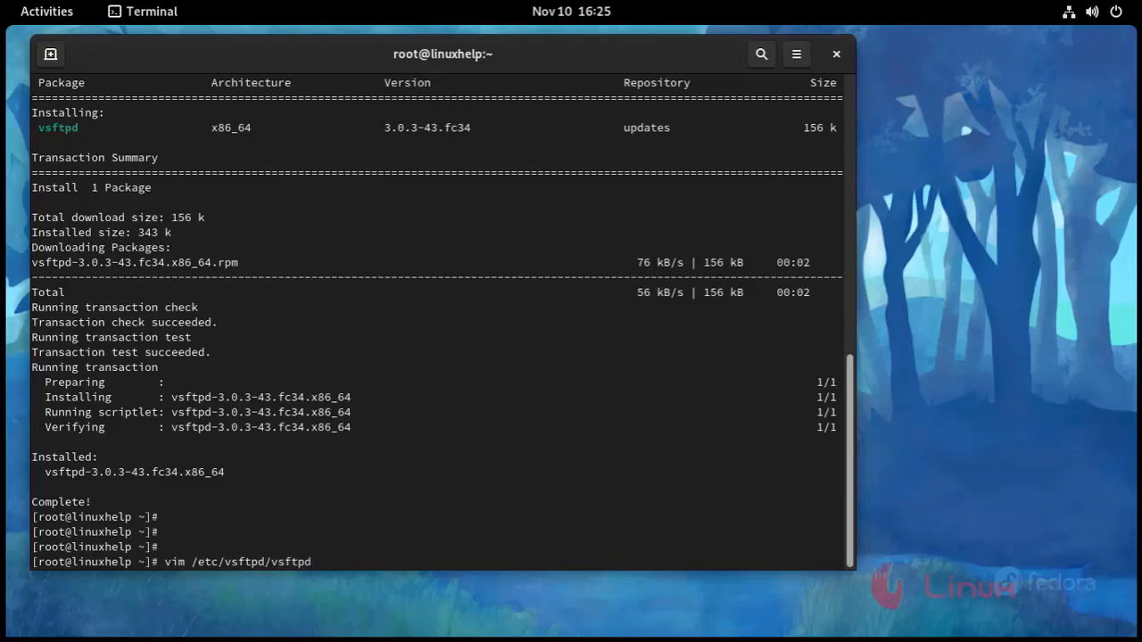
text(.conf)
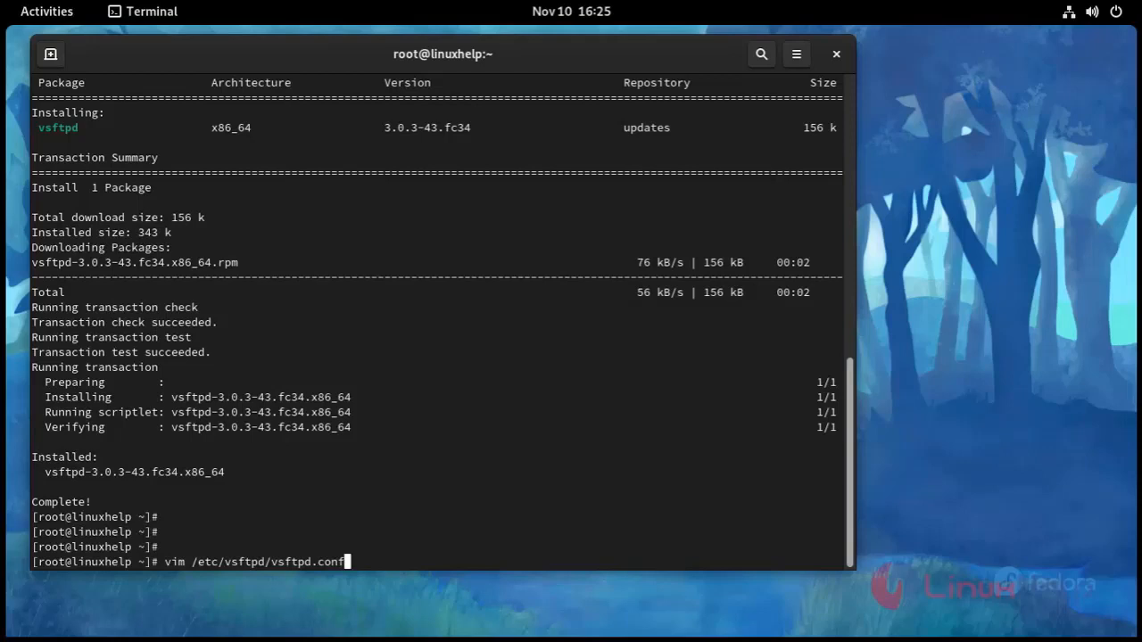
key(Return)
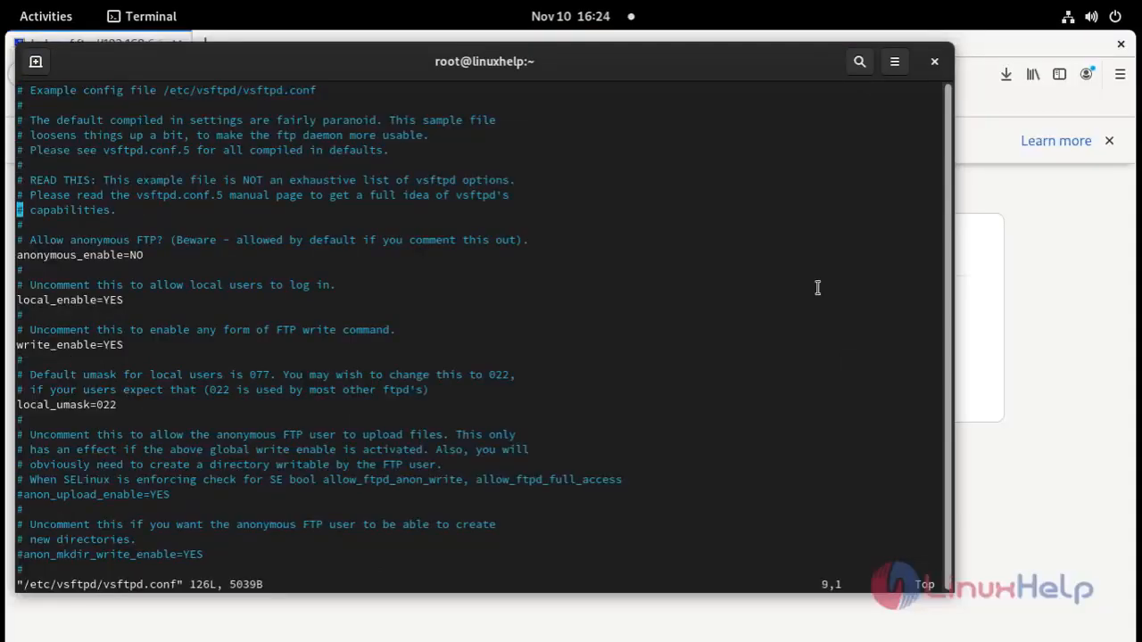
key(Down)
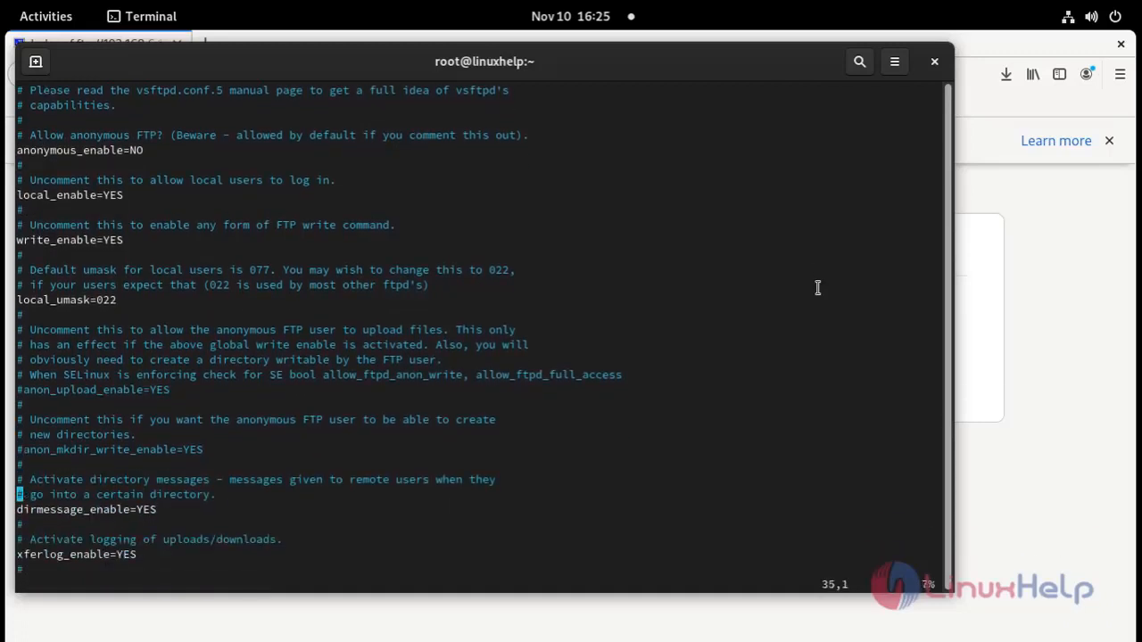
scroll(down, 3)
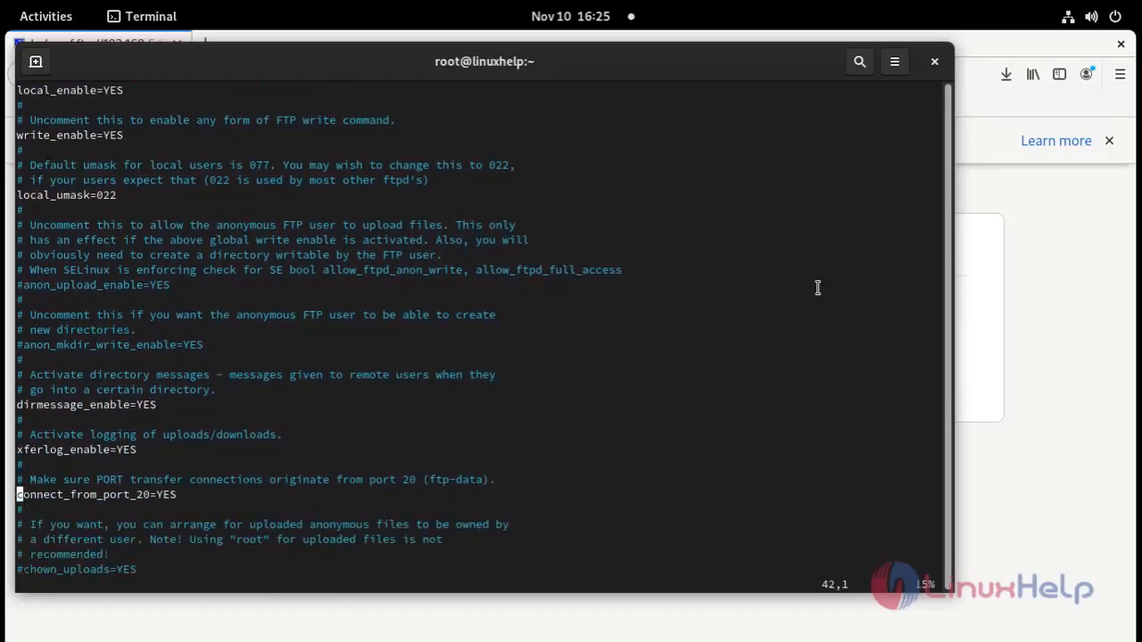
scroll(down, 3)
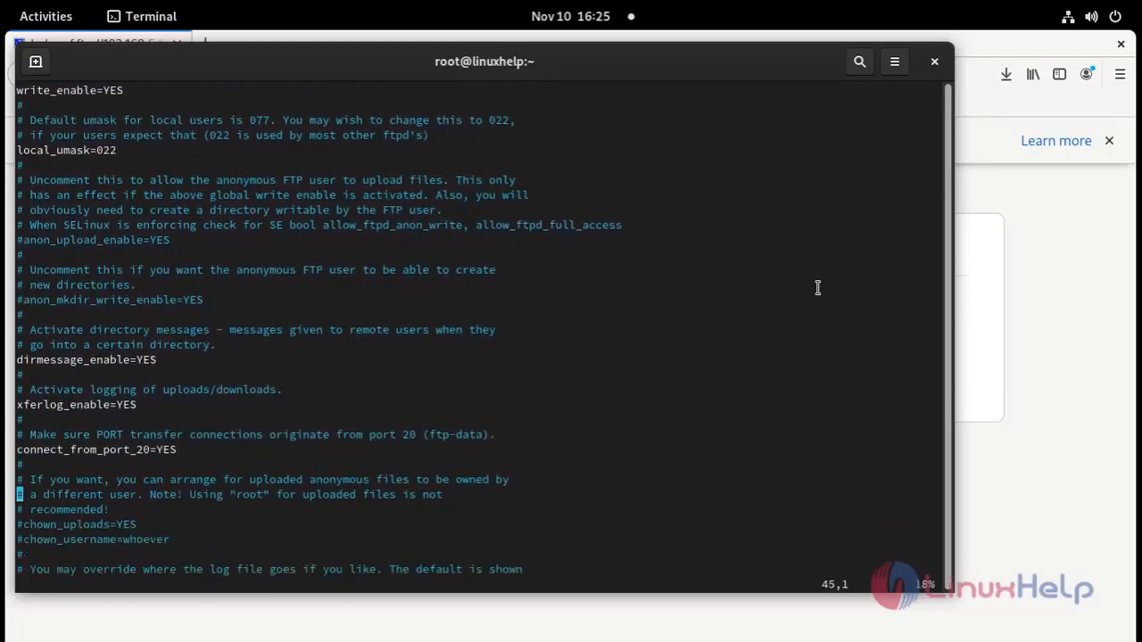
scroll(down, 3)
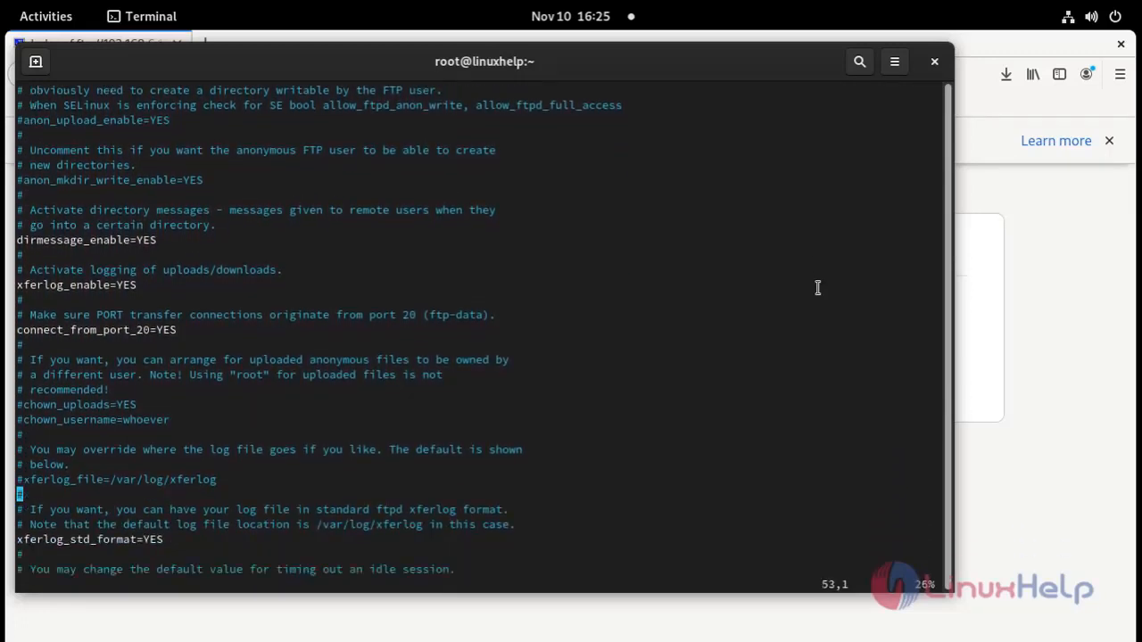
scroll(down, 3)
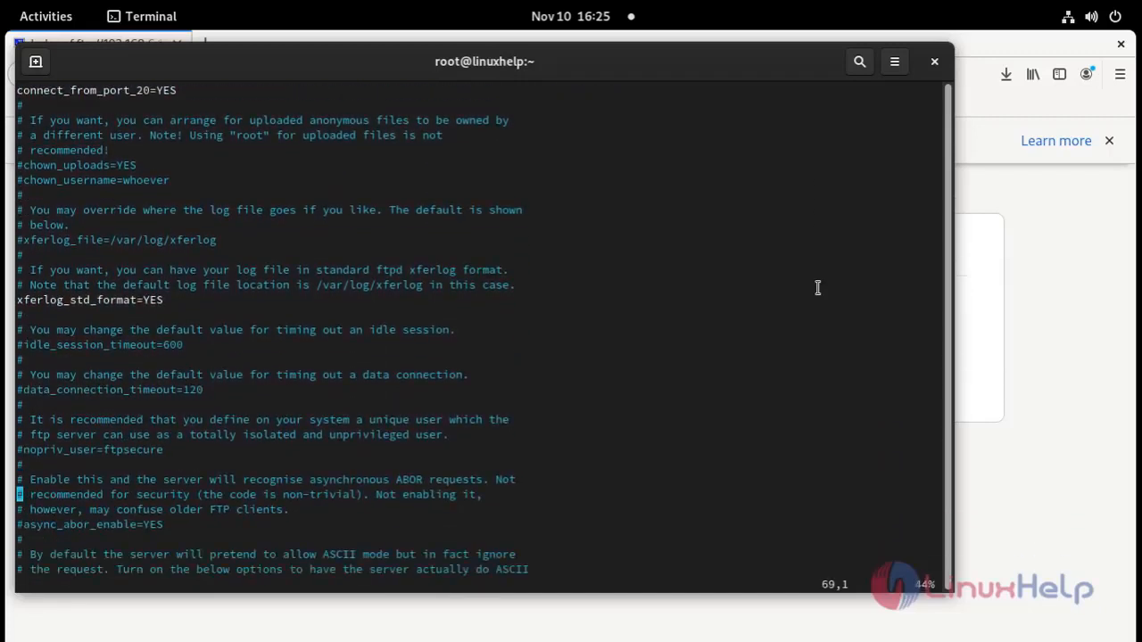
scroll(down, 3)
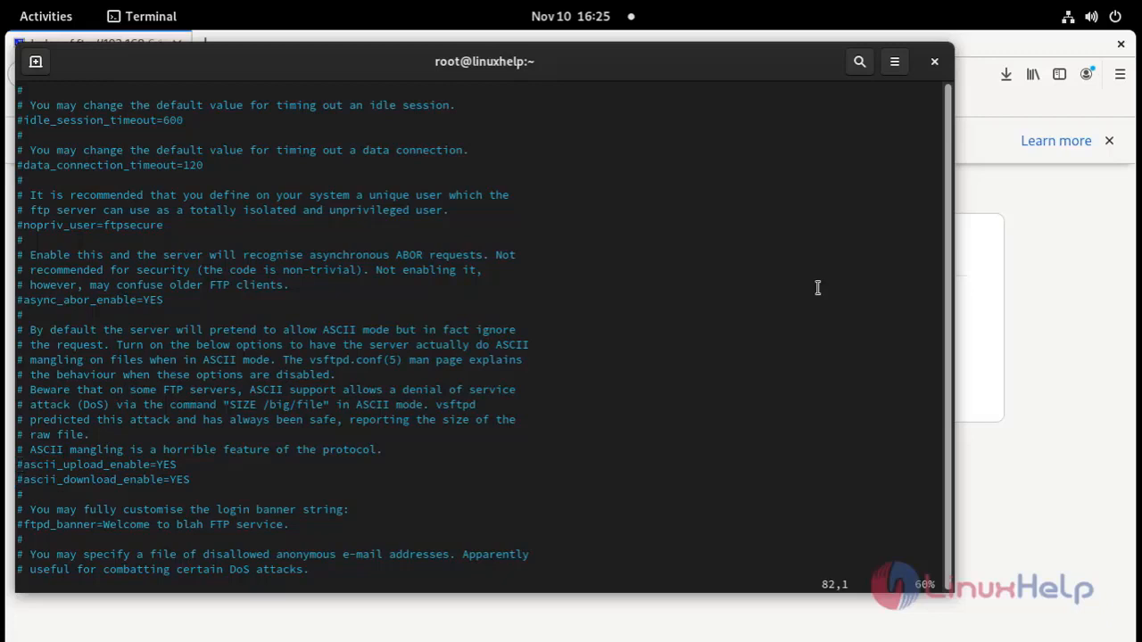
Uncomment ascii_upload_enable, ascii_download_enable and ftpd_banner, replacing 'blah' with 'linuxhelp'.
key(i)
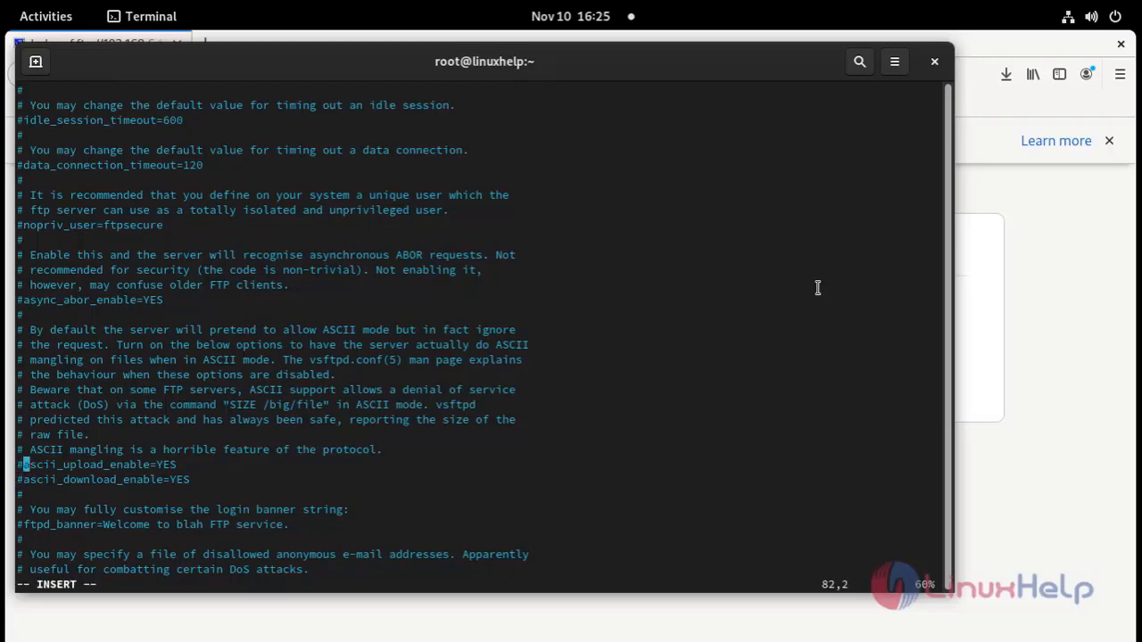
key(x)
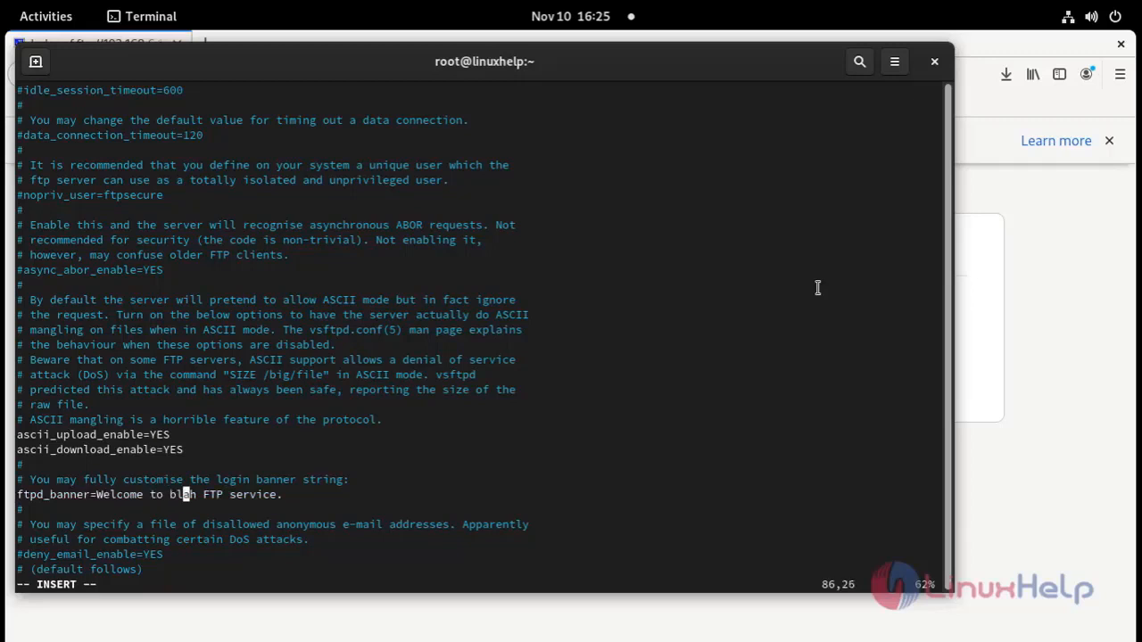
key(BackSpace)
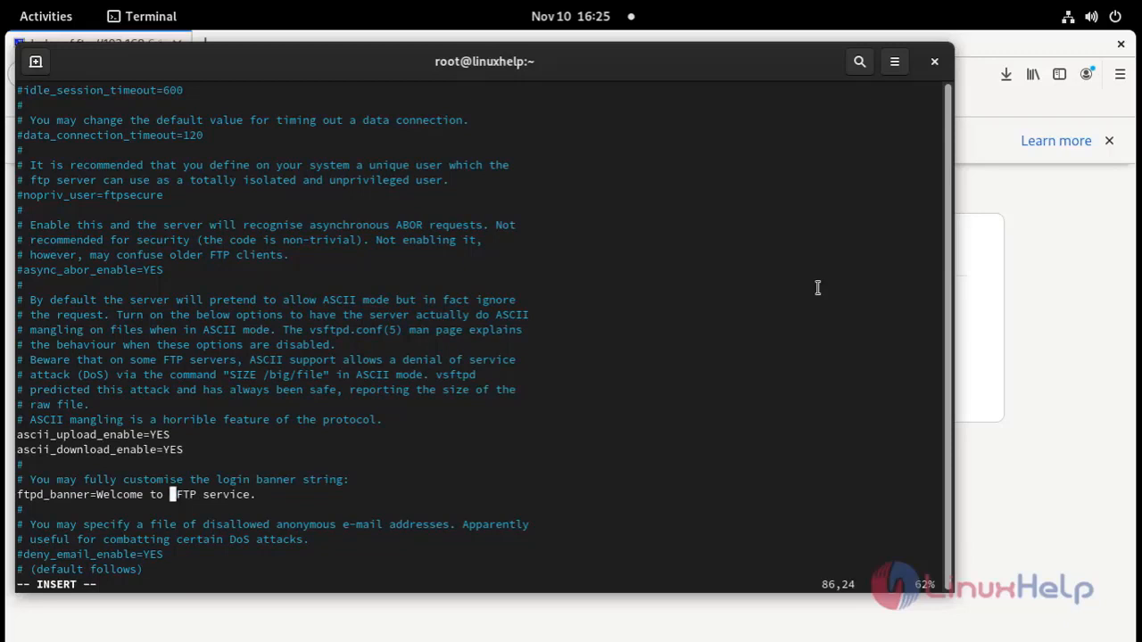
text(linux)
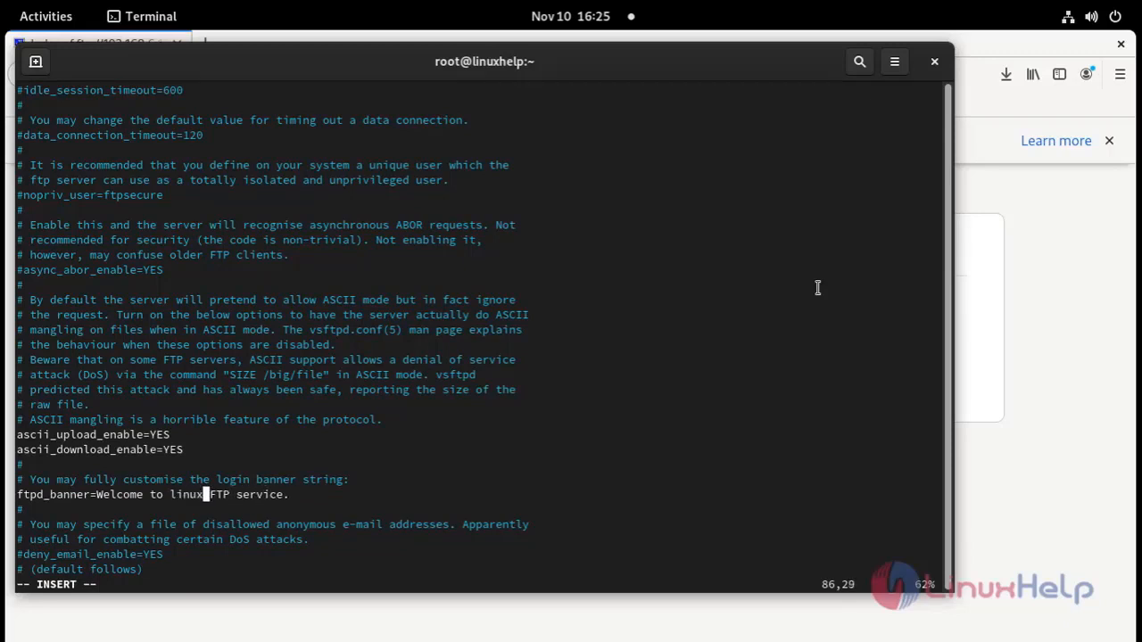
text(he)
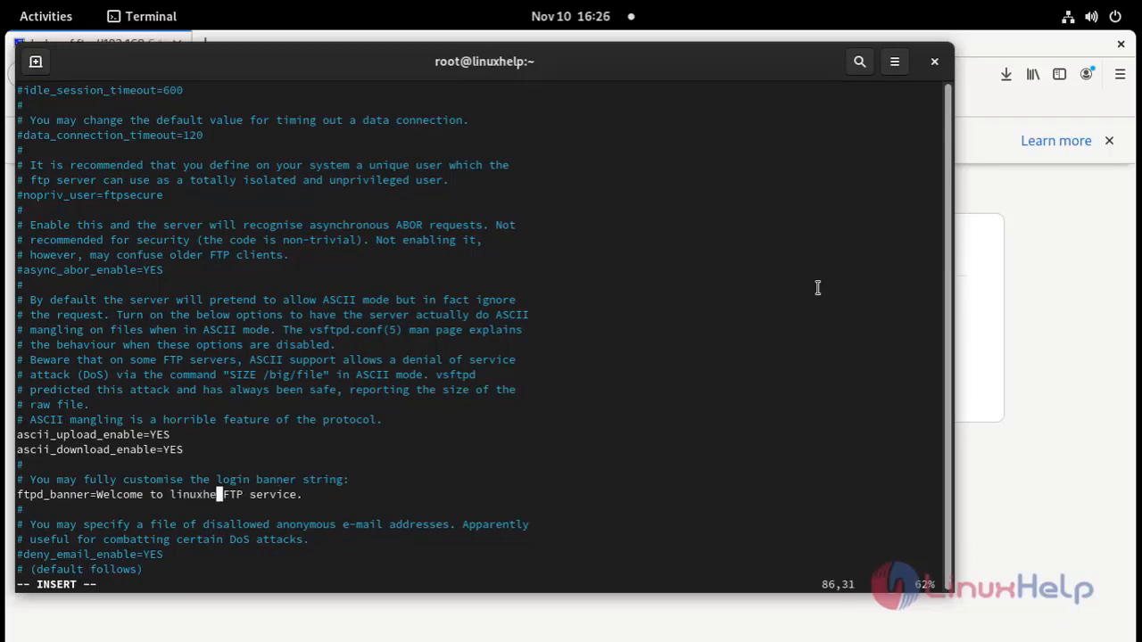
text(lp)
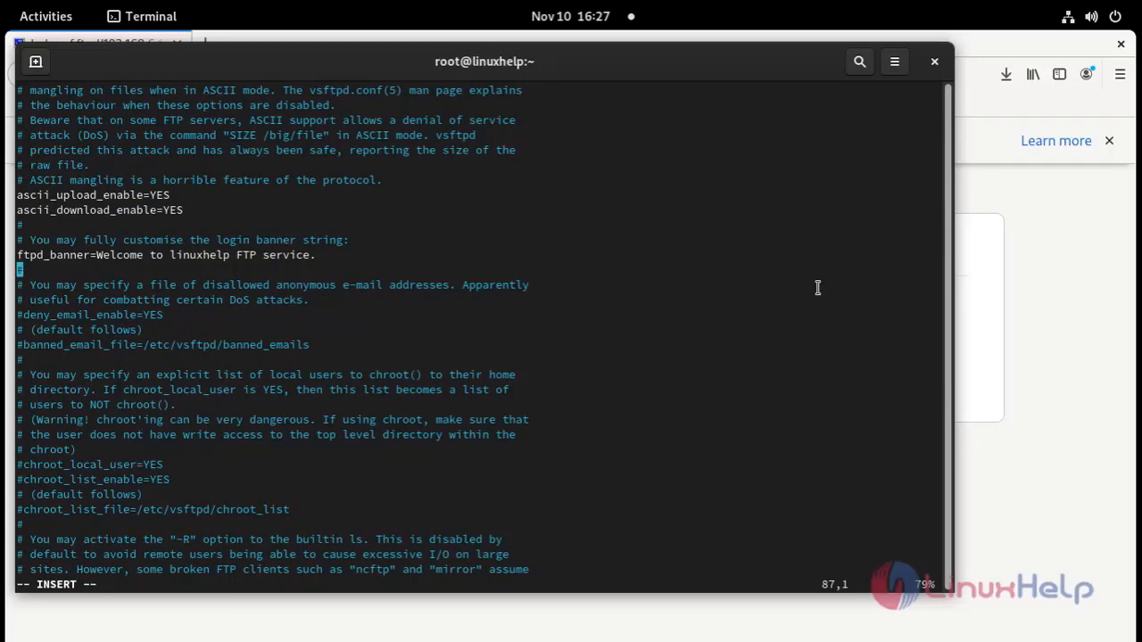
key(Escape)
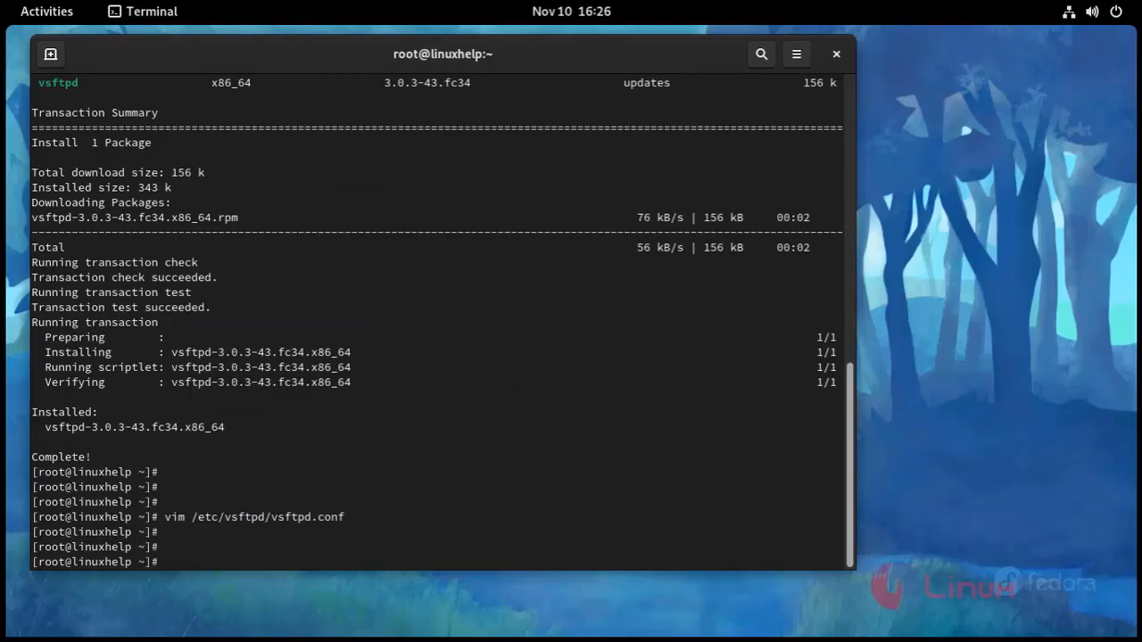
Add a user account named newuser with adduser.
text(adduser)
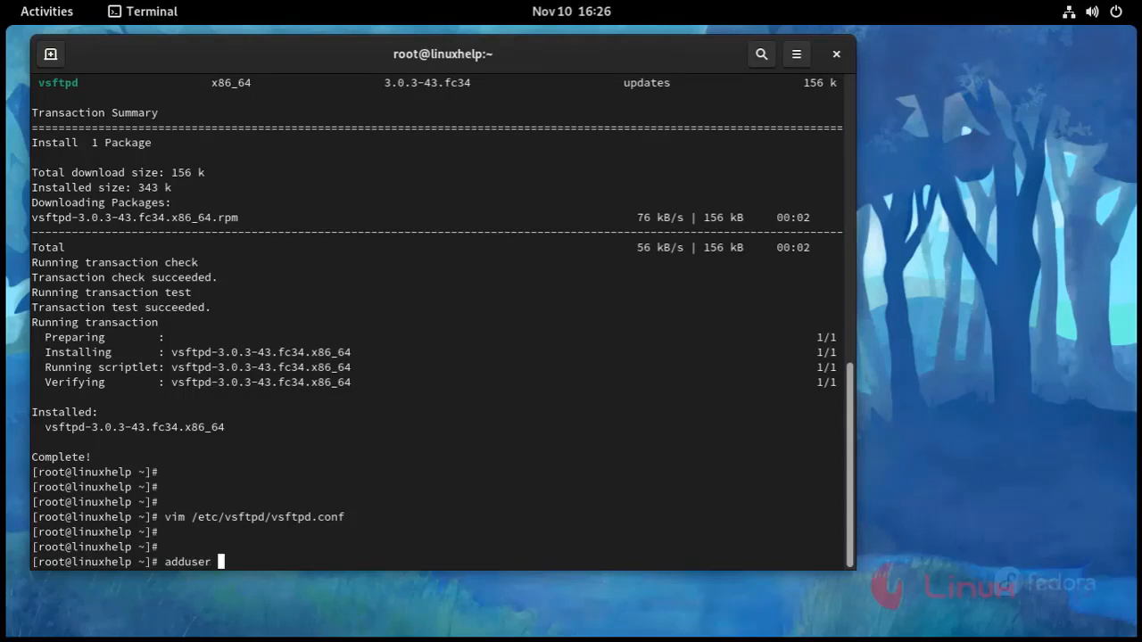
text(newuser)
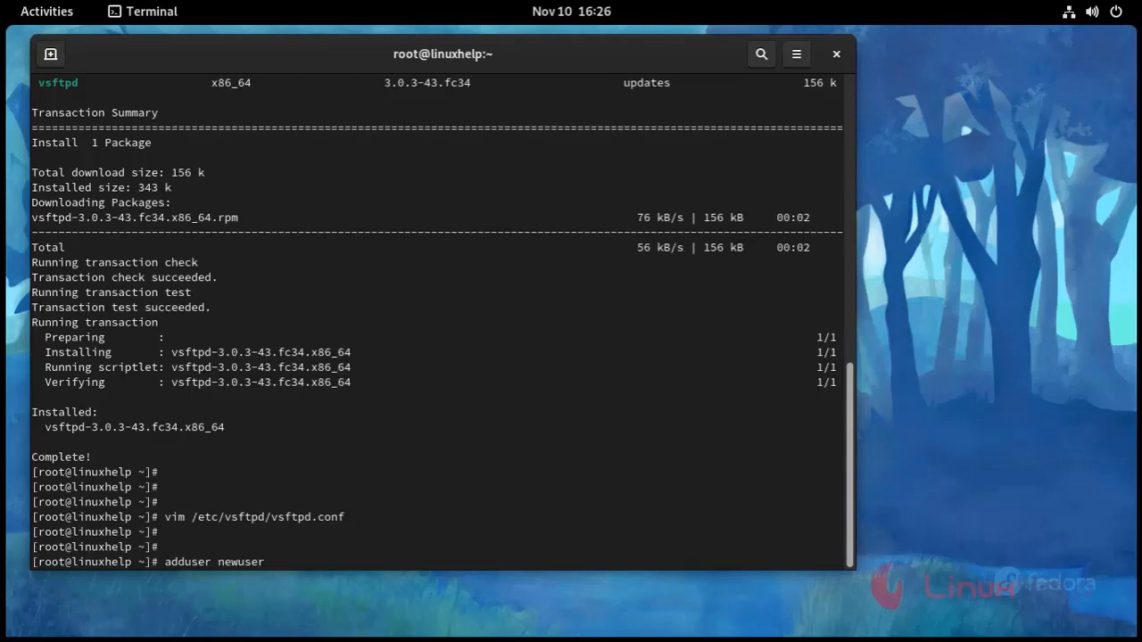
key(Return)
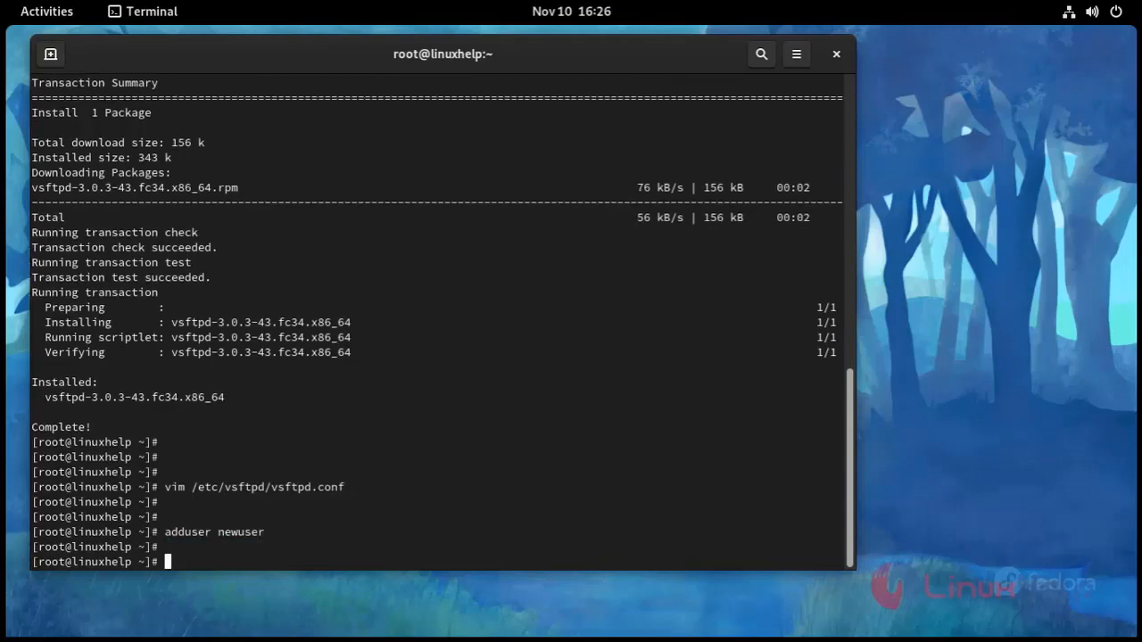
Run 'passwd newuser' and enter its new password twice.
text(p)
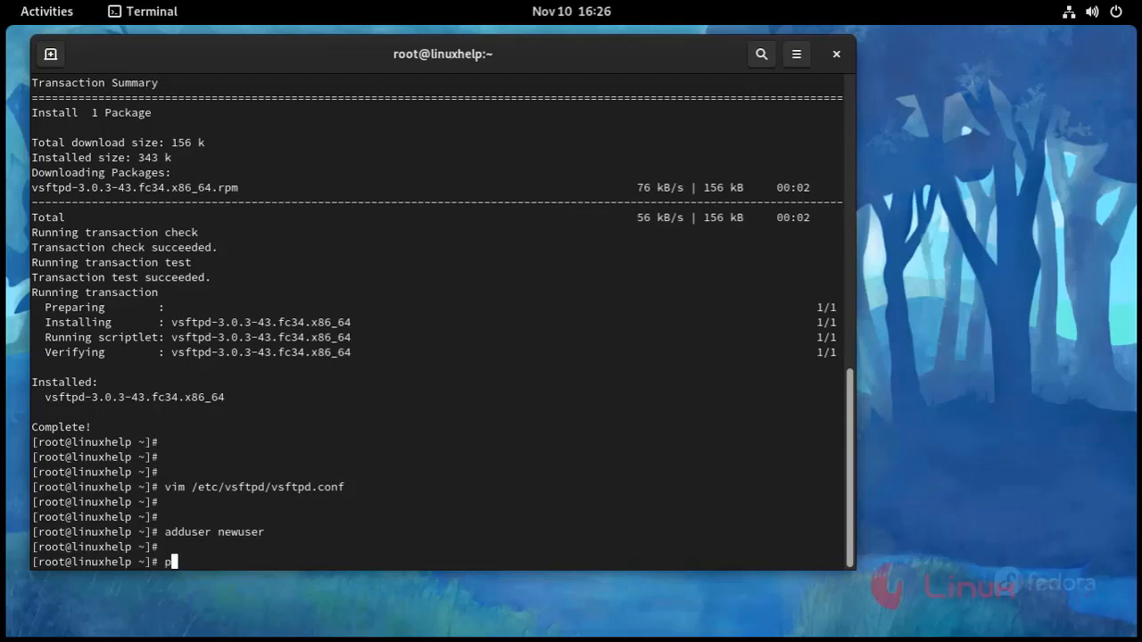
text(asswd)
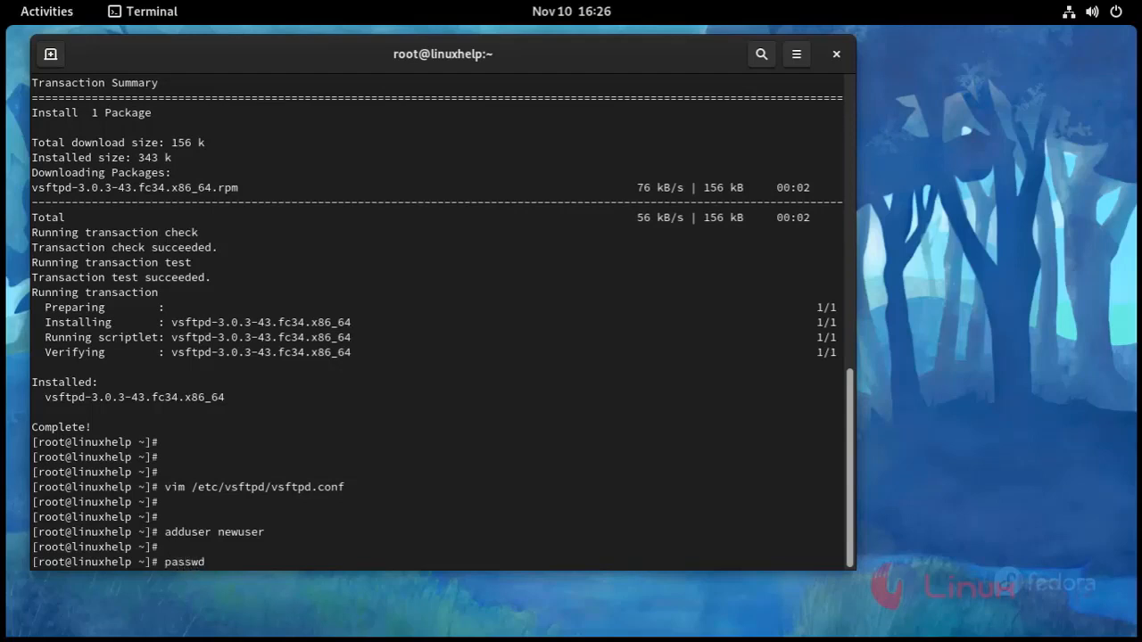
text(newuser)
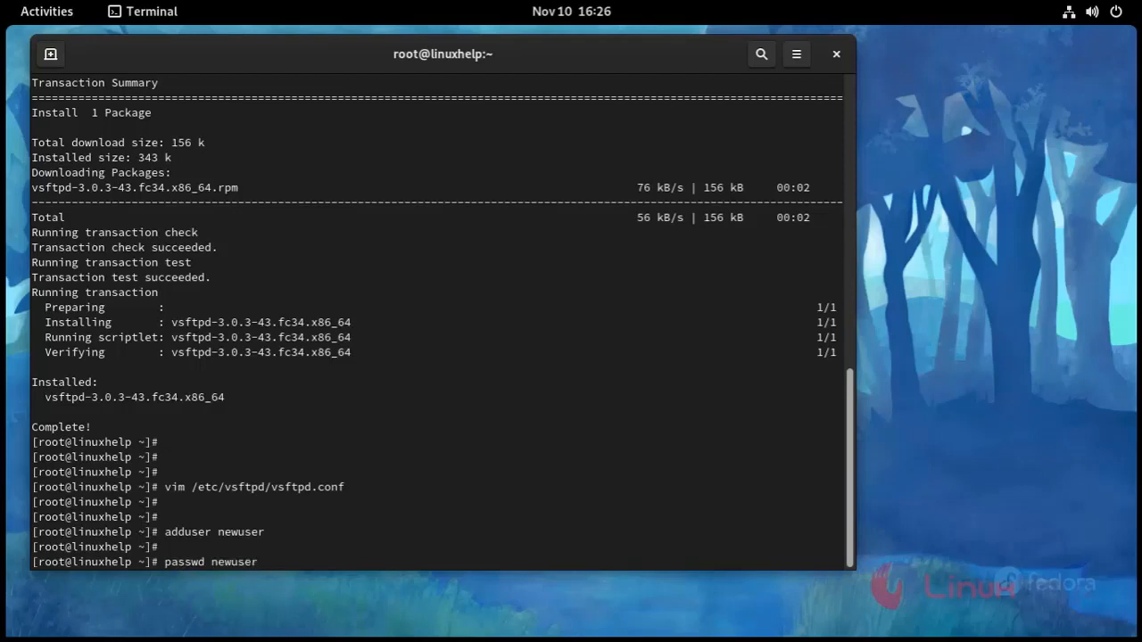
key(Return)
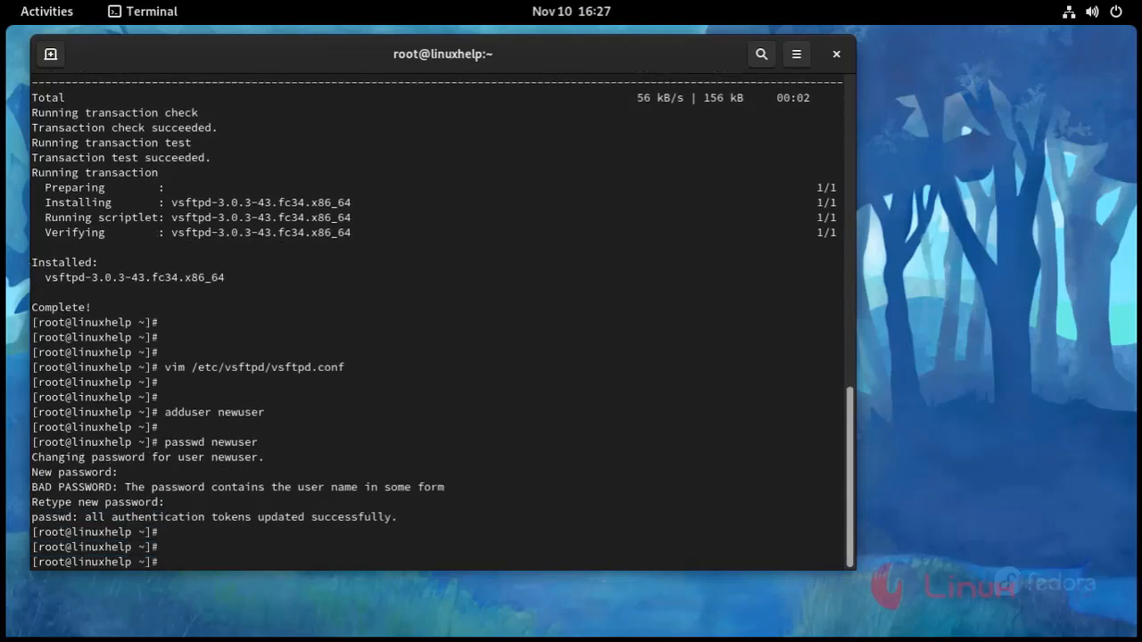
Start the vsftpd service with 'systemctl start vsftpd'.
text(systemctl sta)
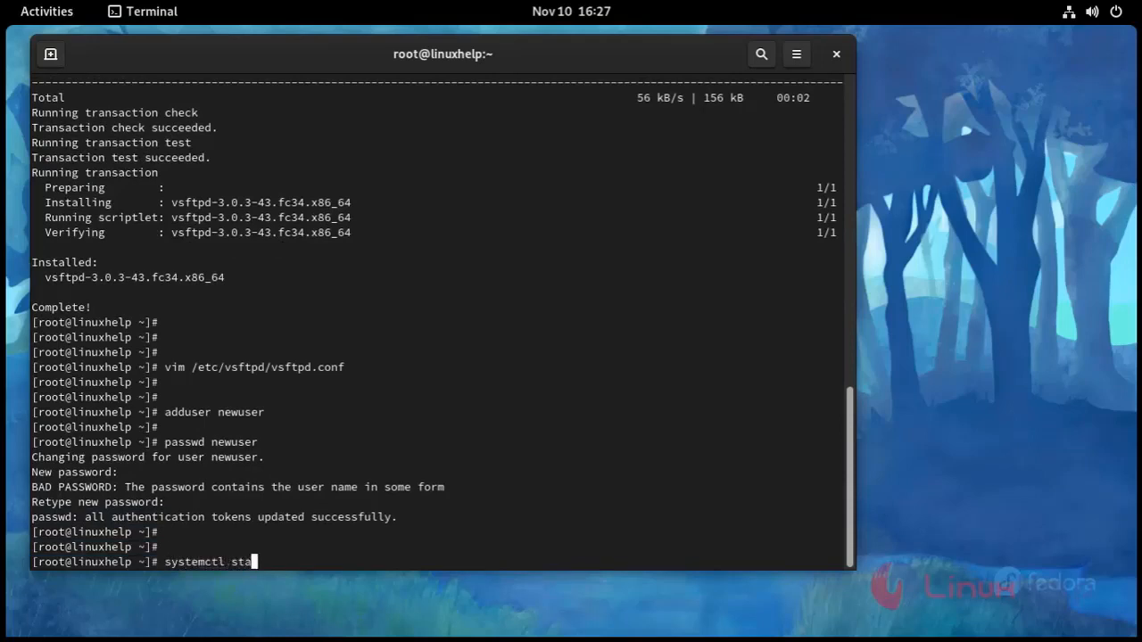
text(rt)
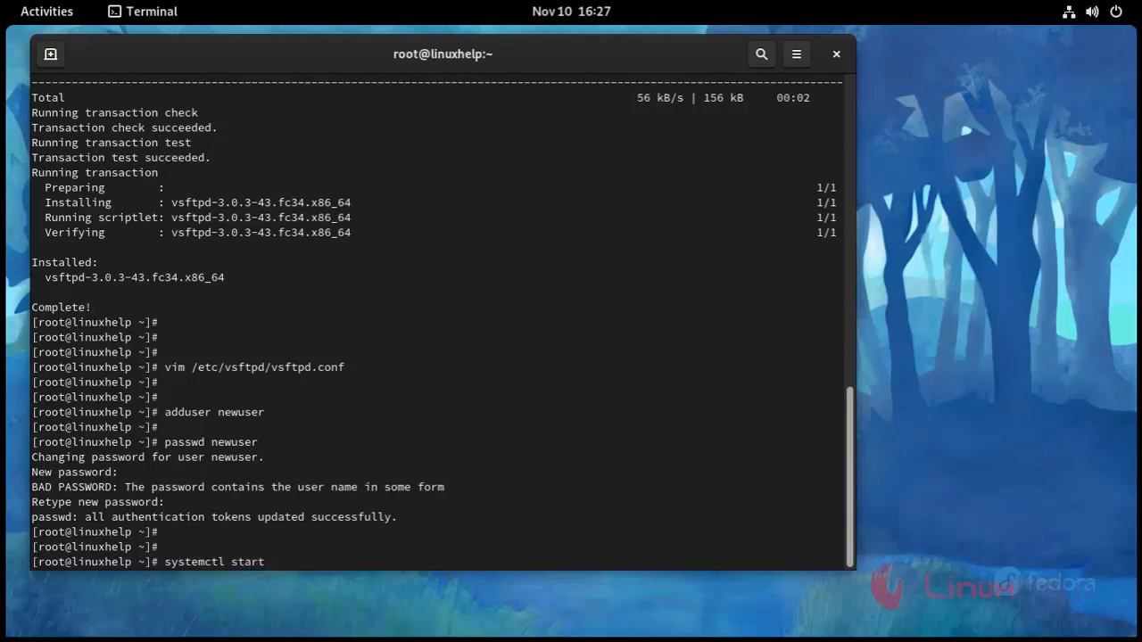
text(vs)
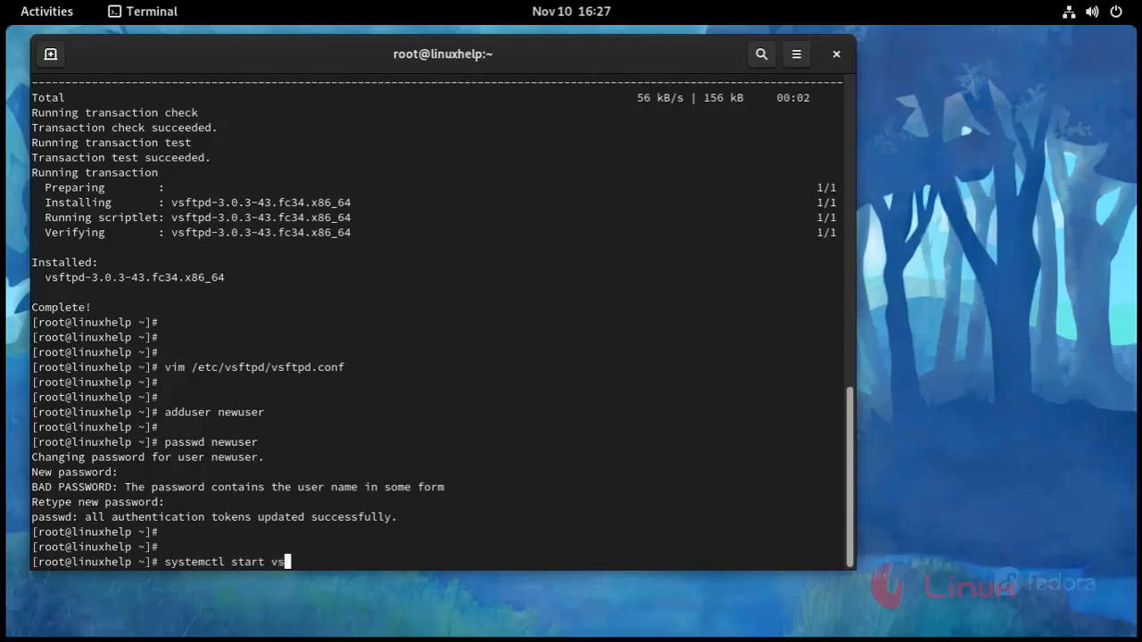
text(ftpd)
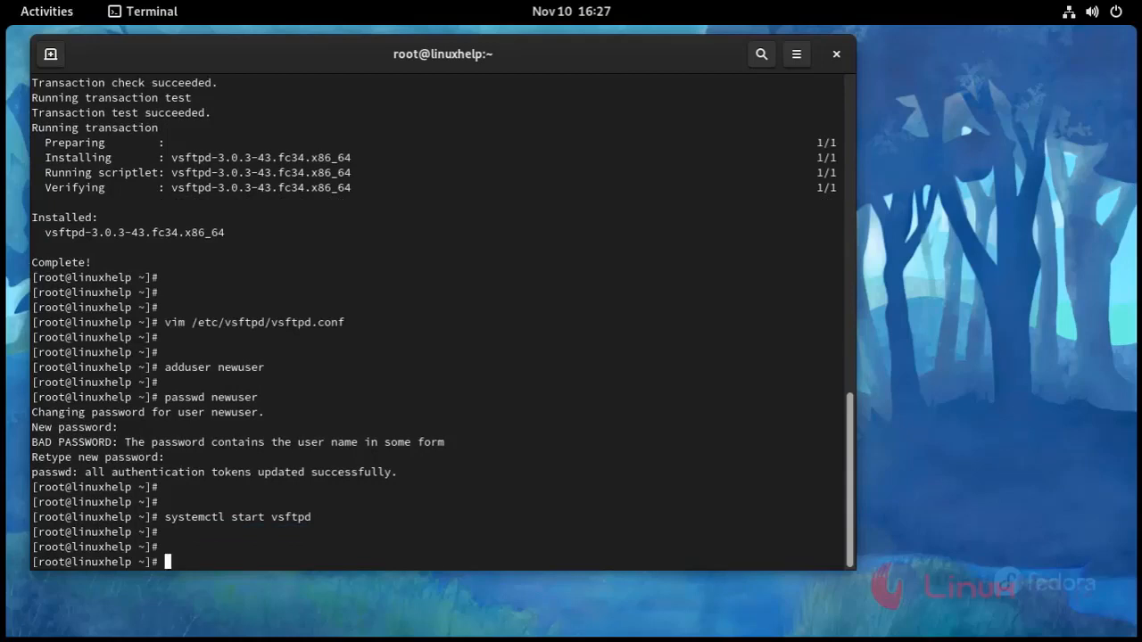
Enable vsftpd to launch at boot with 'systemctl enable vsftpd'.
text(systemctl enable)
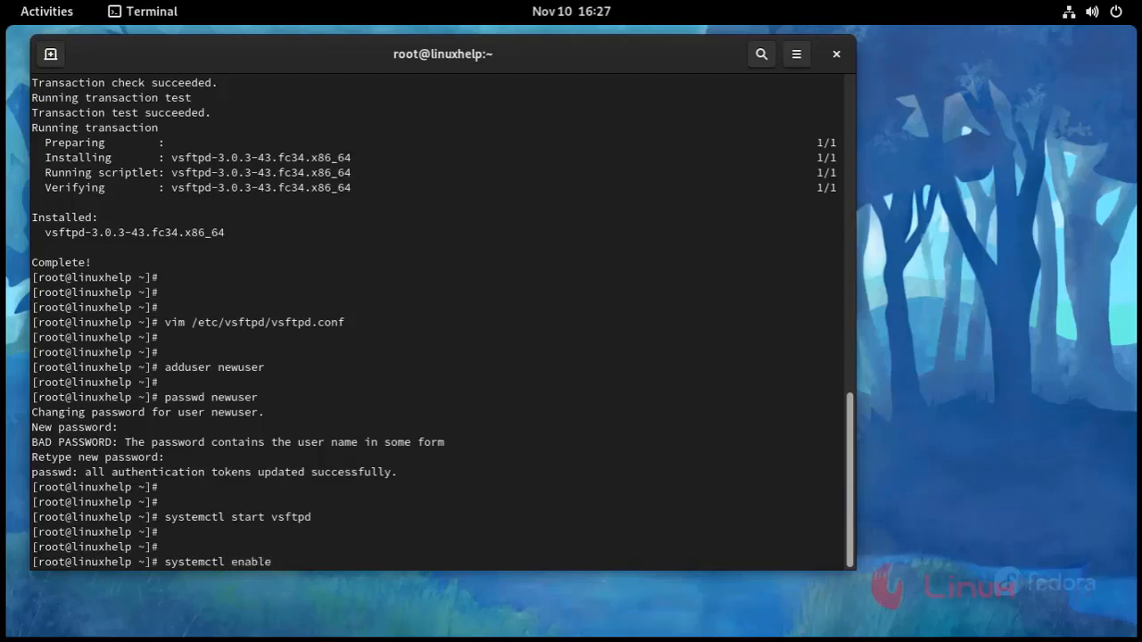
text(vs)
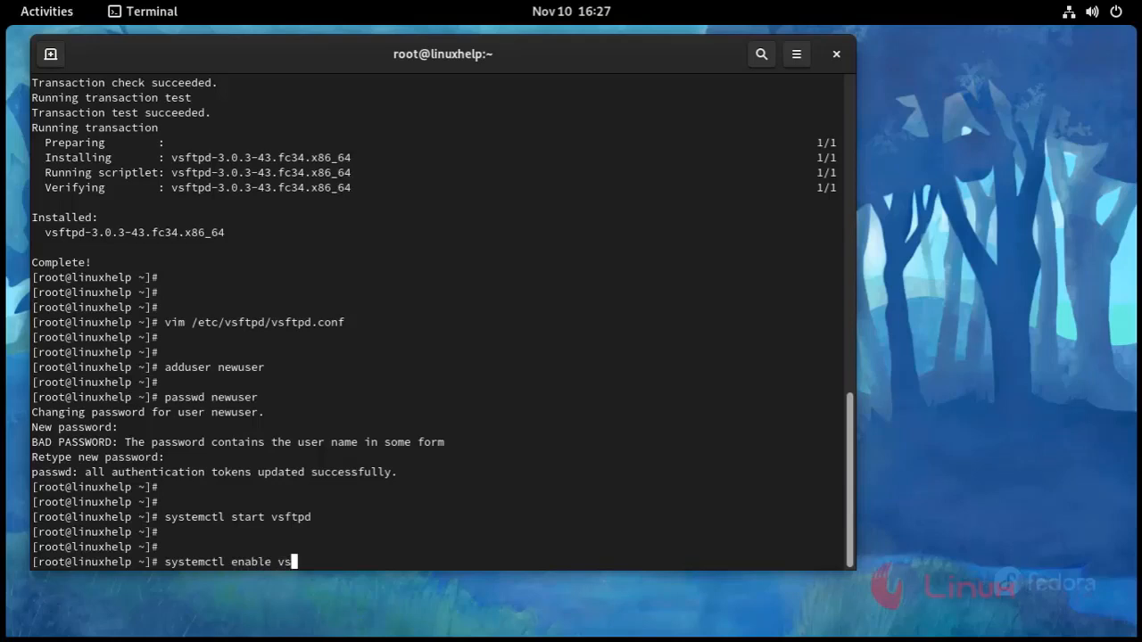
text(ftpd)
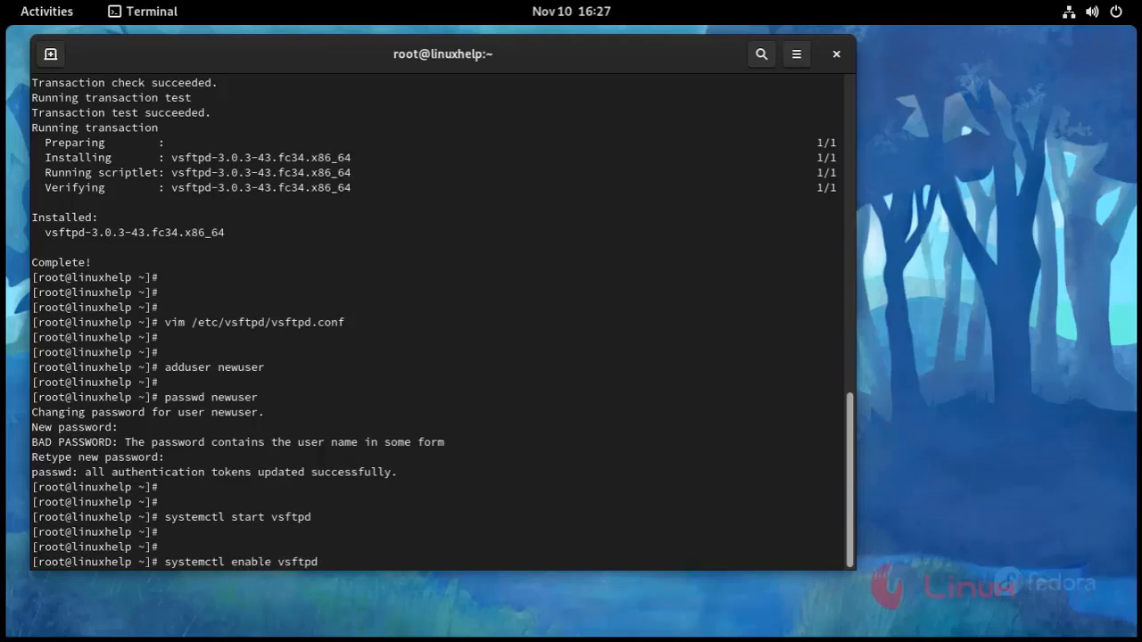
key(Return)
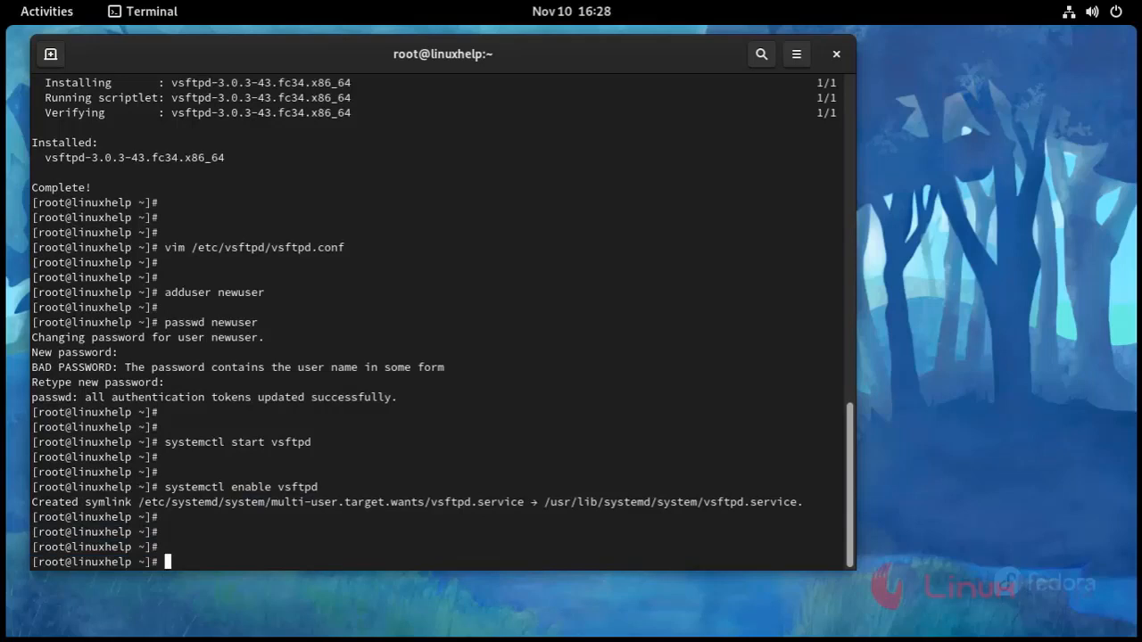
Check 'systemctl status vsftpd' shows the daemon enabled and active (running).
text(systemctl status)
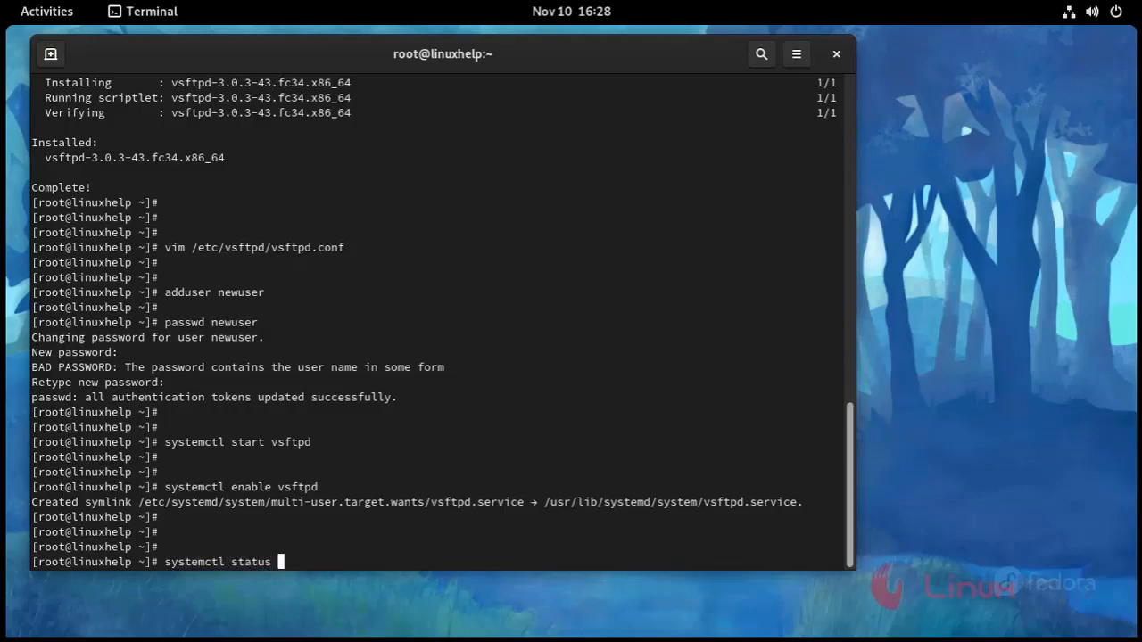
text(vs)
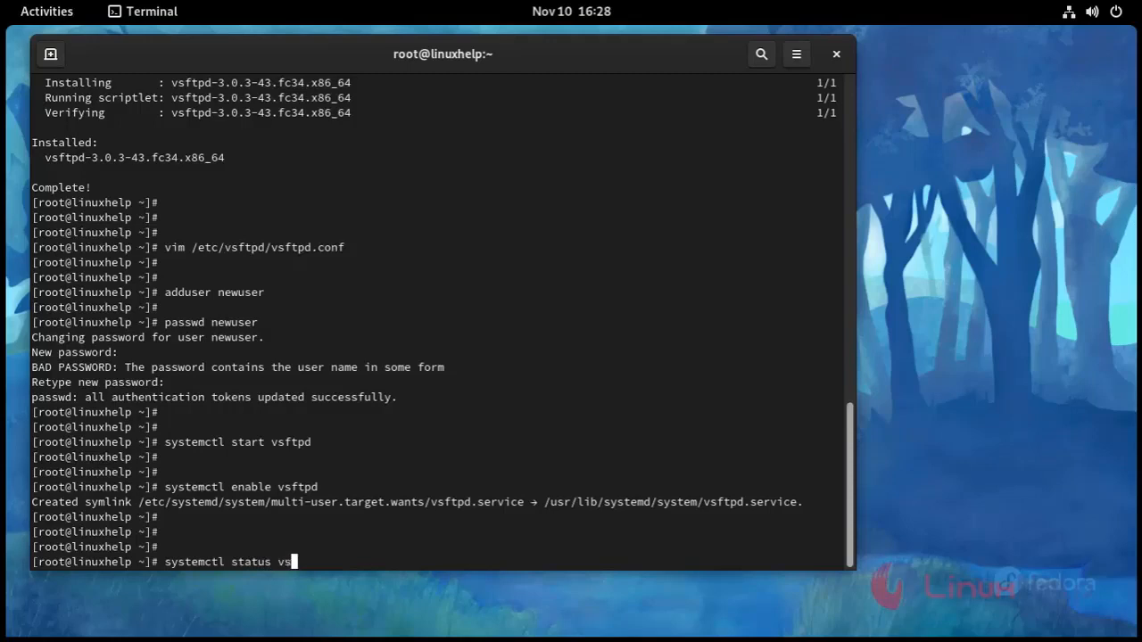
text(ftpd)
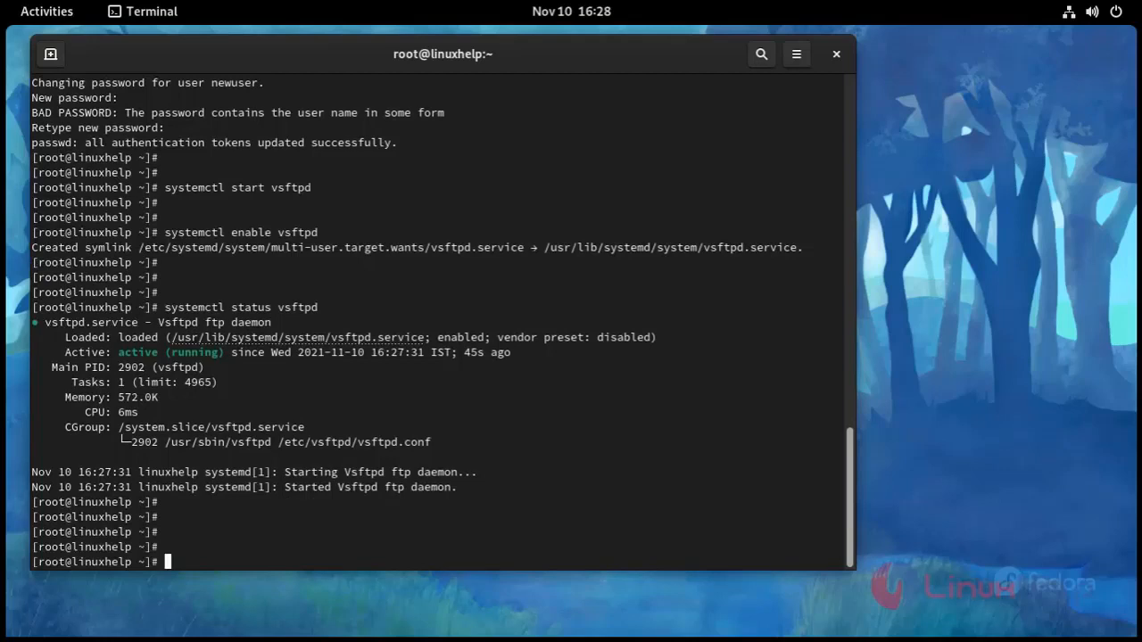
Change into /home and list the user folders there.
text(cd)
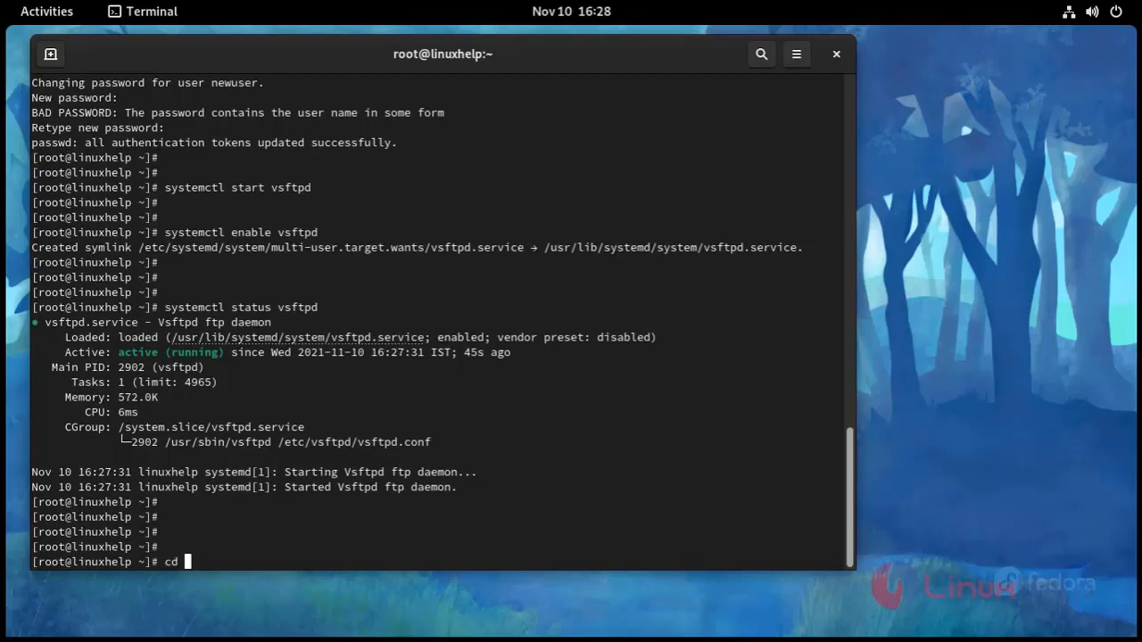
text(/home)
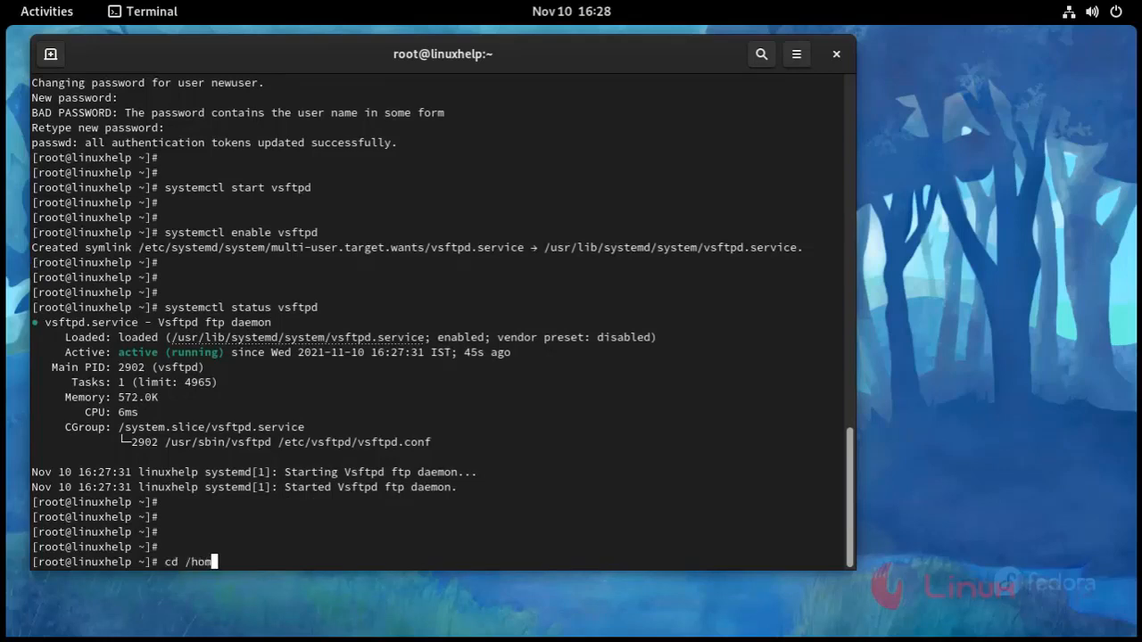
text(e)
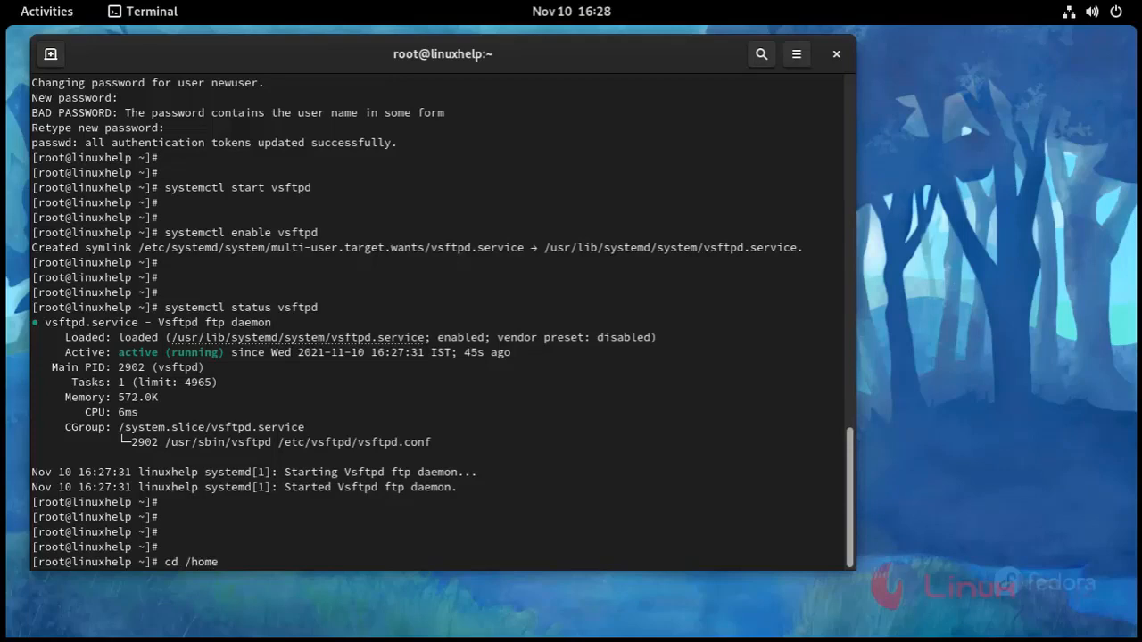
key(Return)
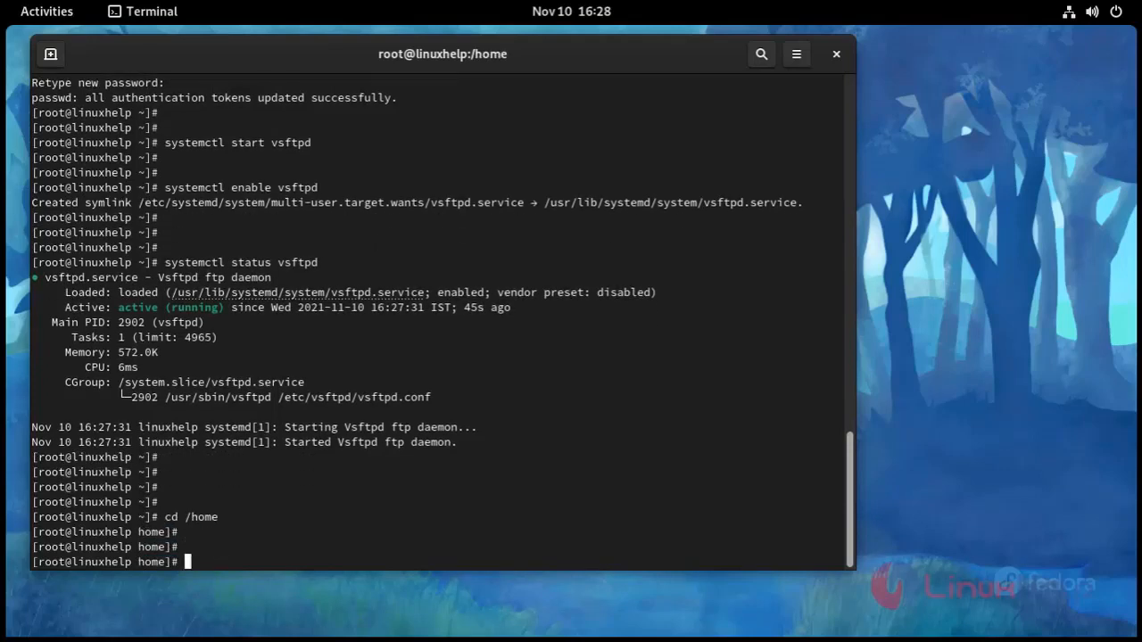
text(ls)
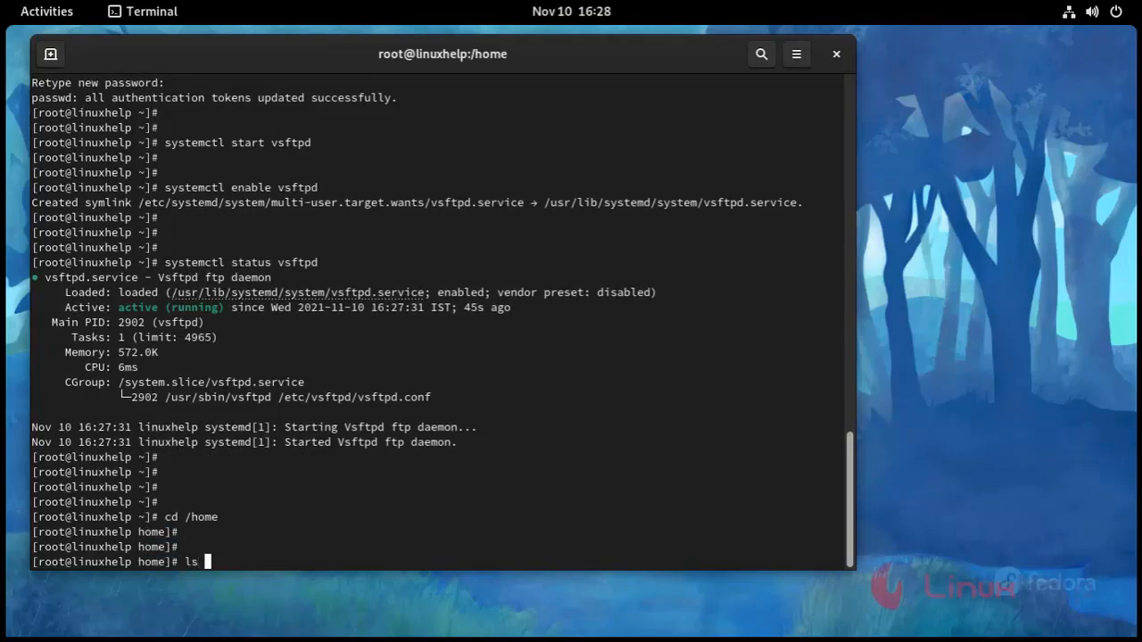
key(Return)
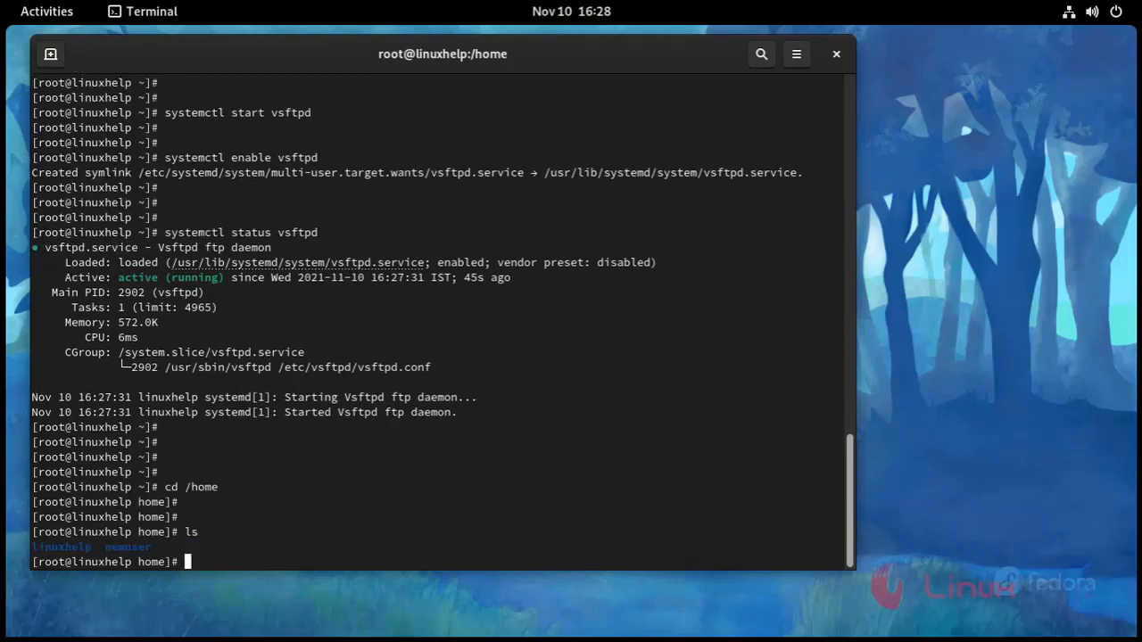
key(Return)
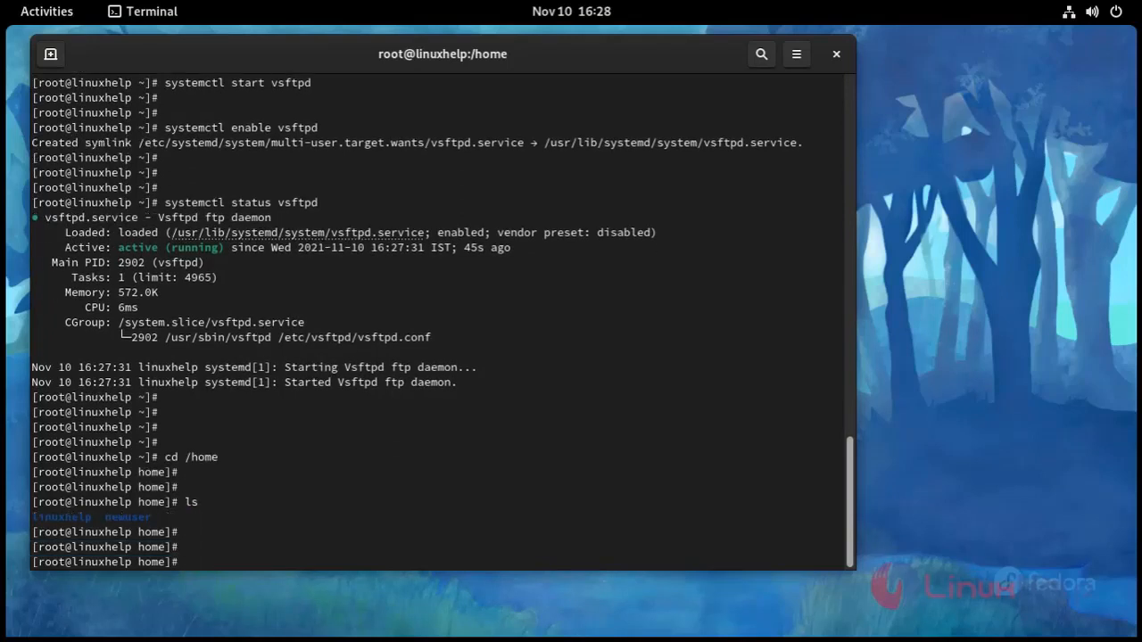
Enter newuser's home directory and create a directory named folder.
text(cd)
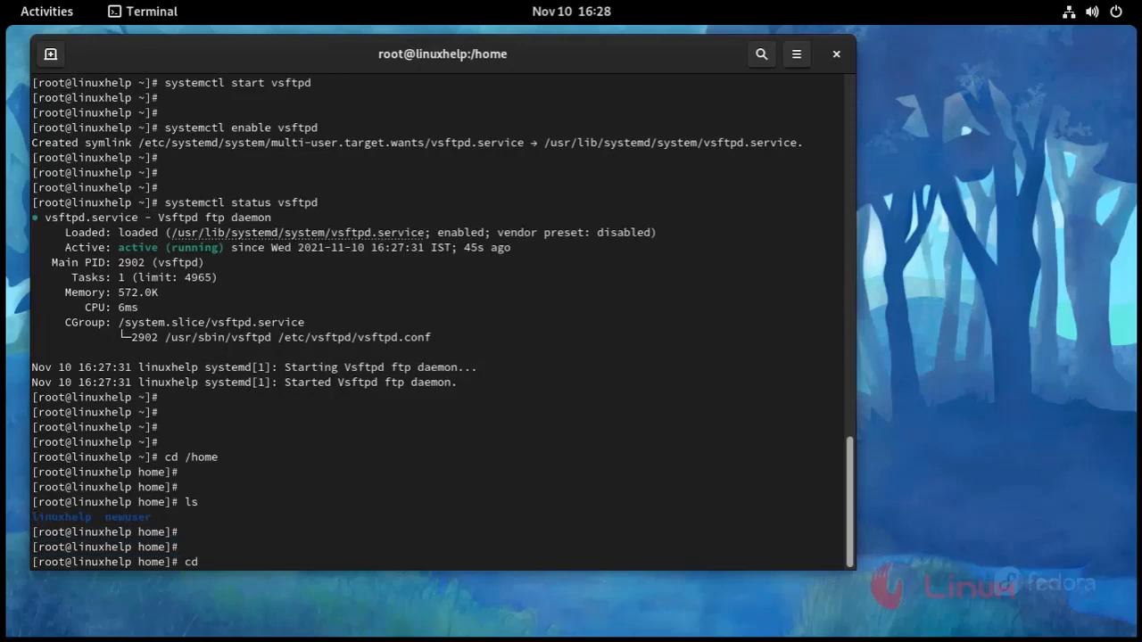
text(newuser)
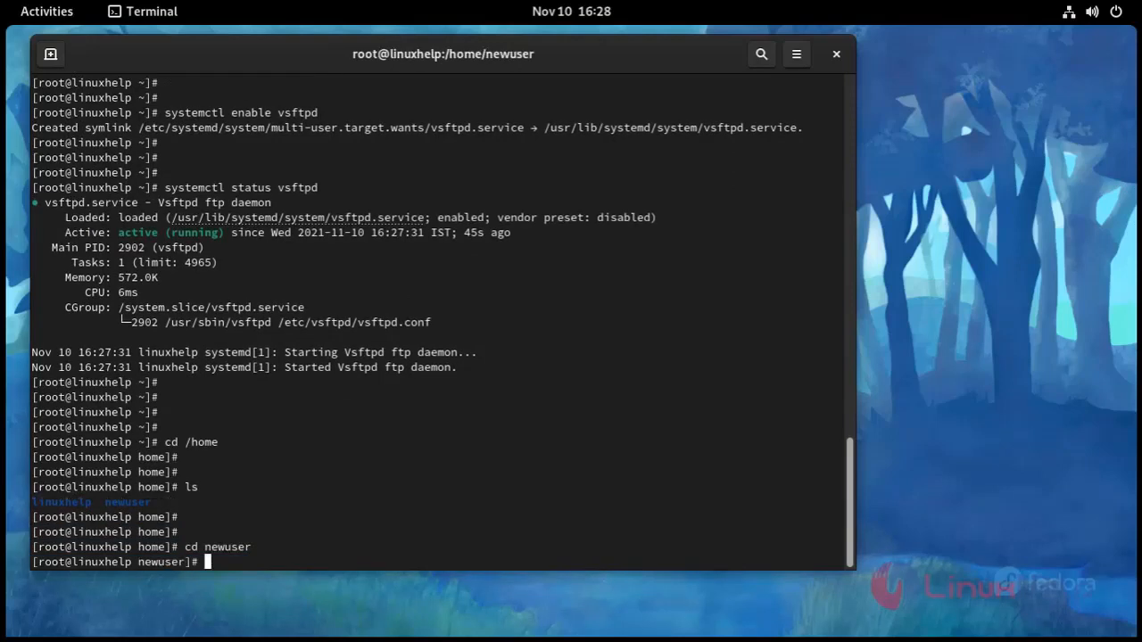
key(Return)
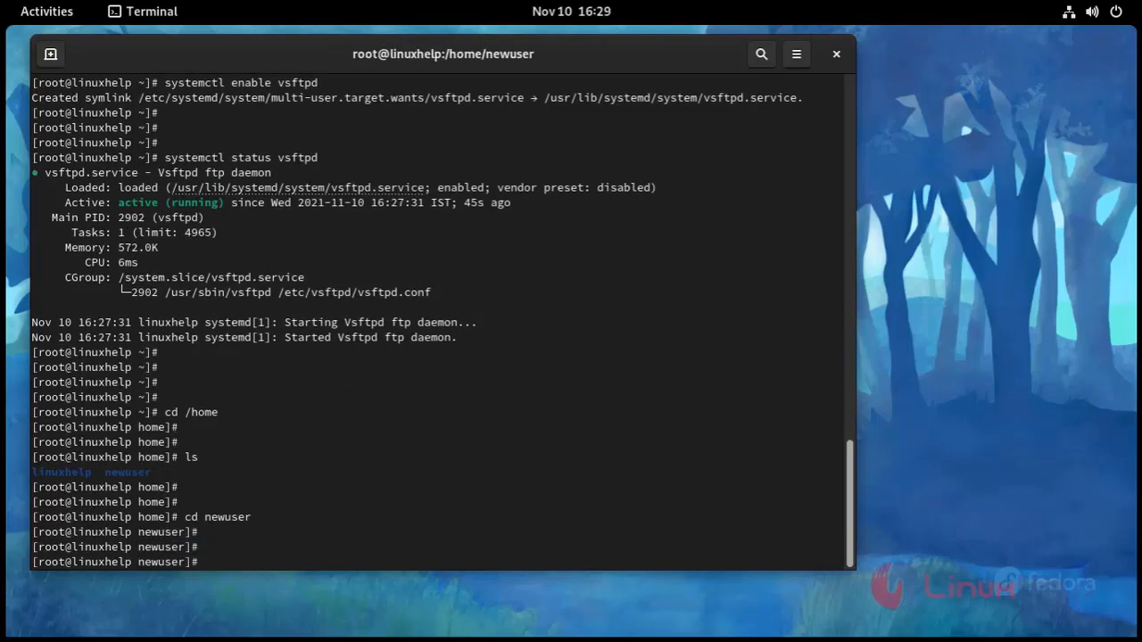
text(mkdir)
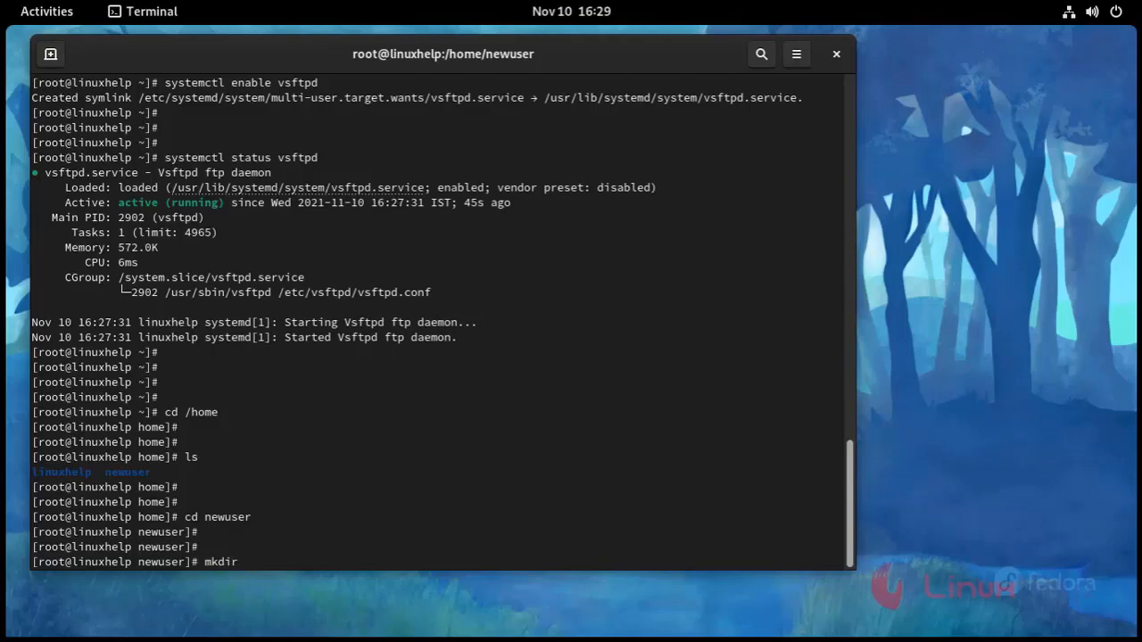
text(fo)
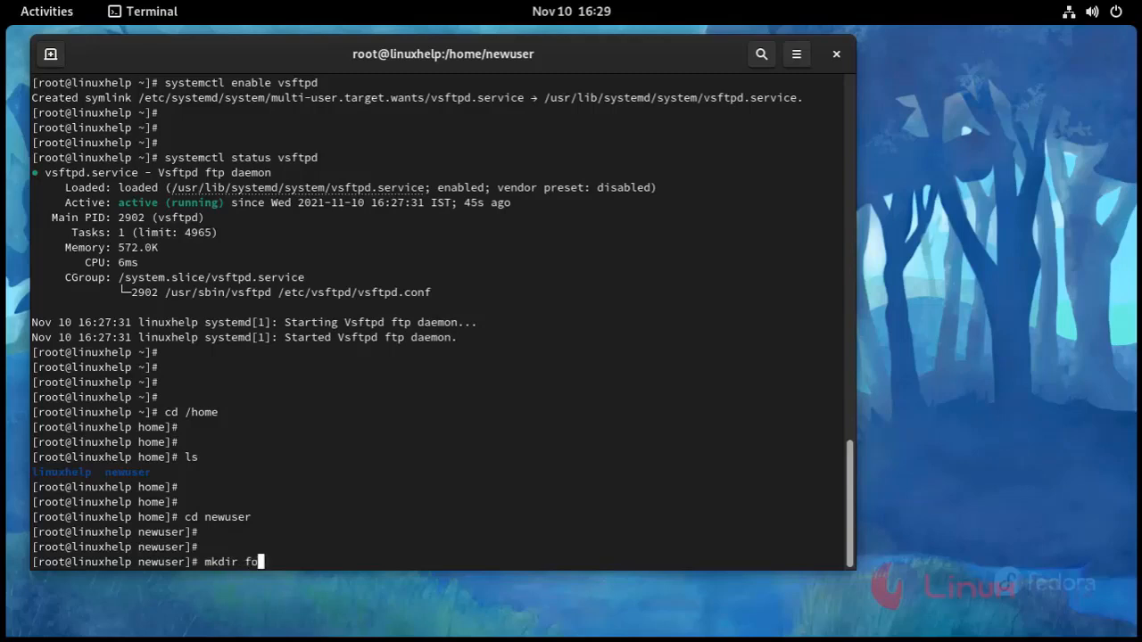
text(lder)
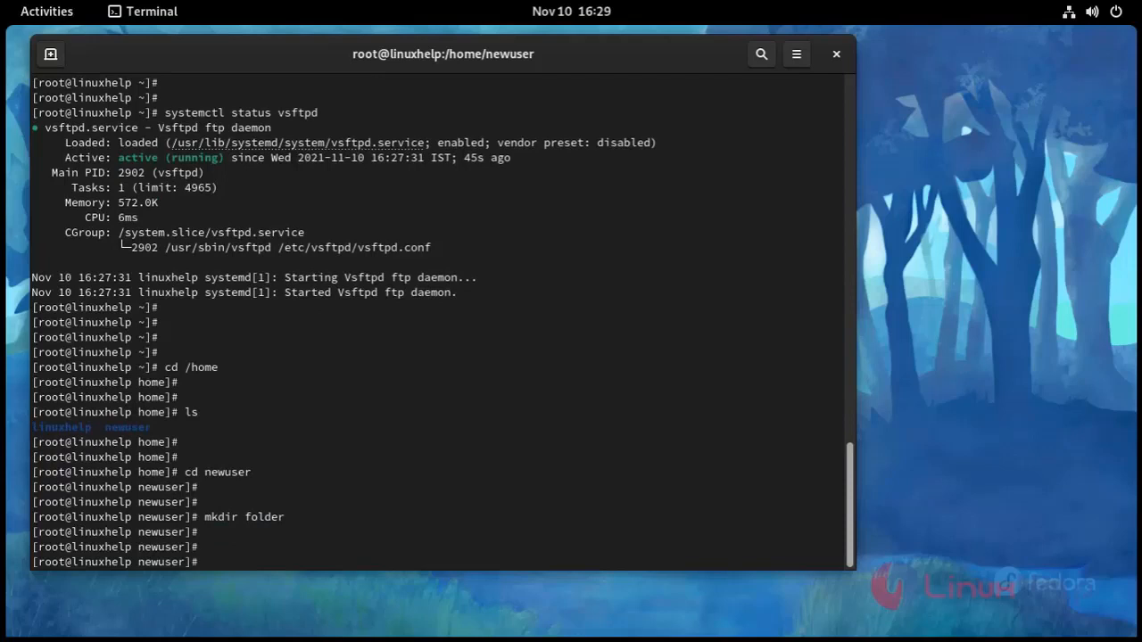
Enter the folder directory and create an empty file1.
text(cd)
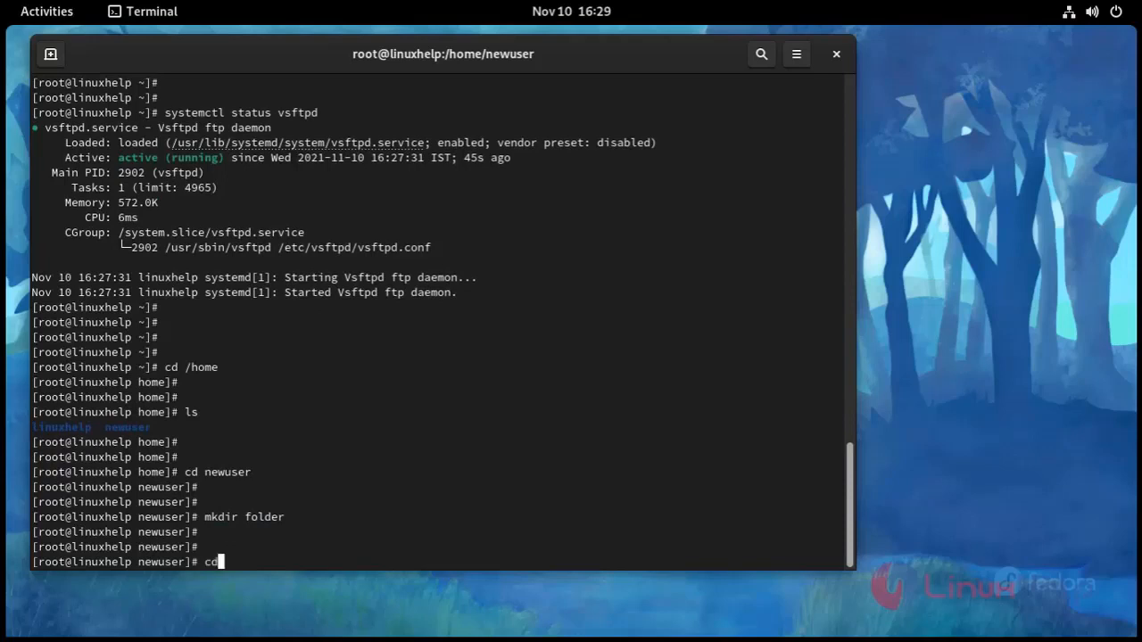
text(folder)
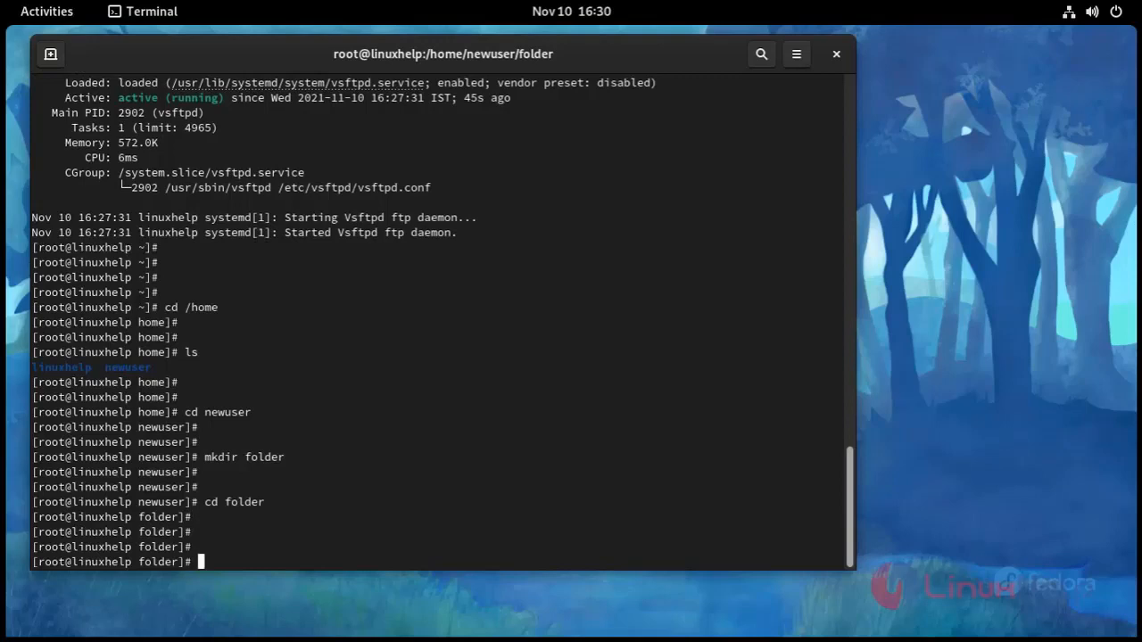
text(to)
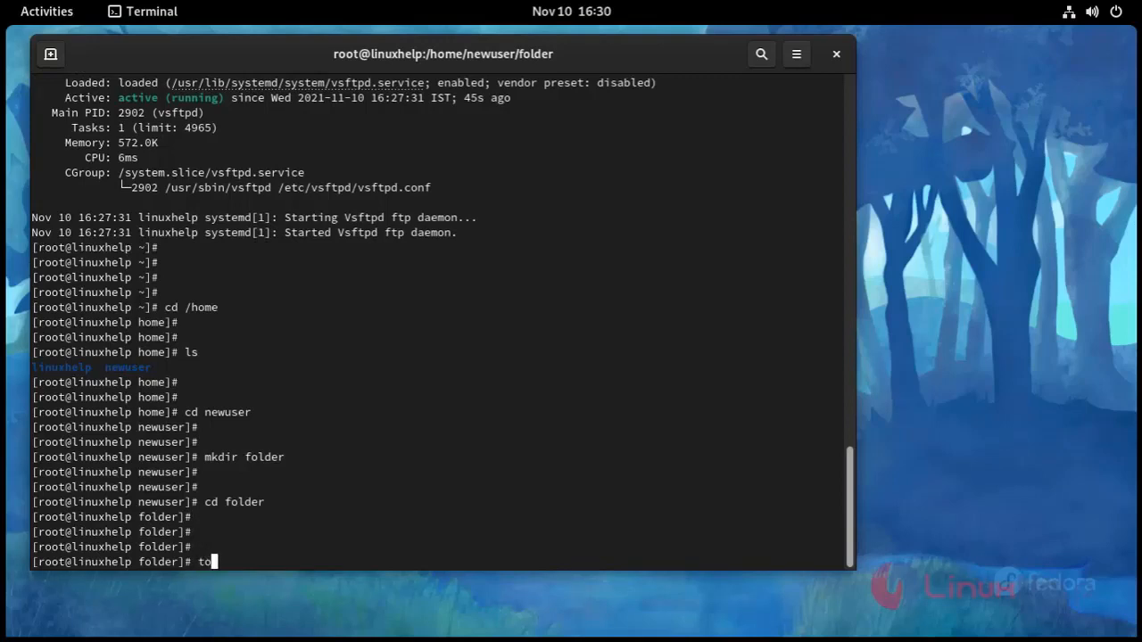
text(uch)
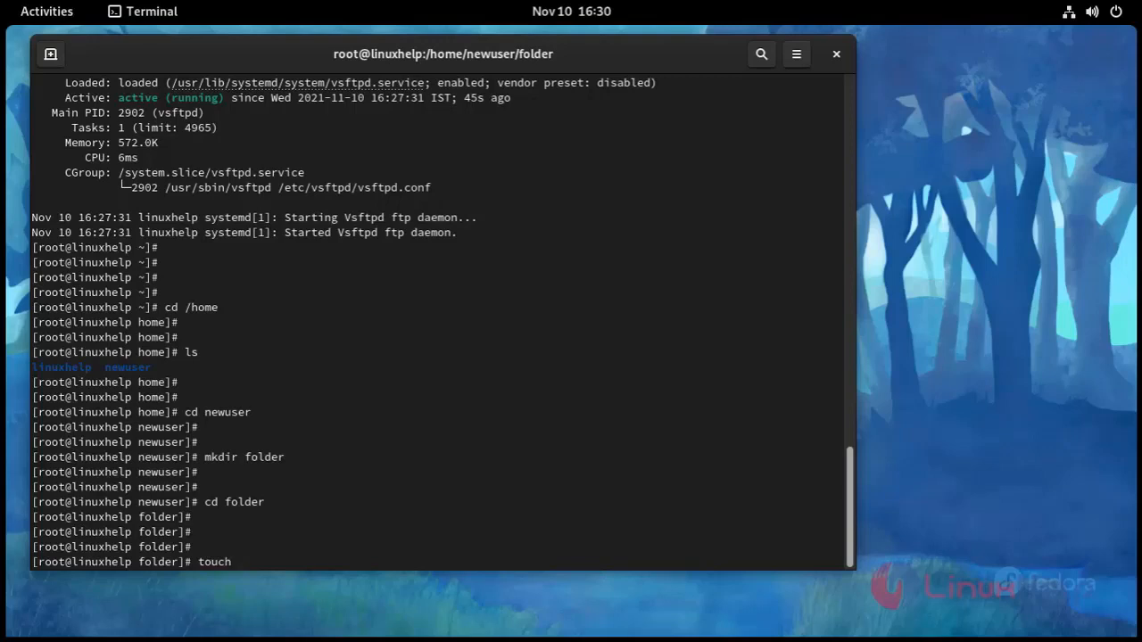
text(fi)
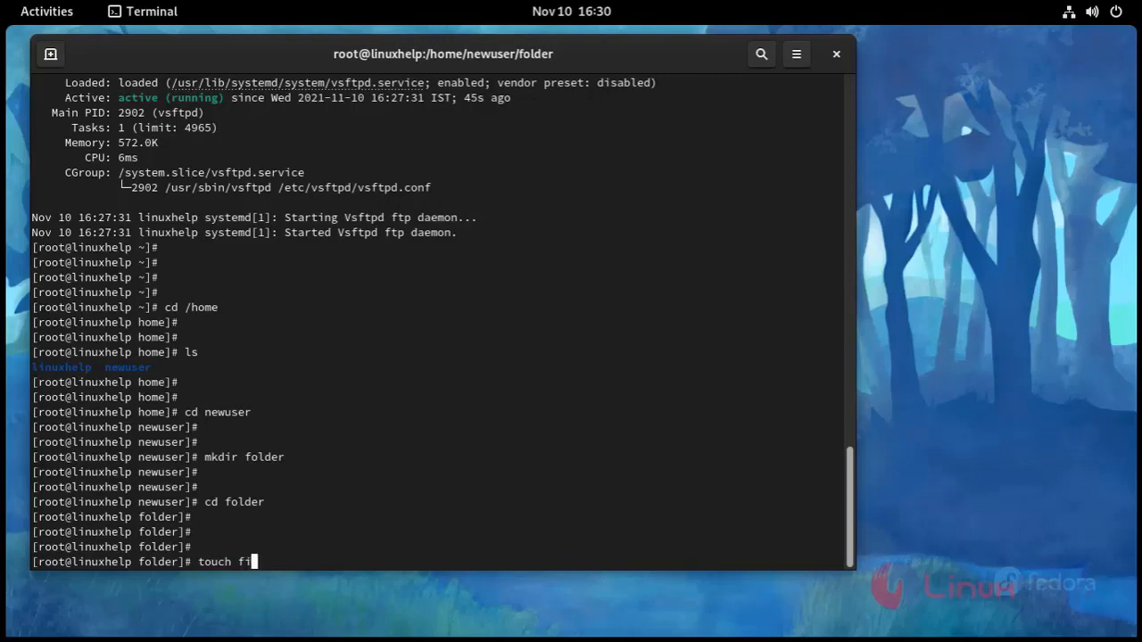
text(le)
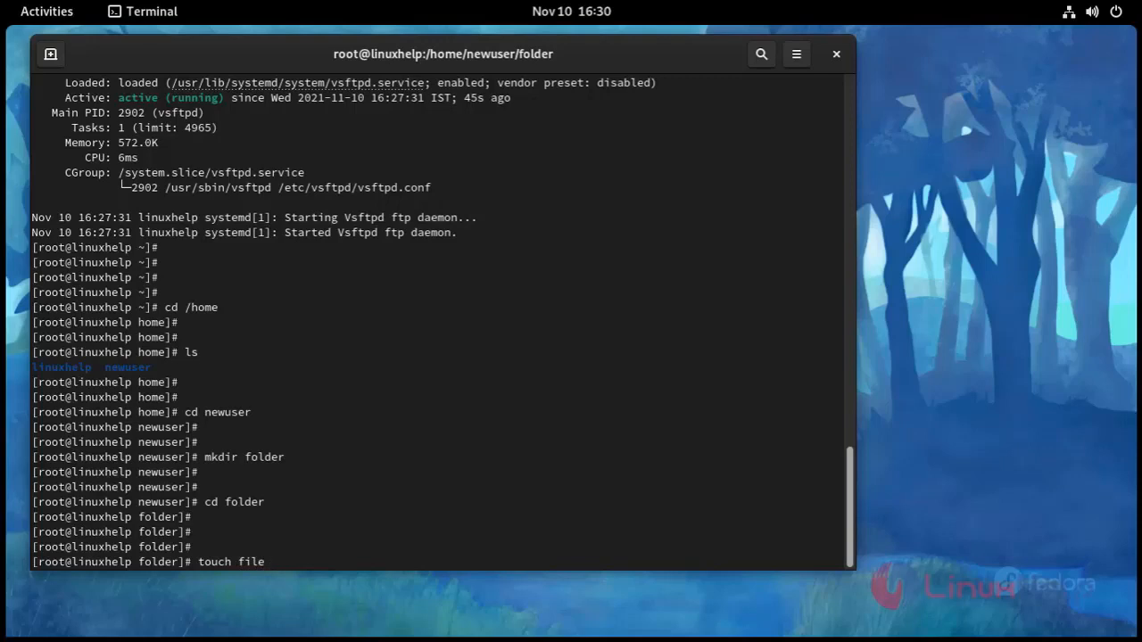
text(1)
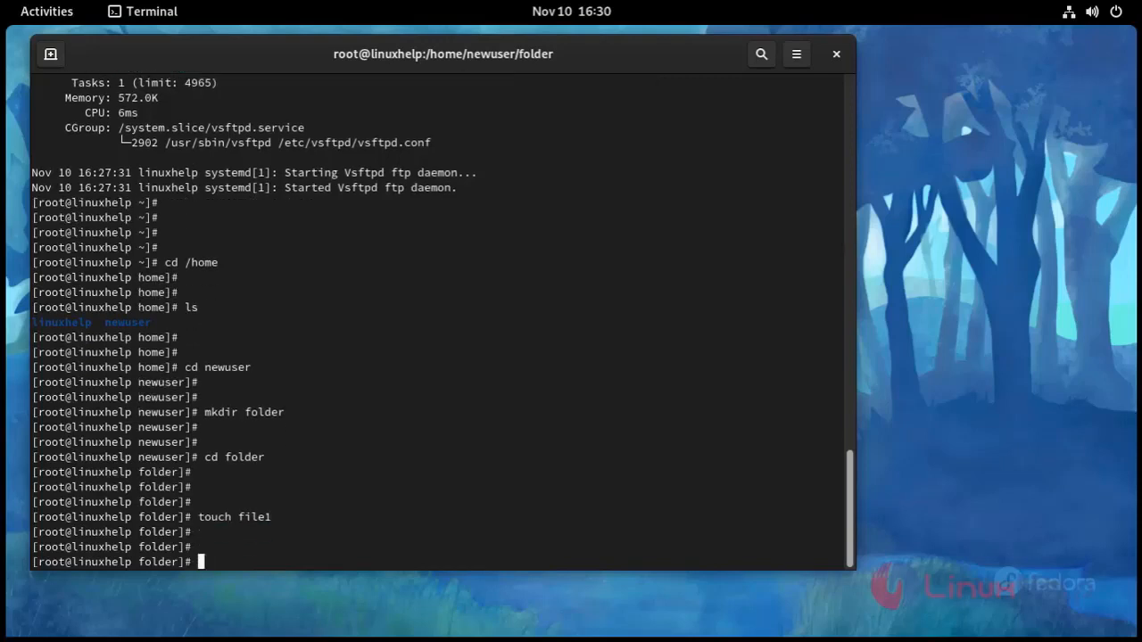
Create an empty file2, list the files, then show IP addresses with 'ip a'.
text(touch)
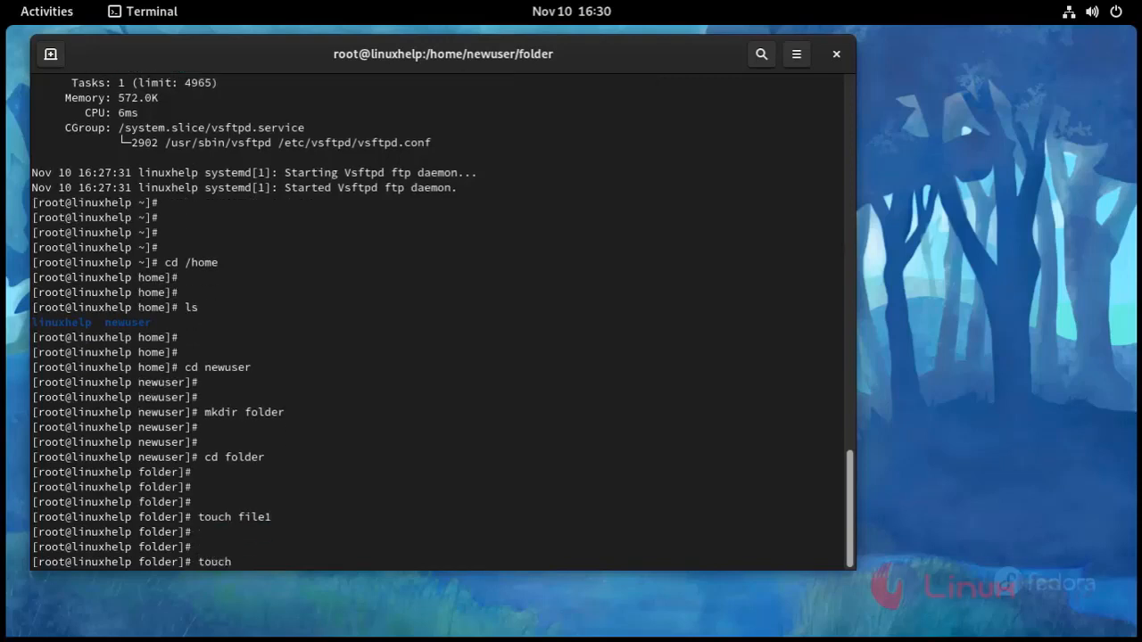
text(file2)
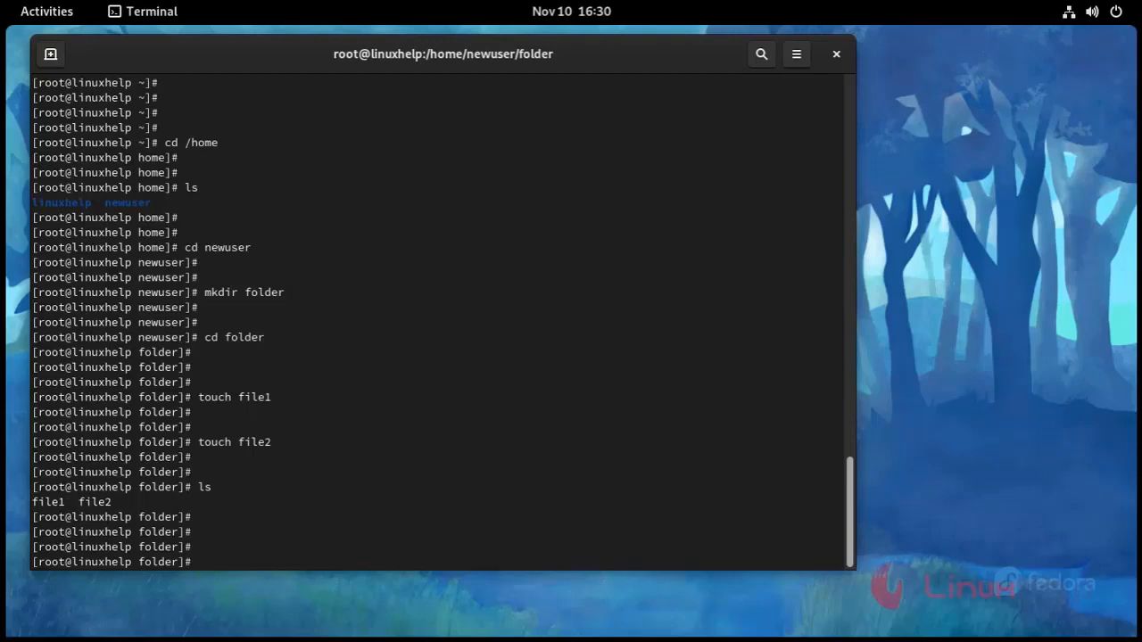
text(ip a)
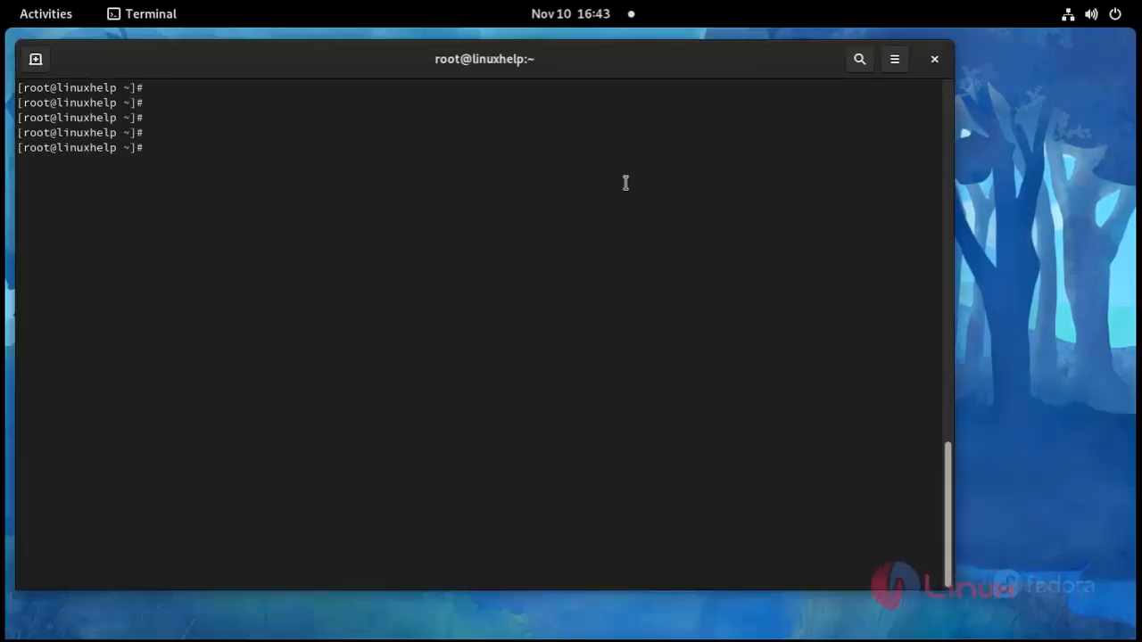
Log in to 192.168.6.125 over FTP as newuser, then exit the session.
text(ftp)
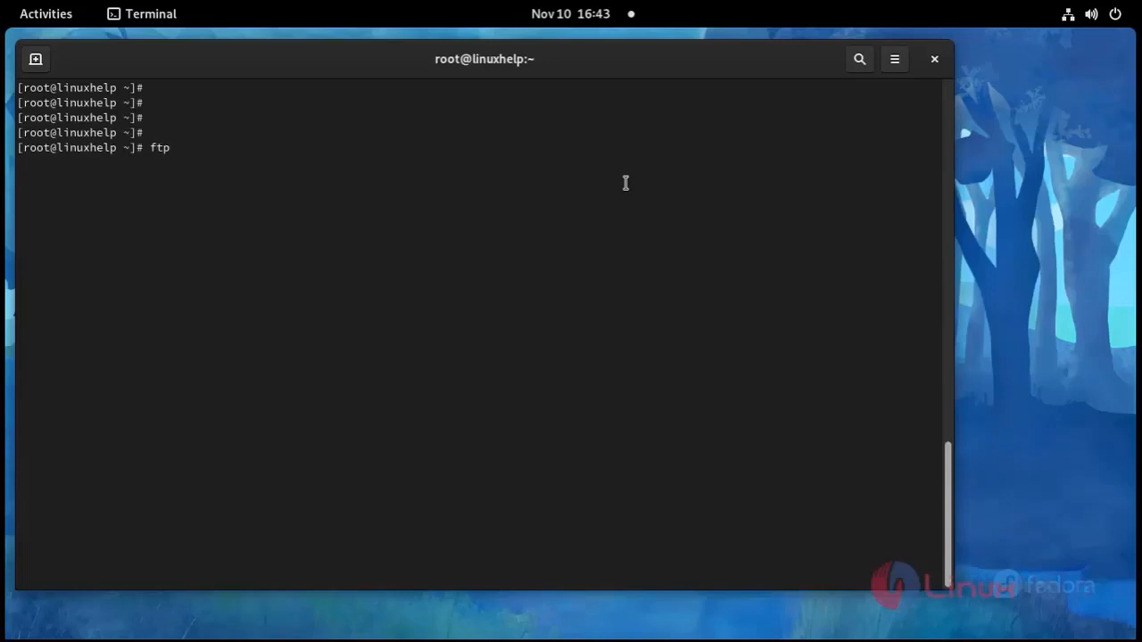
text(192.)
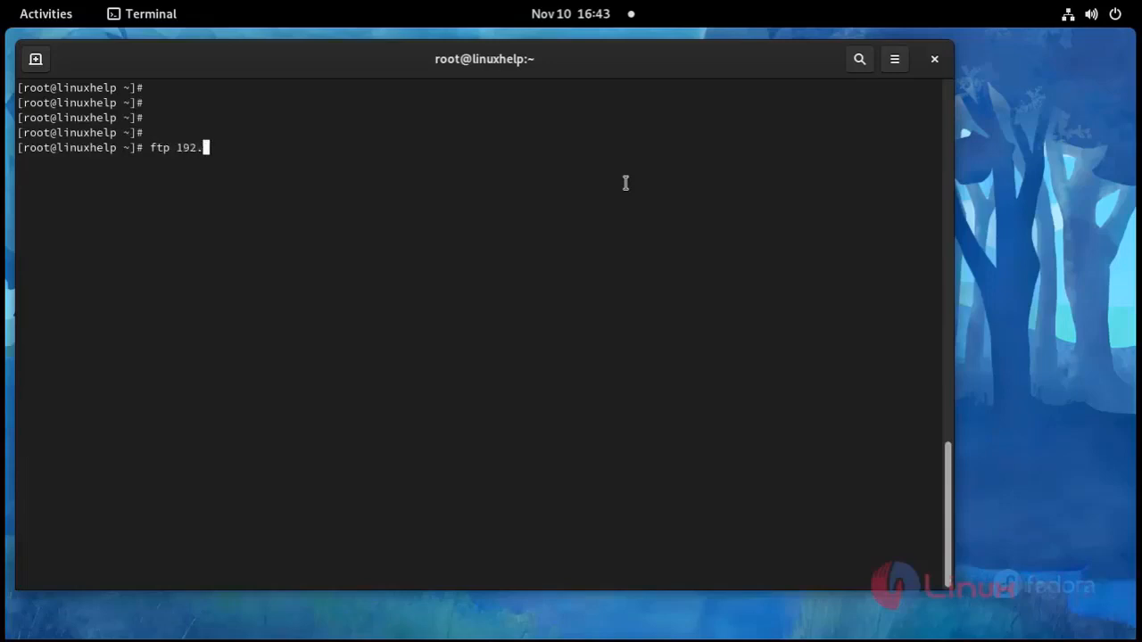
text(168.6.125)
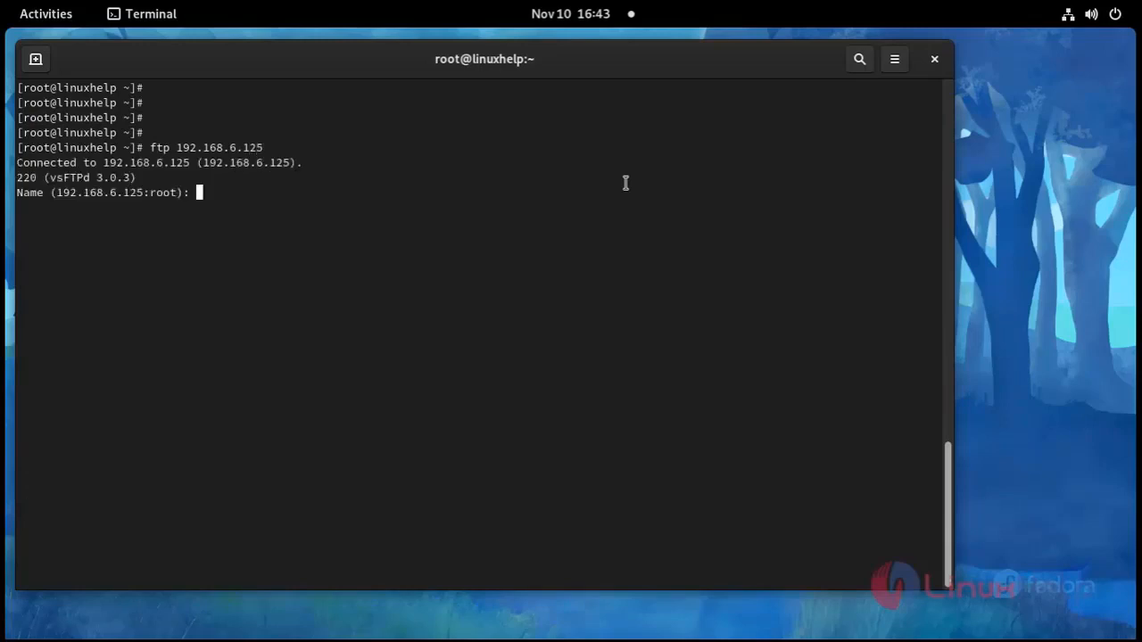
text(newuser)
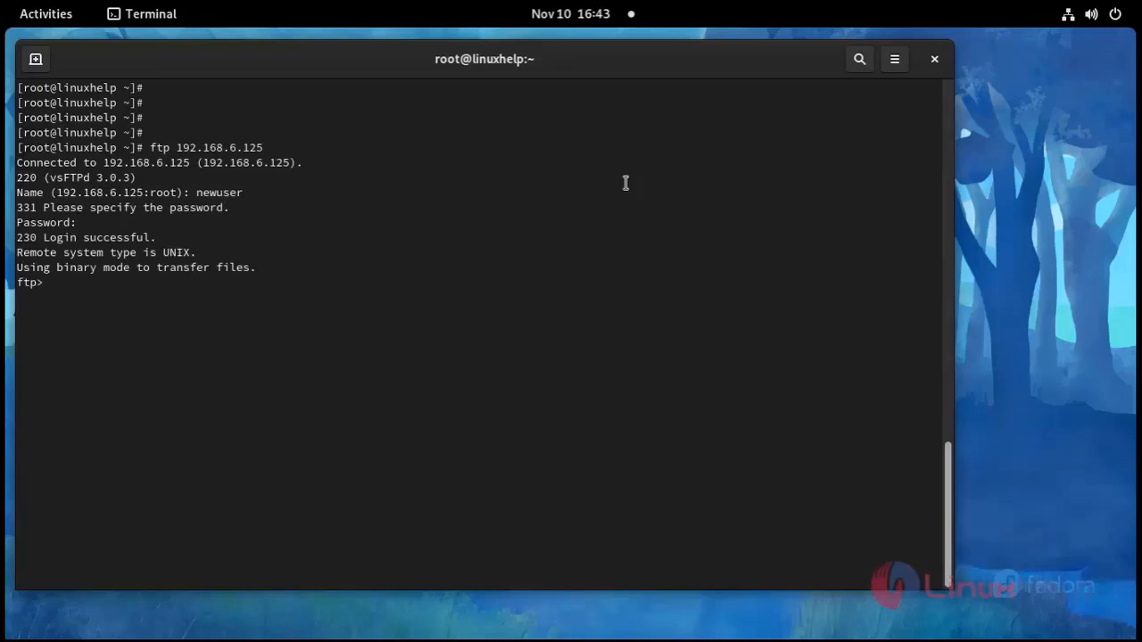
key(Return)
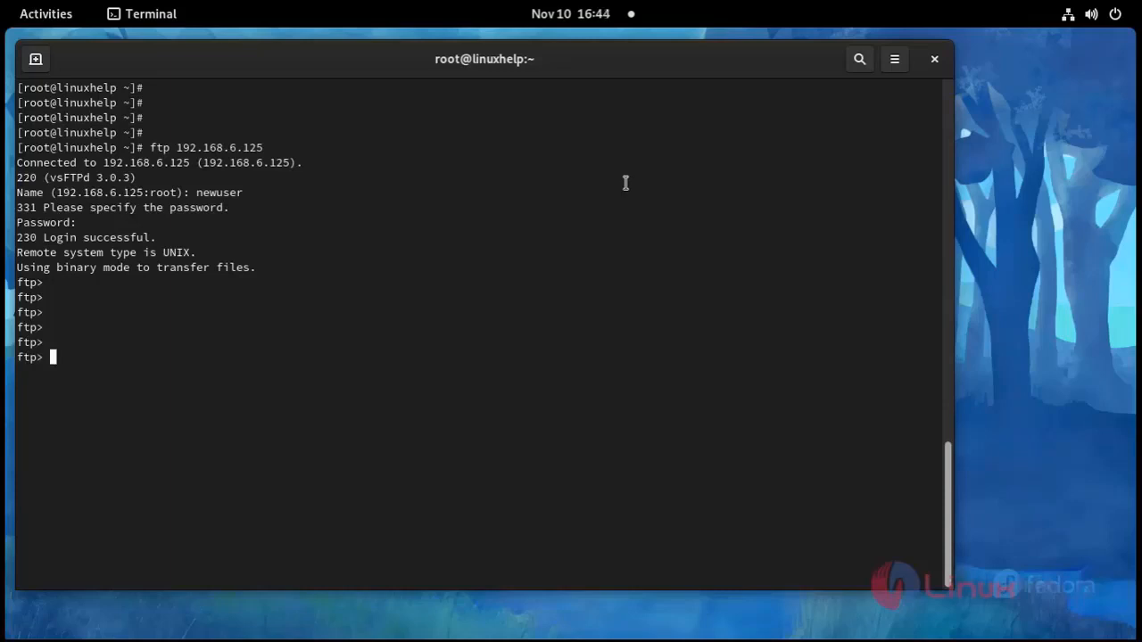
text(e)
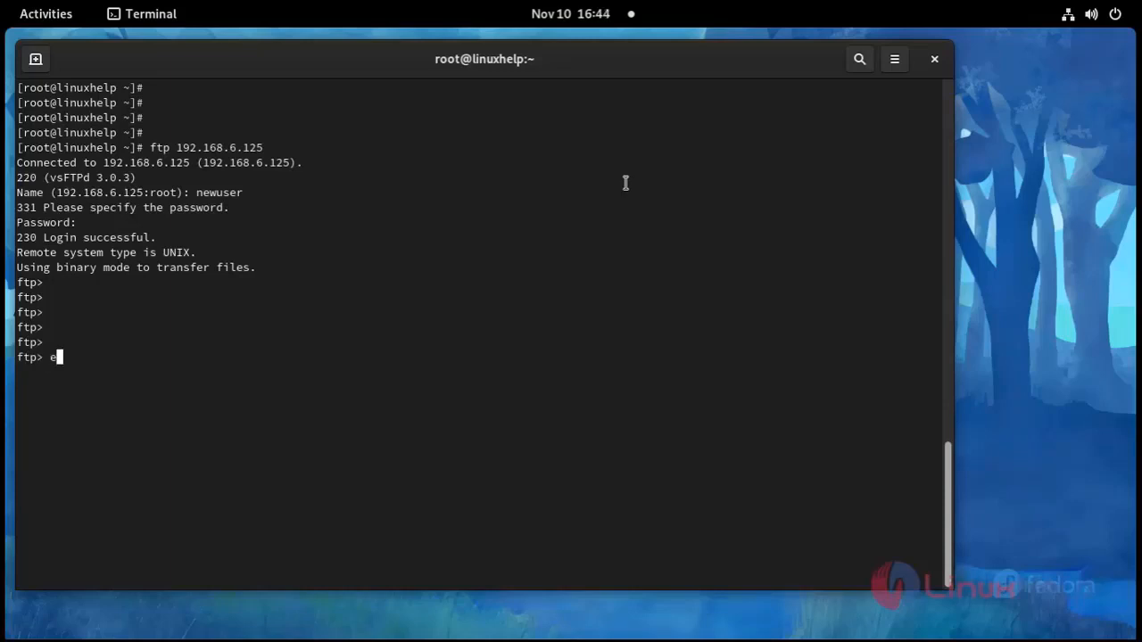
text(xit)
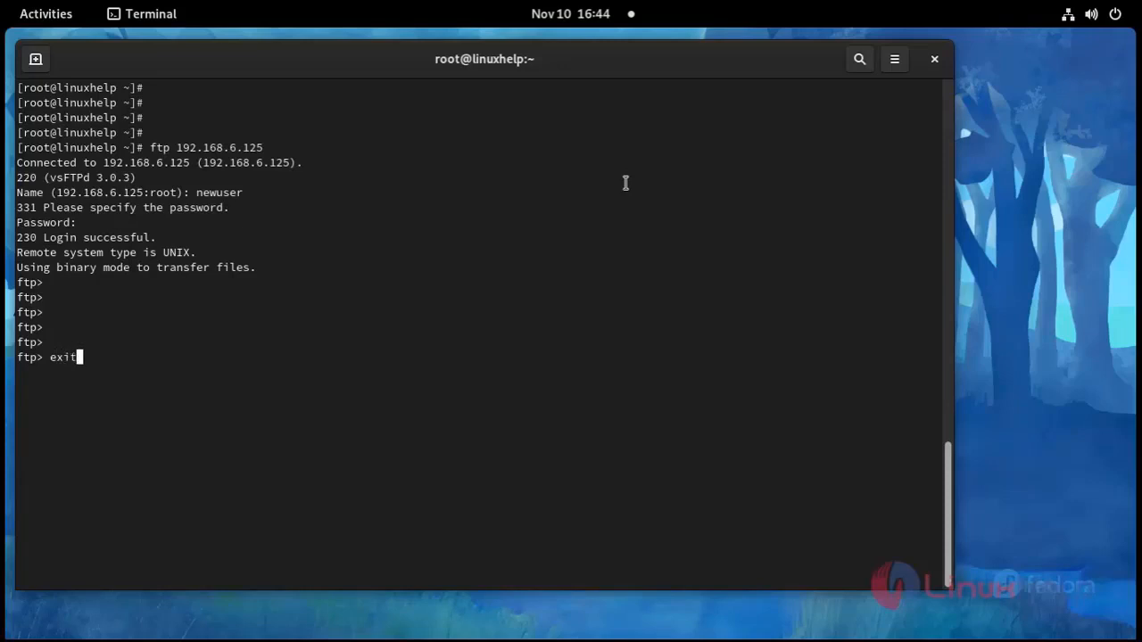
key(Return)
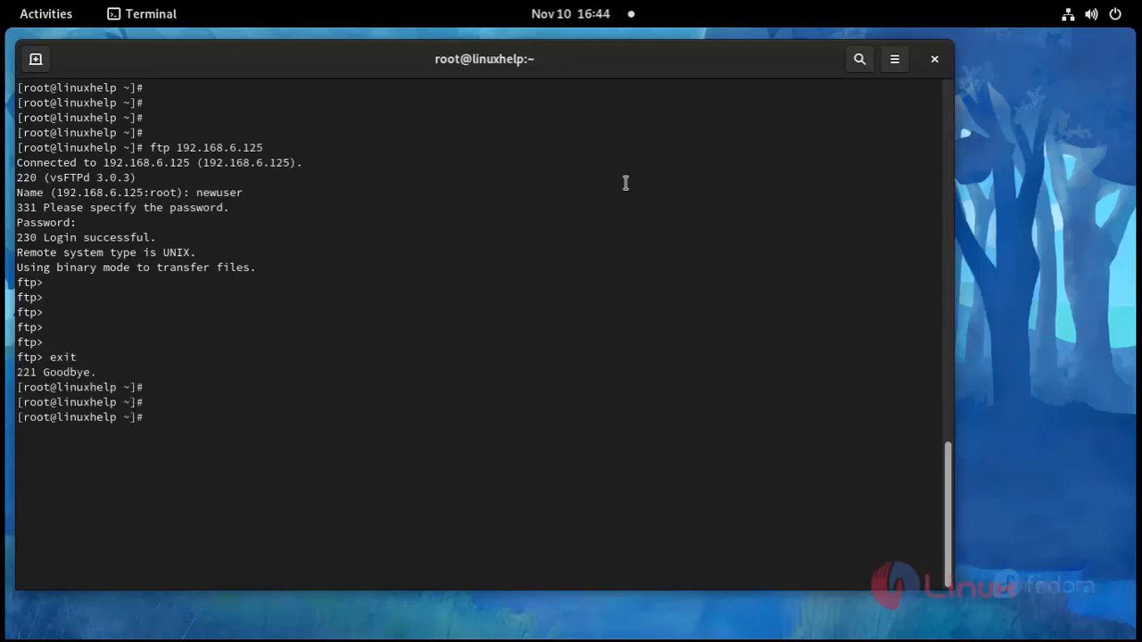
Switch the shell to the newuser account with su - newuser.
key(Return)
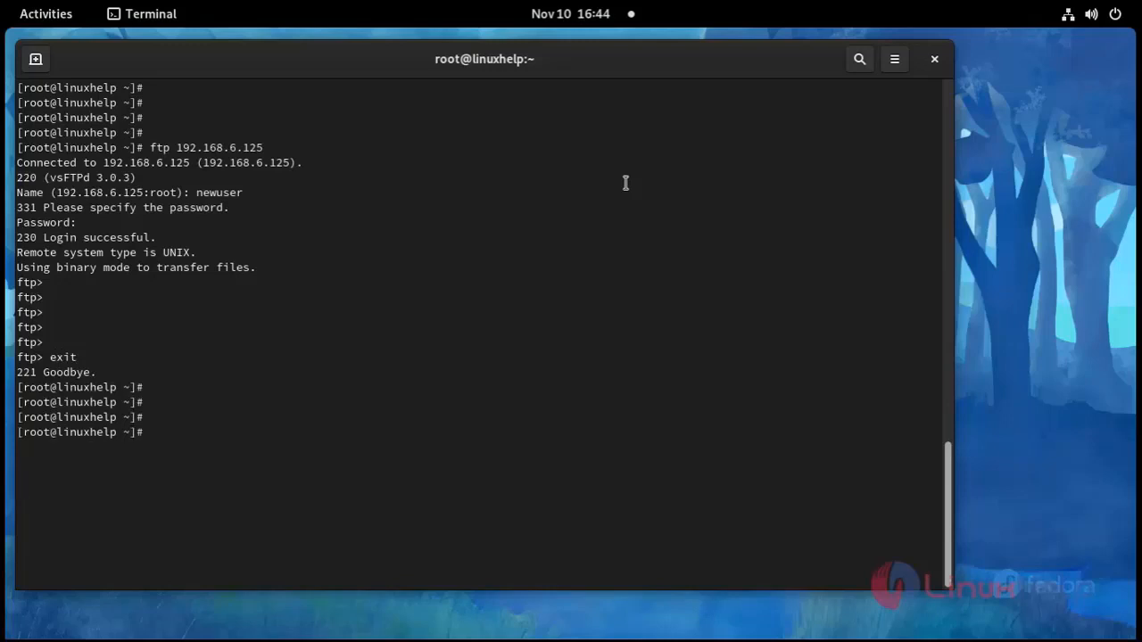
text(su)
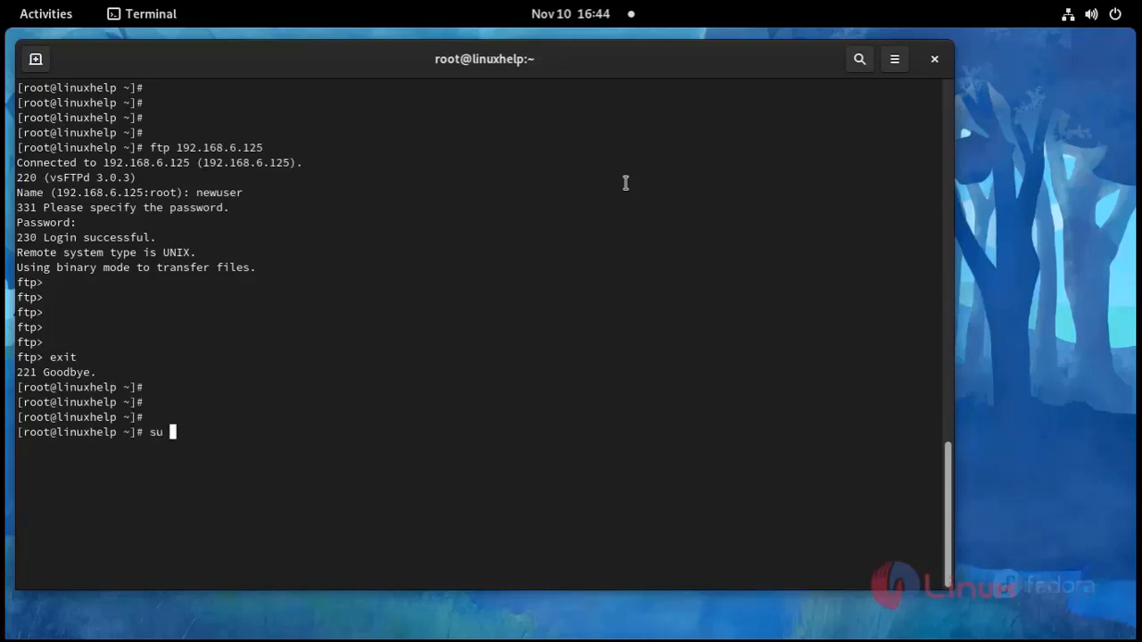
text(-)
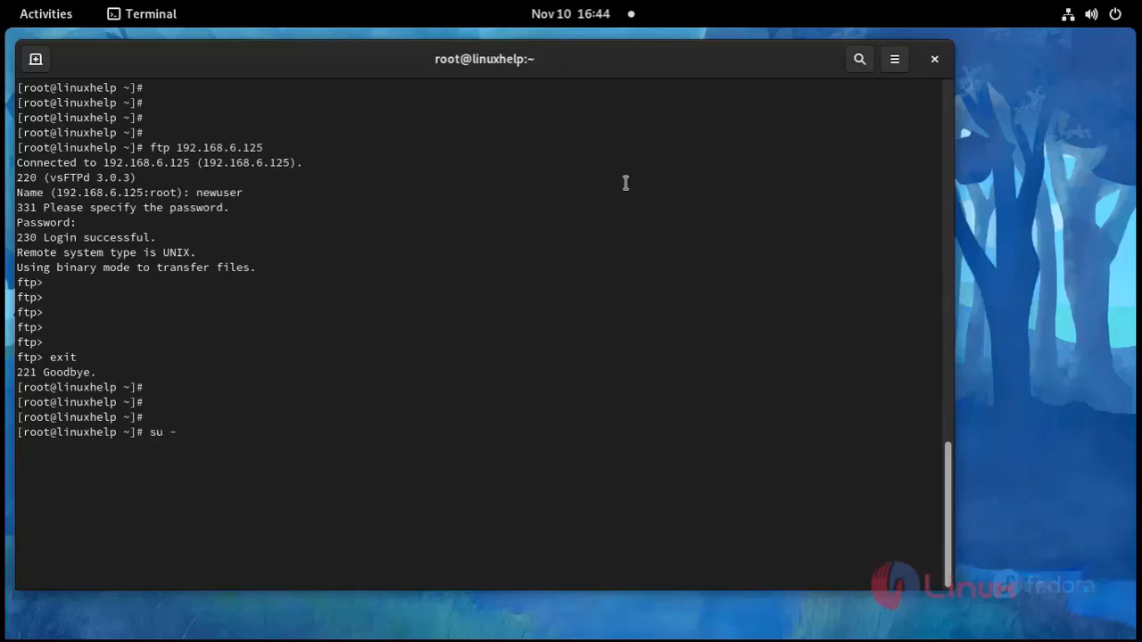
text(newuser)
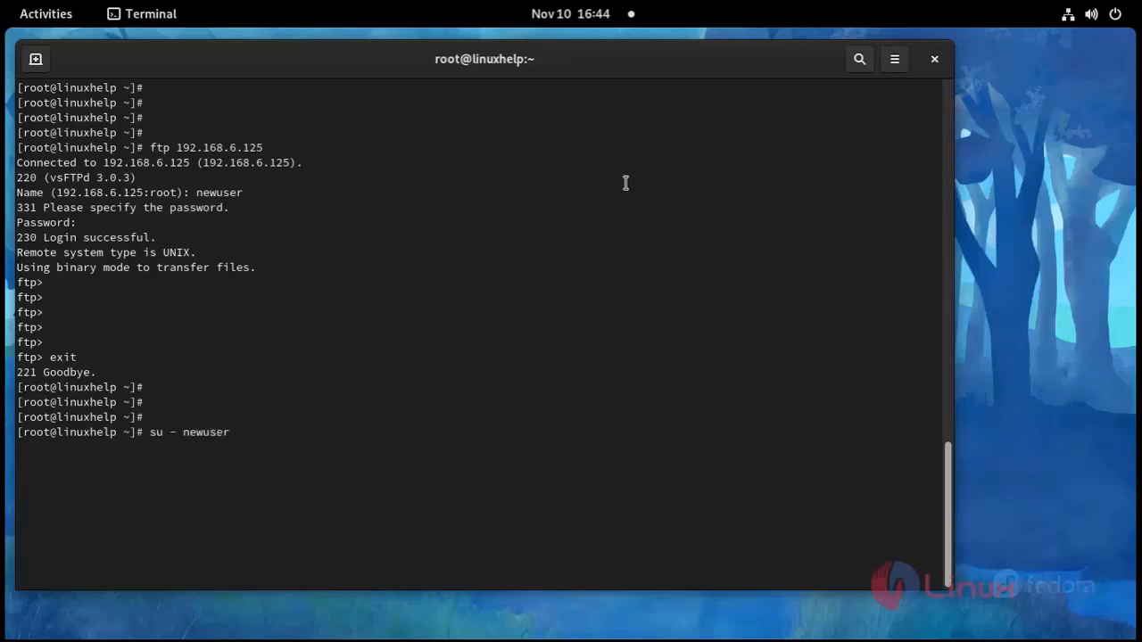
key(Return)
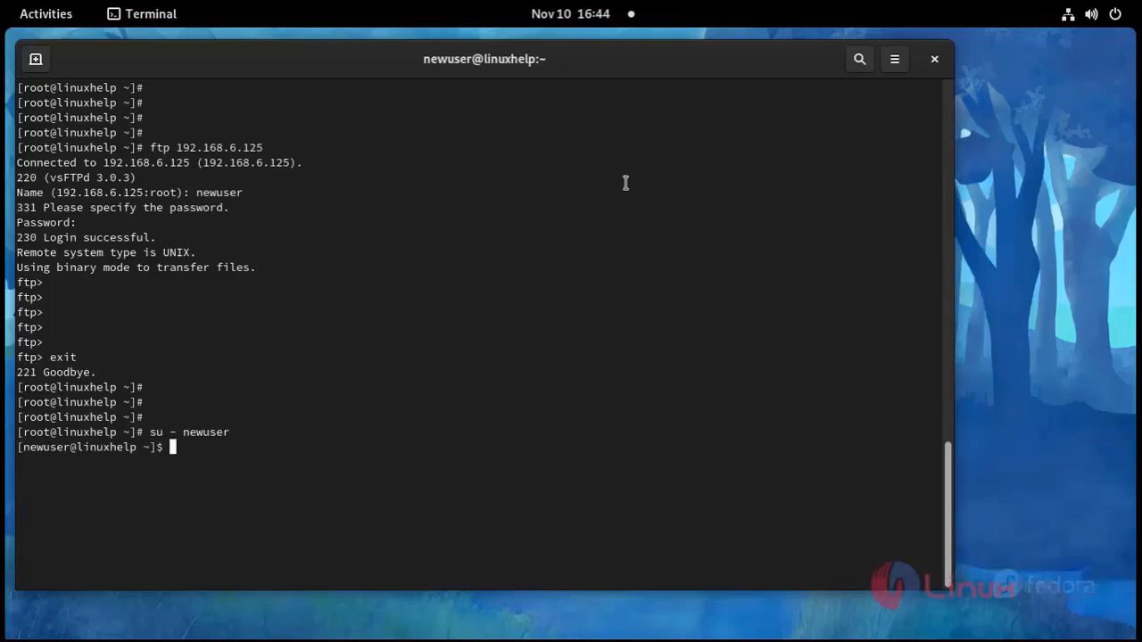
key(Return)
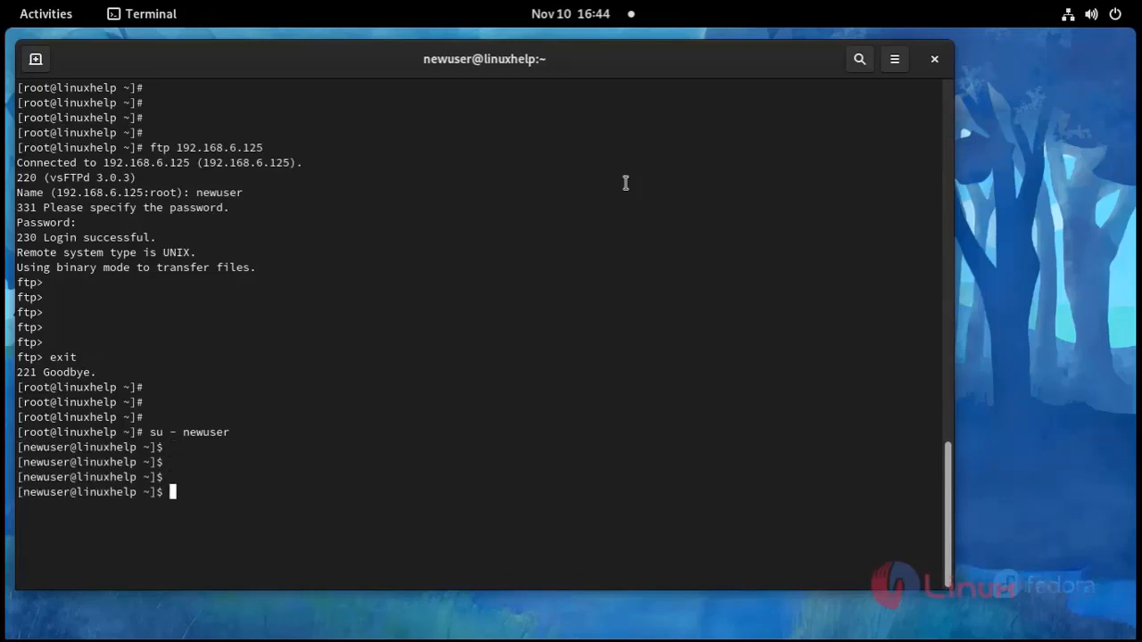
Log in to the FTP server at 192.168.6.125 as newuser with its password.
text(ftp)
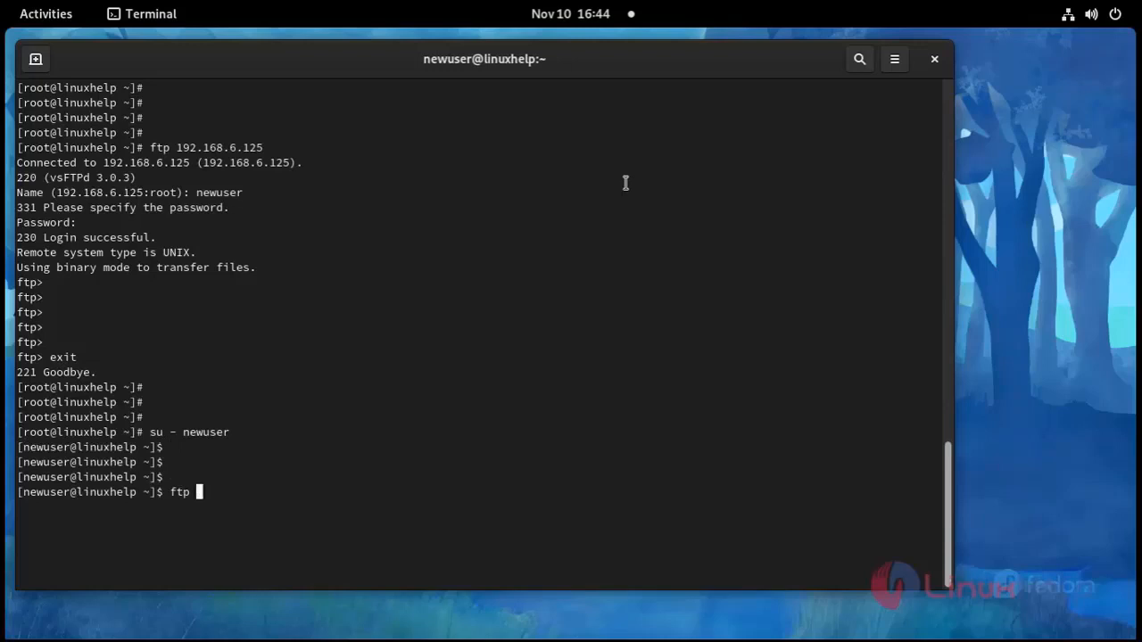
text(192.1)
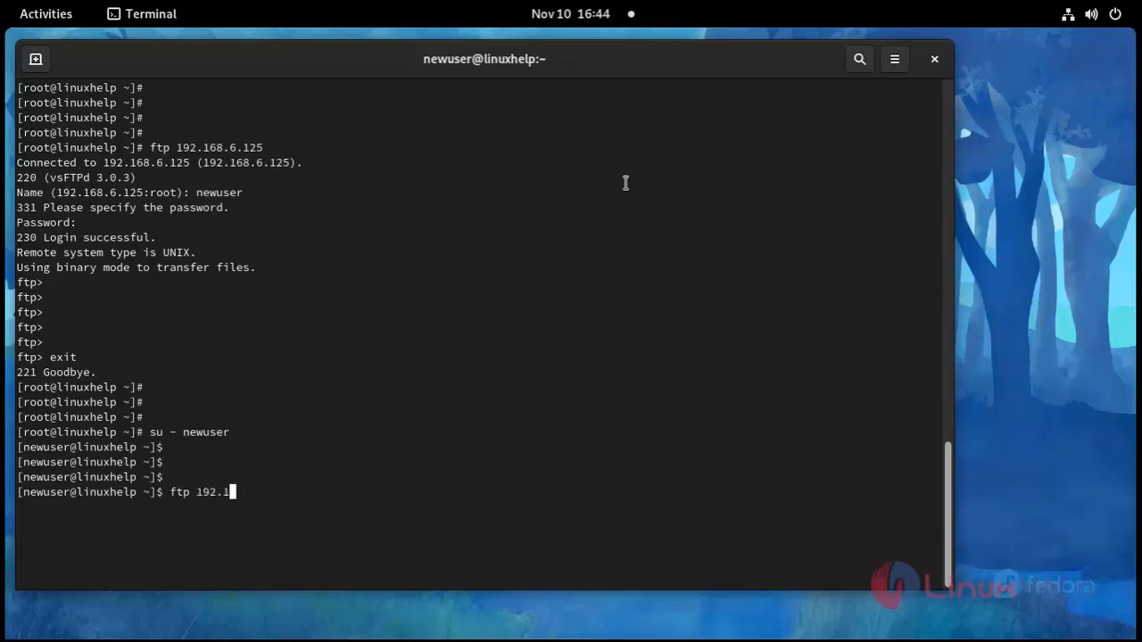
text(68.6.125)
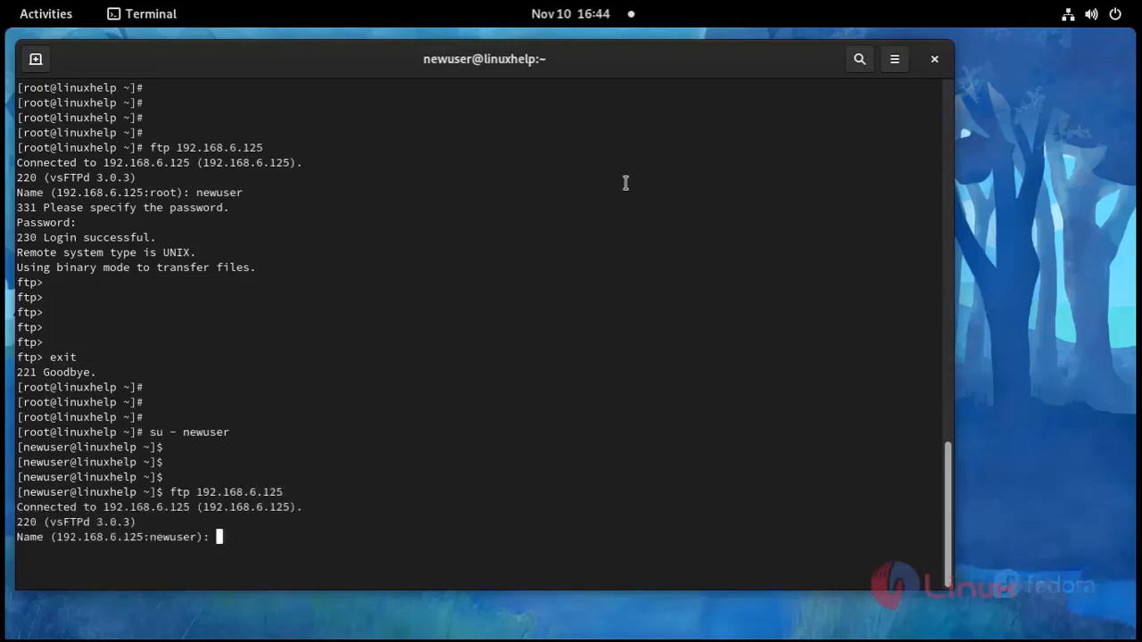
text(newuser)
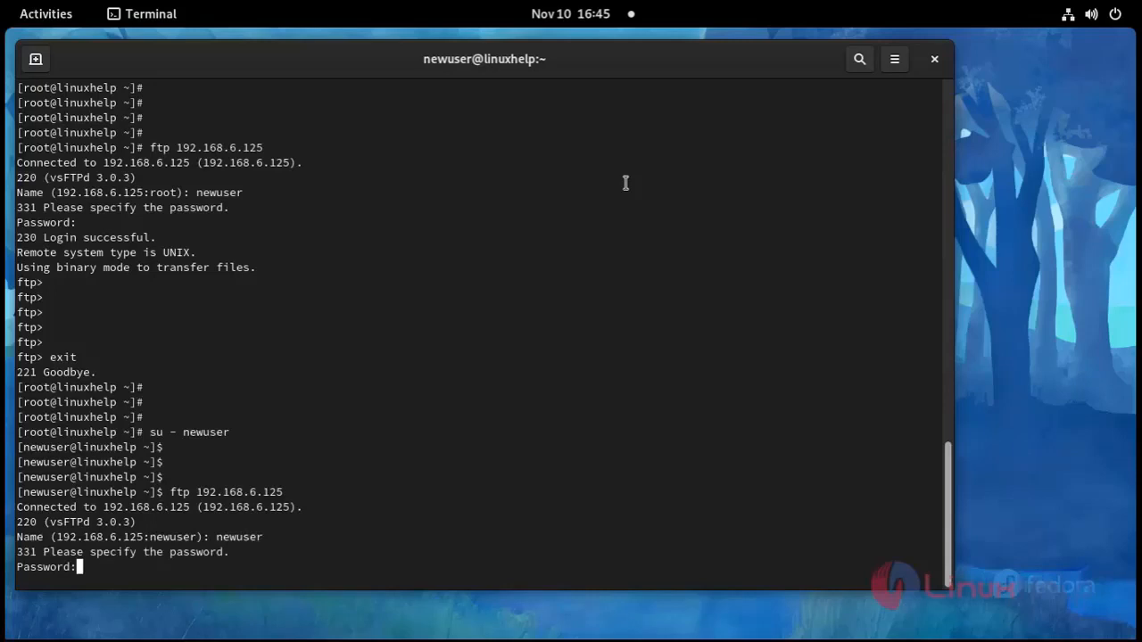
key(Return)
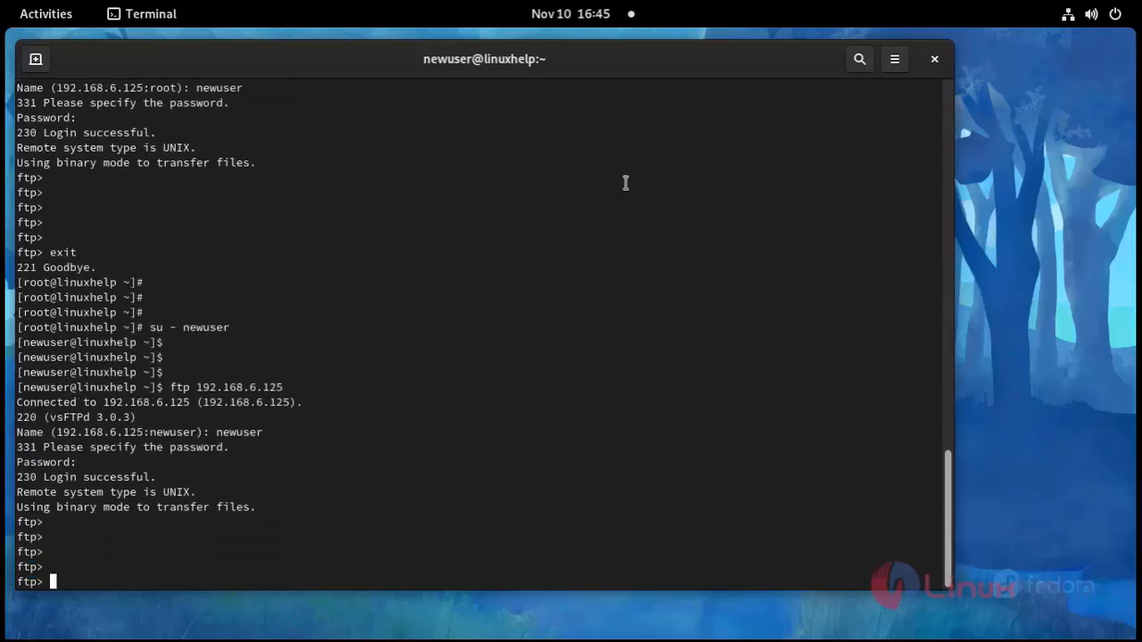
text(e)
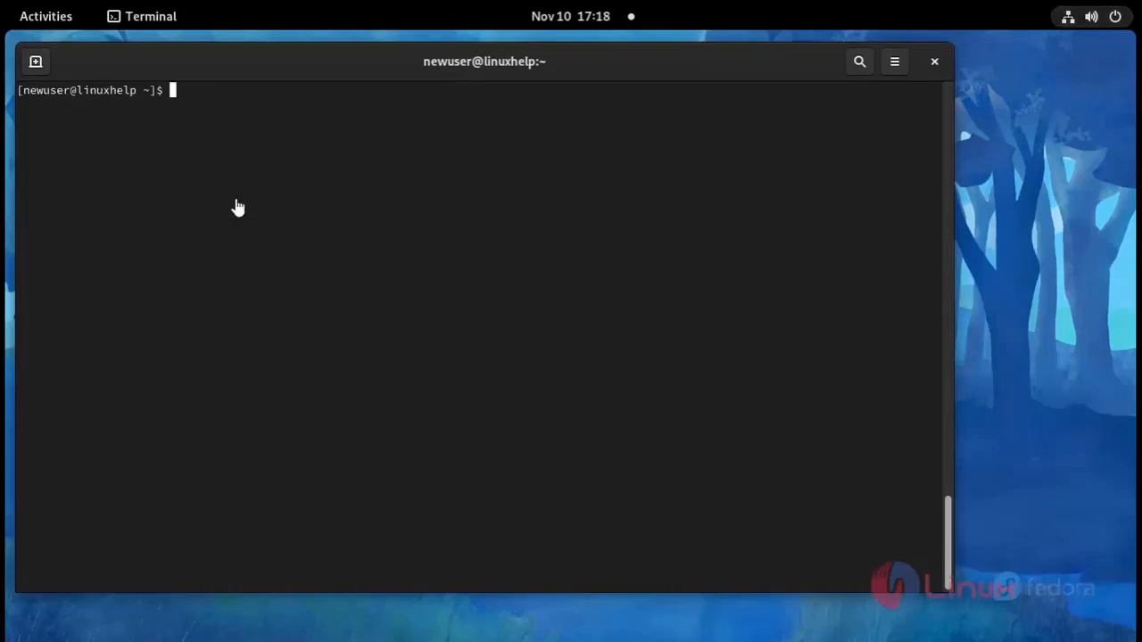
Look up newuser's entry with cat /etc/passwd | grep newuser.
key(Return)
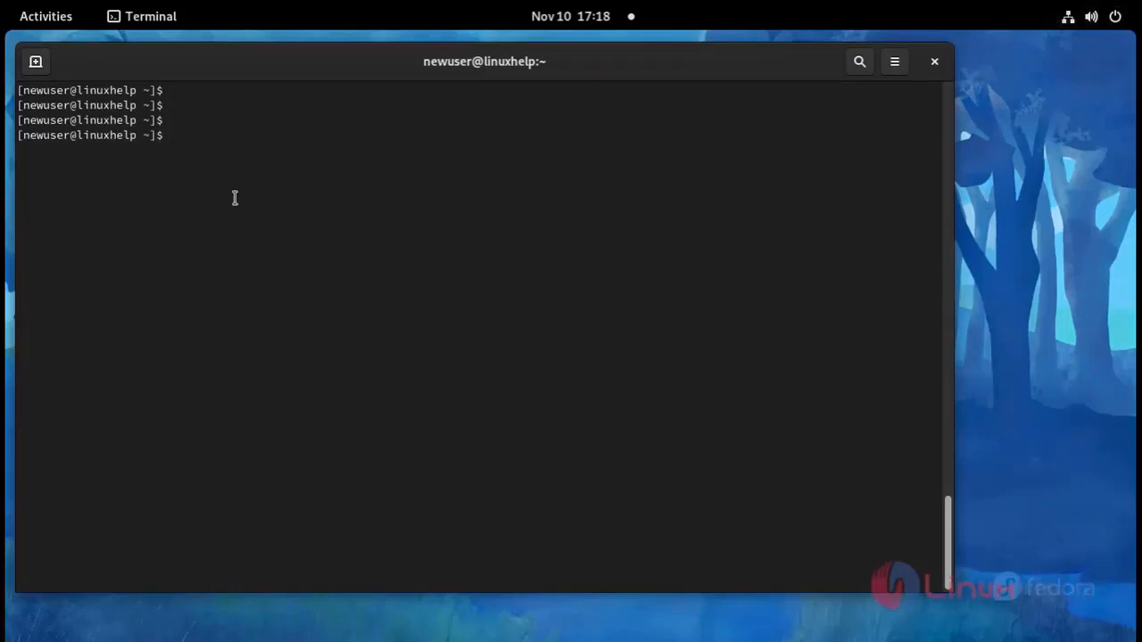
text(cat)
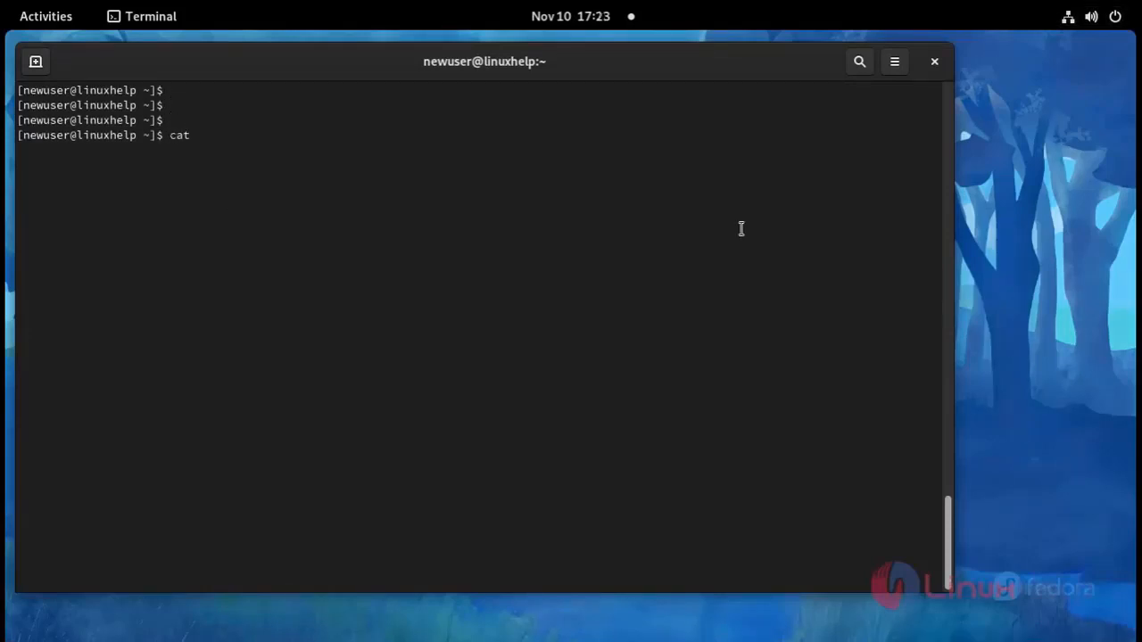
text(/etc)
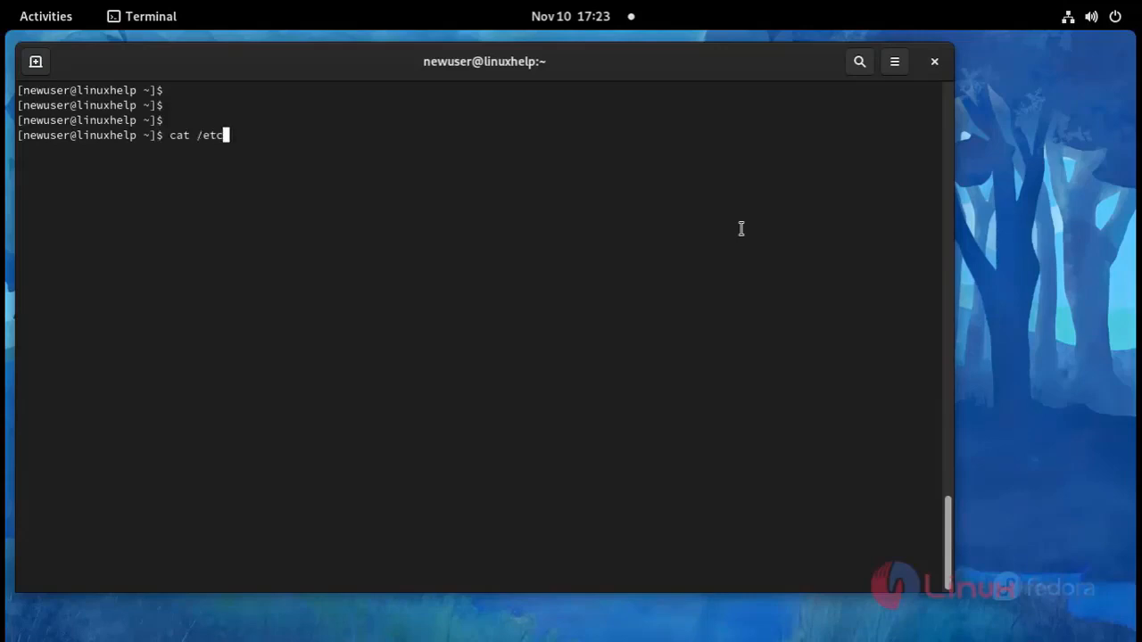
text(/)
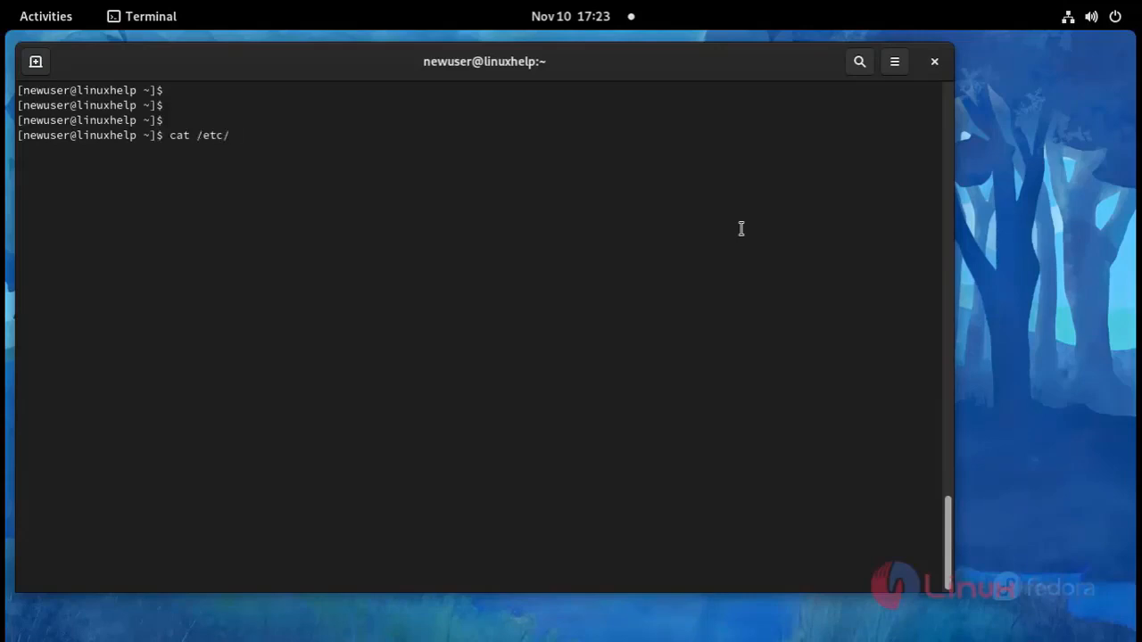
text(pa)
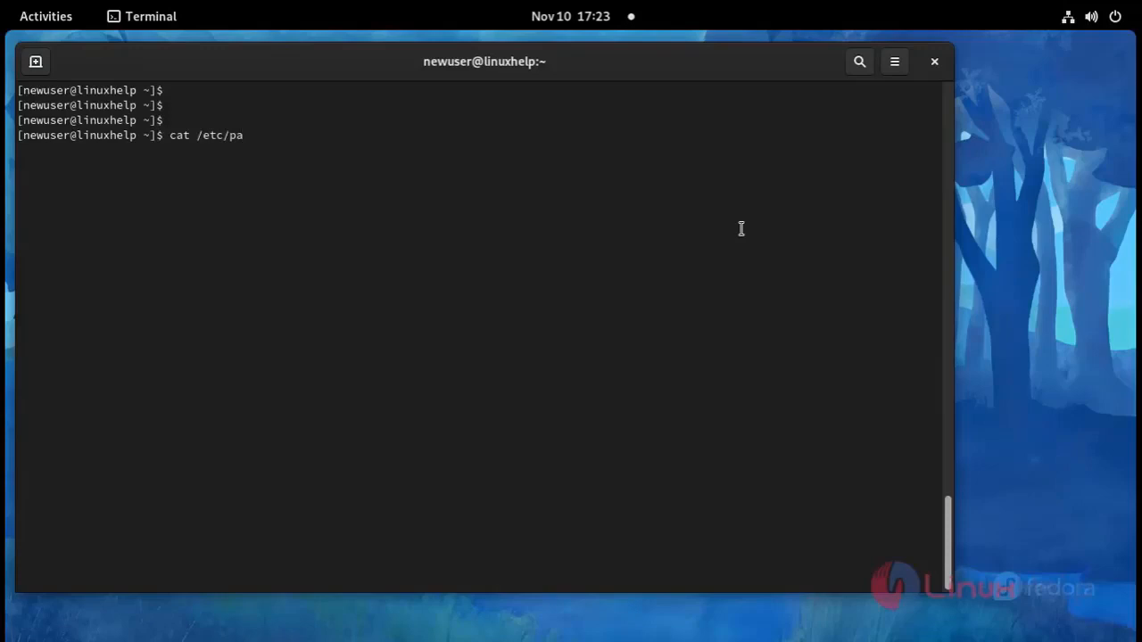
text(sswd)
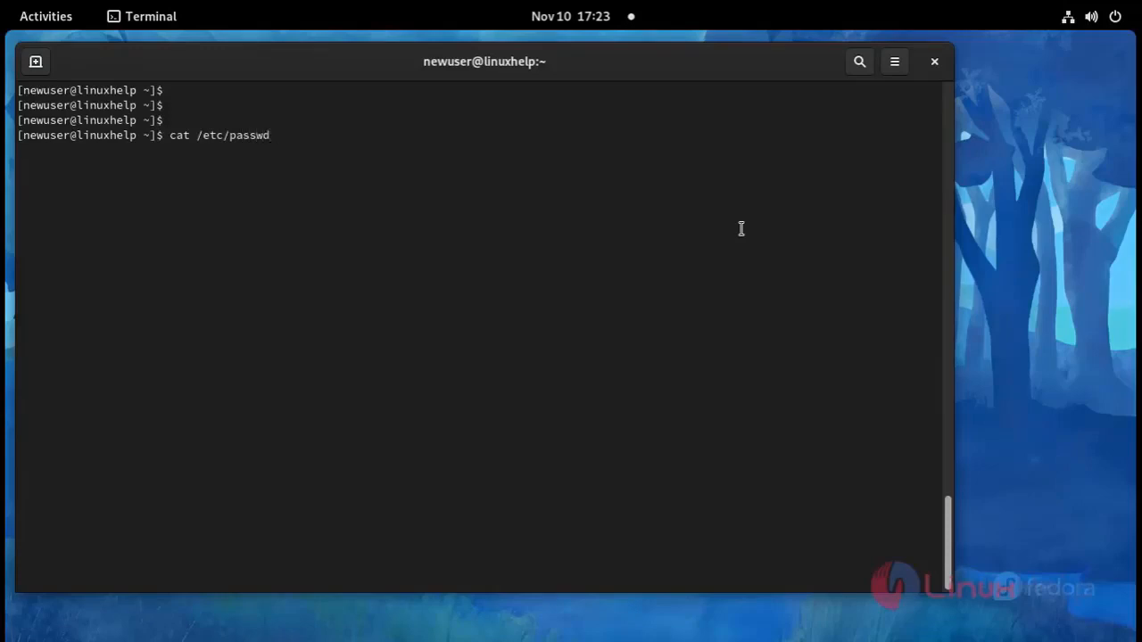
text(|)
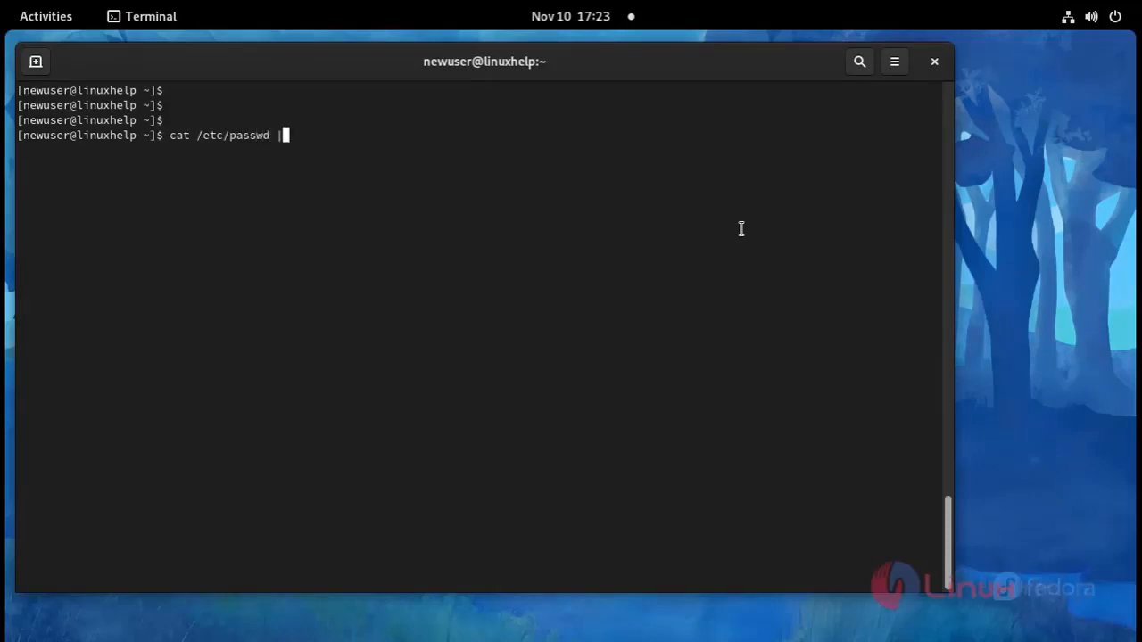
text(grep)
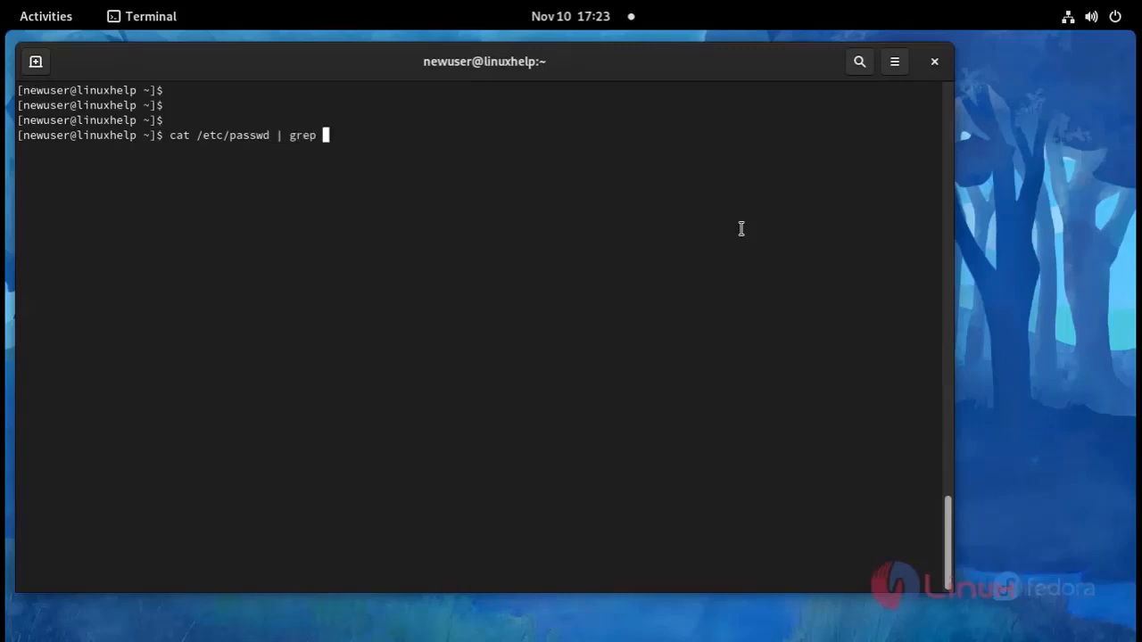
text(newuser)
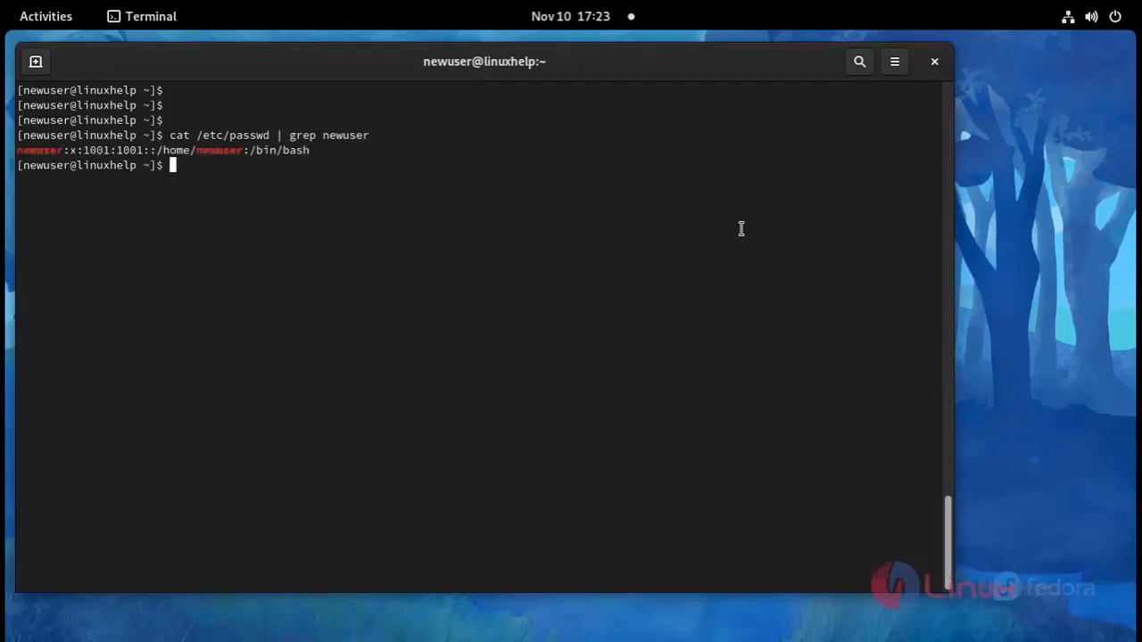
key(Return)
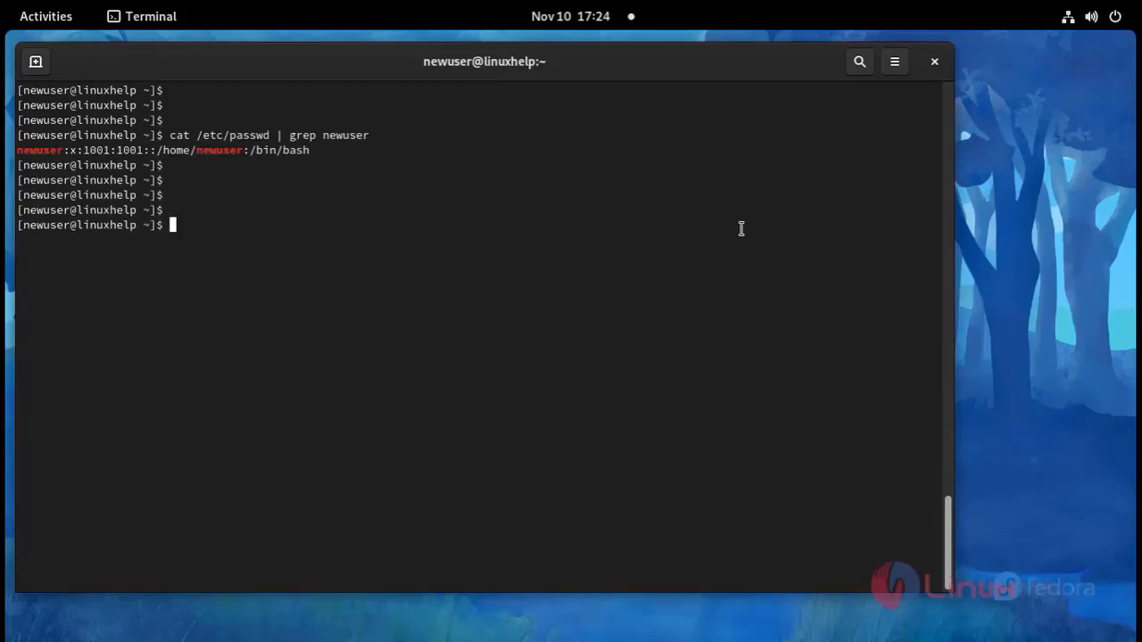
Change to /home/newuser and list its contents.
text(cd)
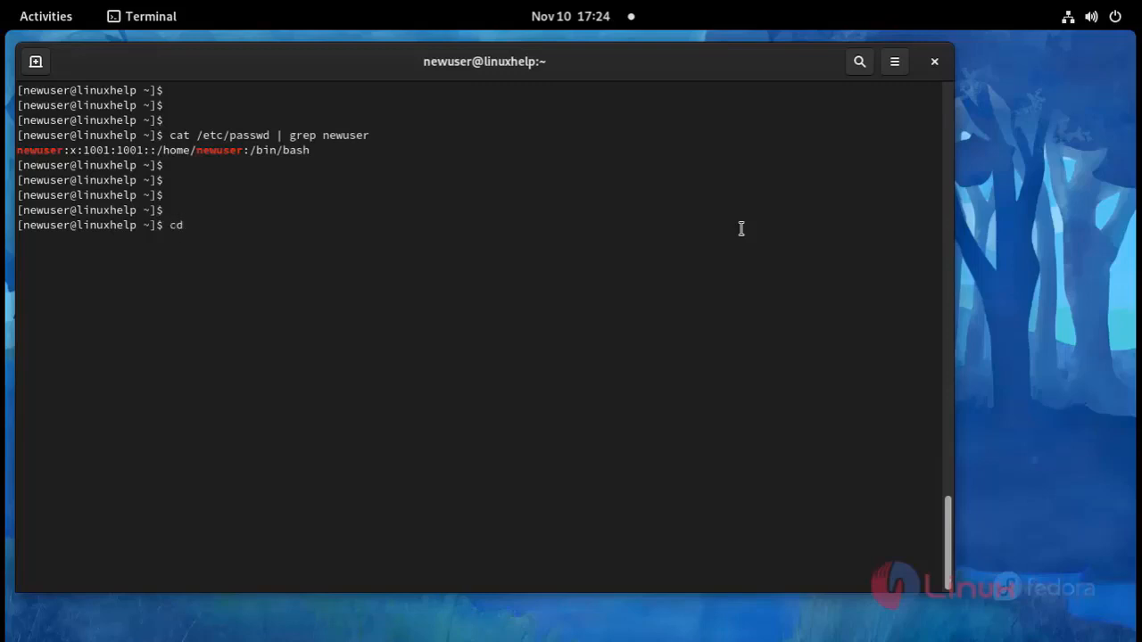
text(/h)
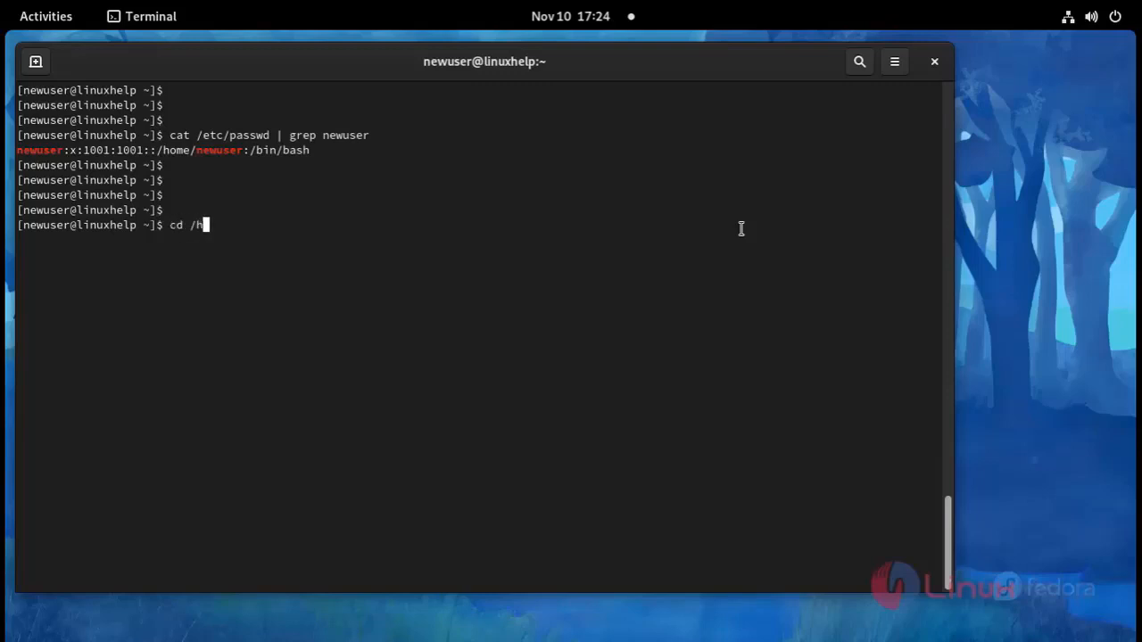
text(ome)
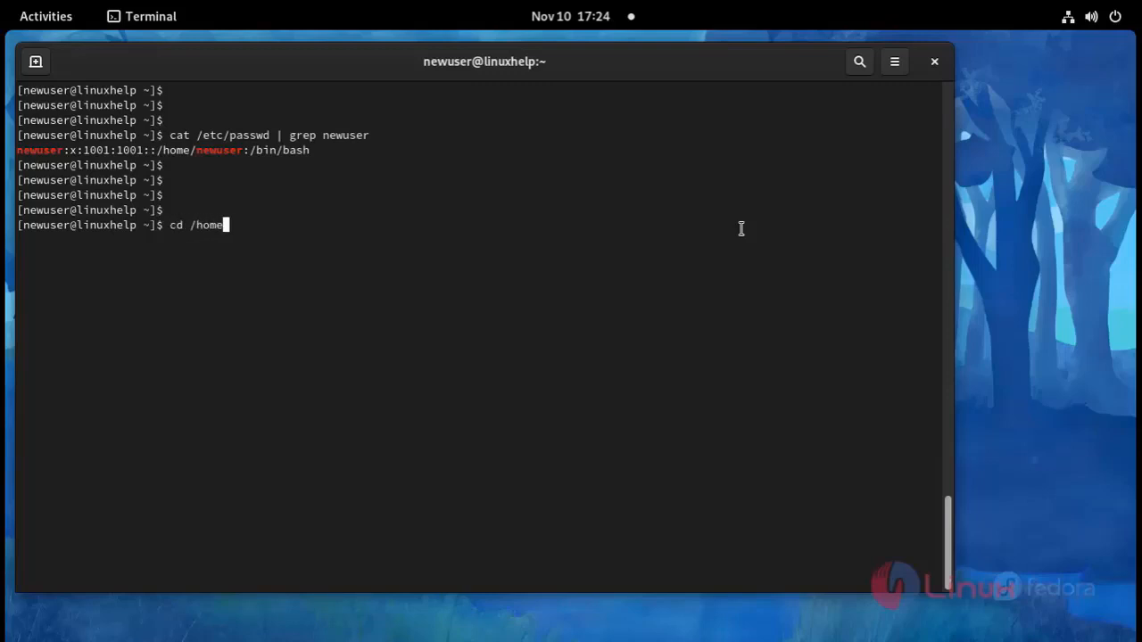
text(/newuser)
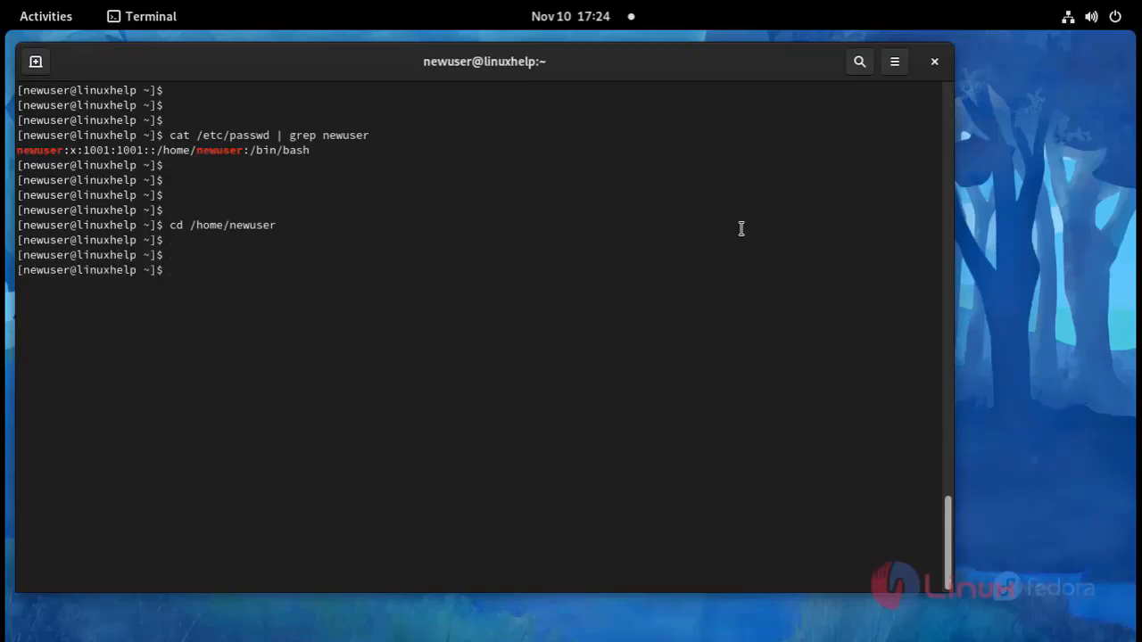
text(ls)
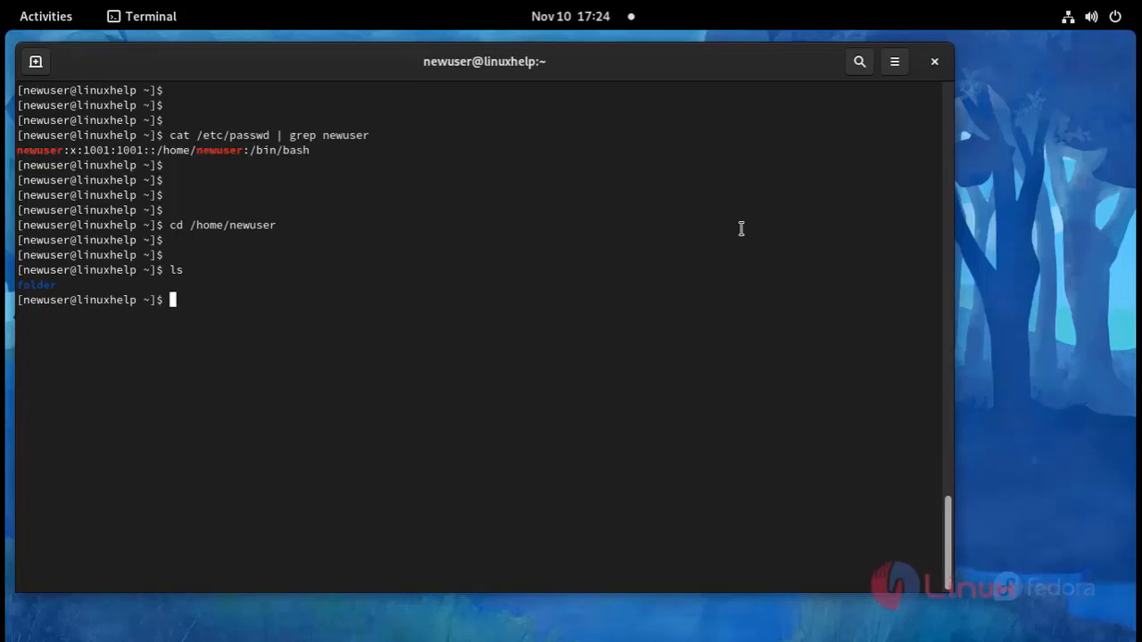
List newuser's home, showing 'folder', then change into /home/newuser/folder.
key(Return)
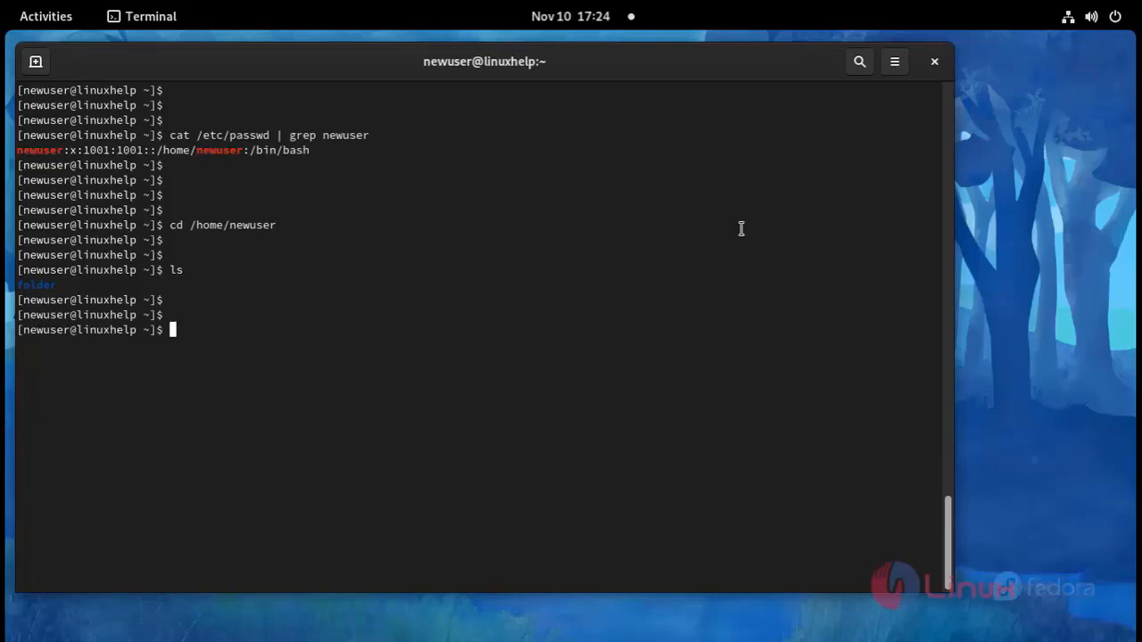
text(cd fold)
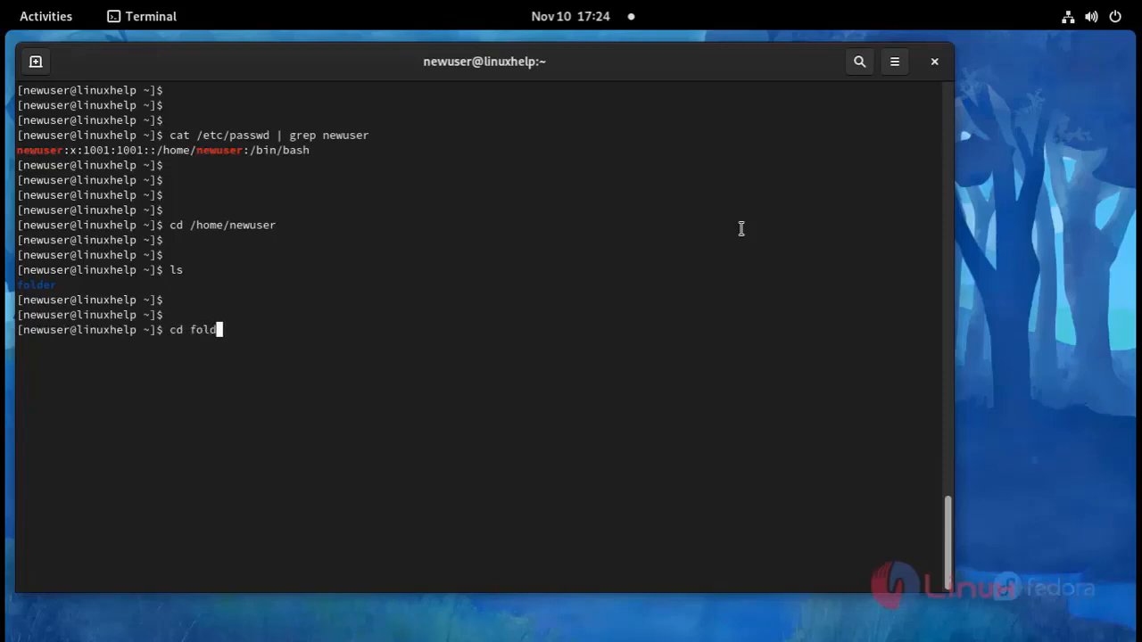
key(Return)
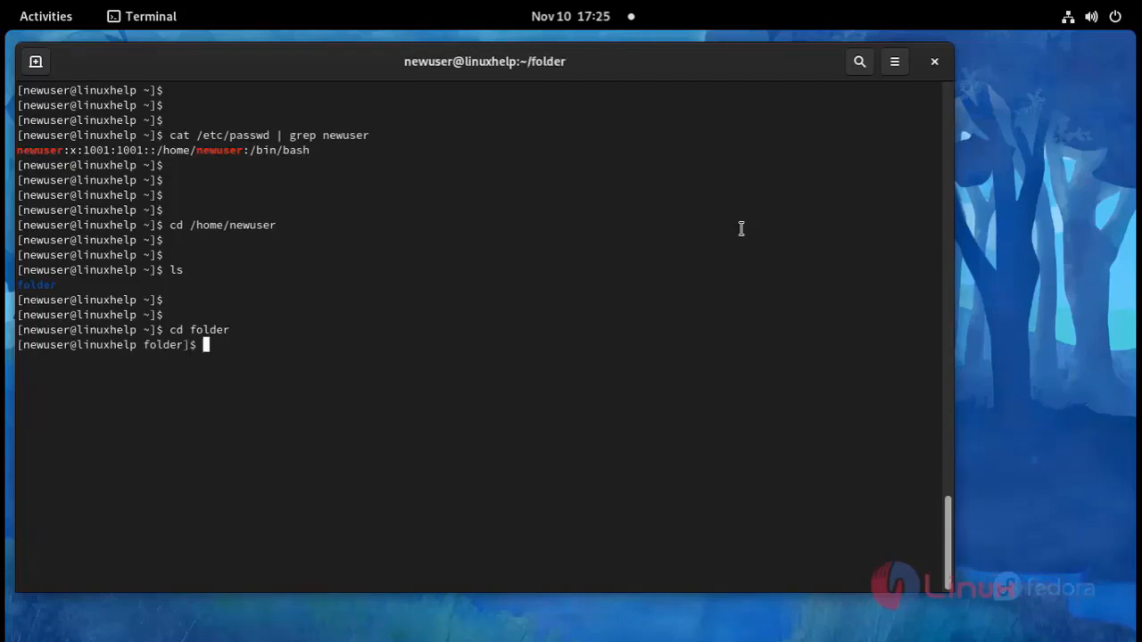
key(Return)
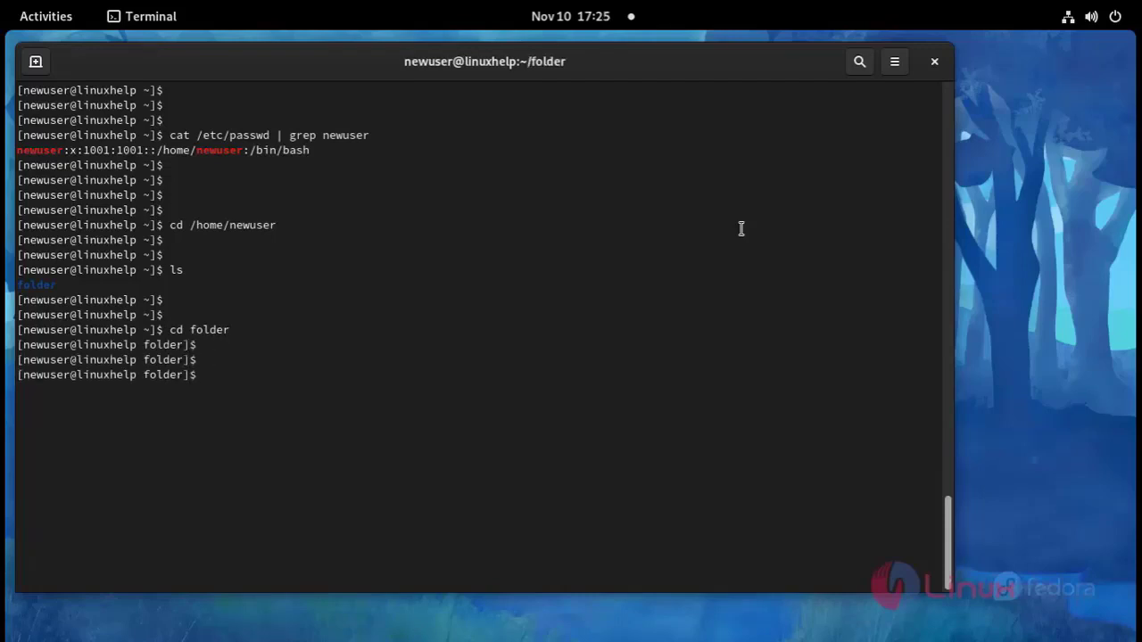
text(ls)
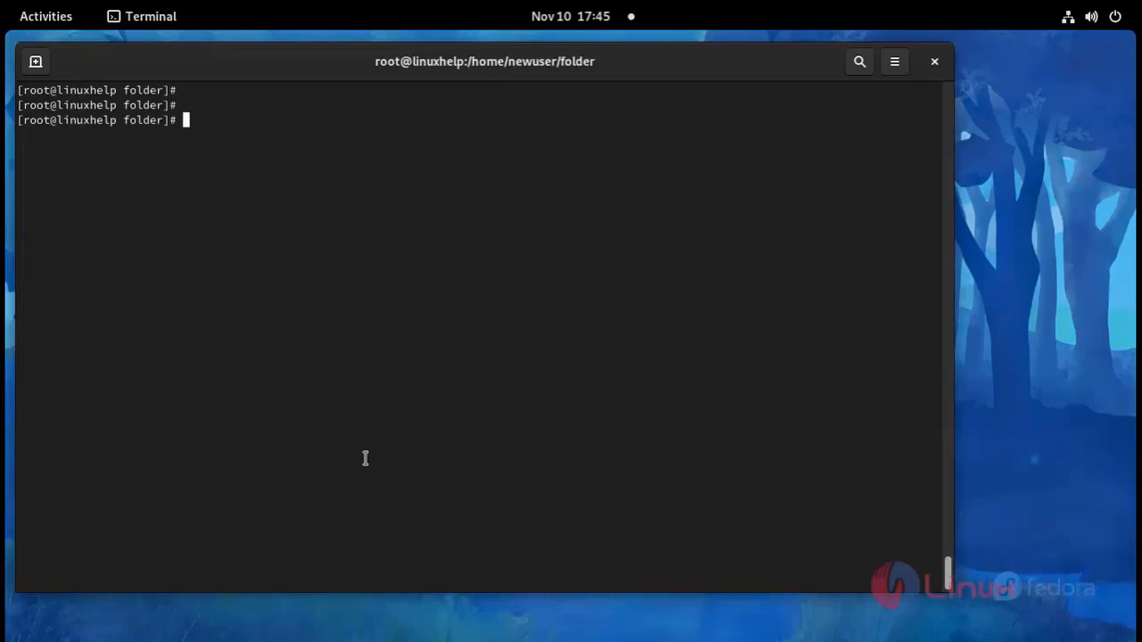
Create file1 in vim containing the line 'Hi this is test file for ftp'.
key(Return)
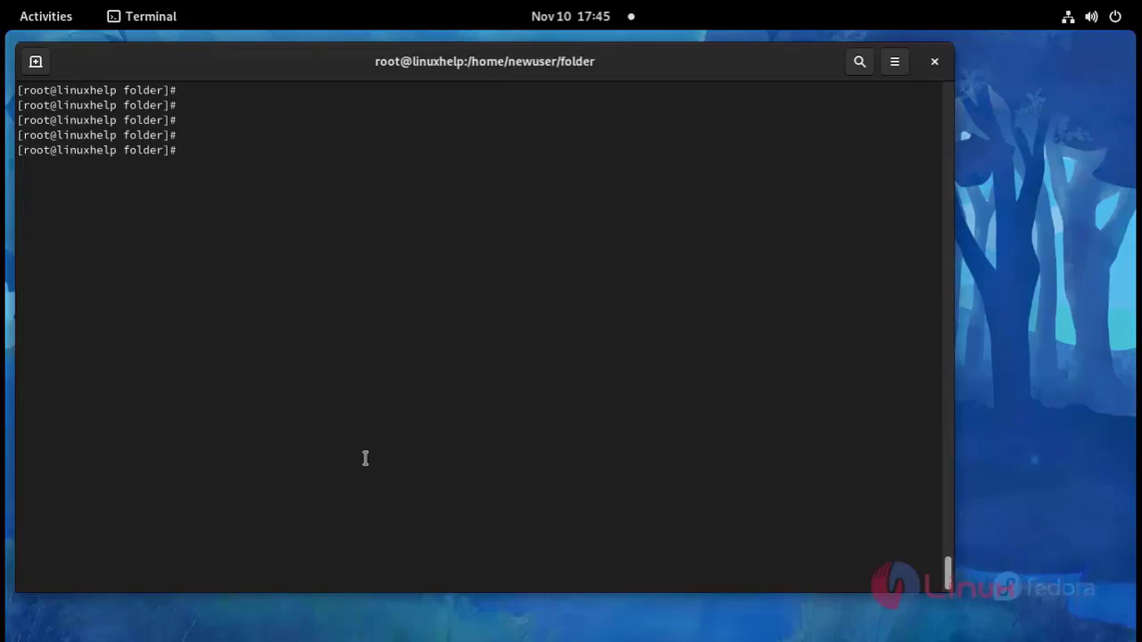
text(vi)
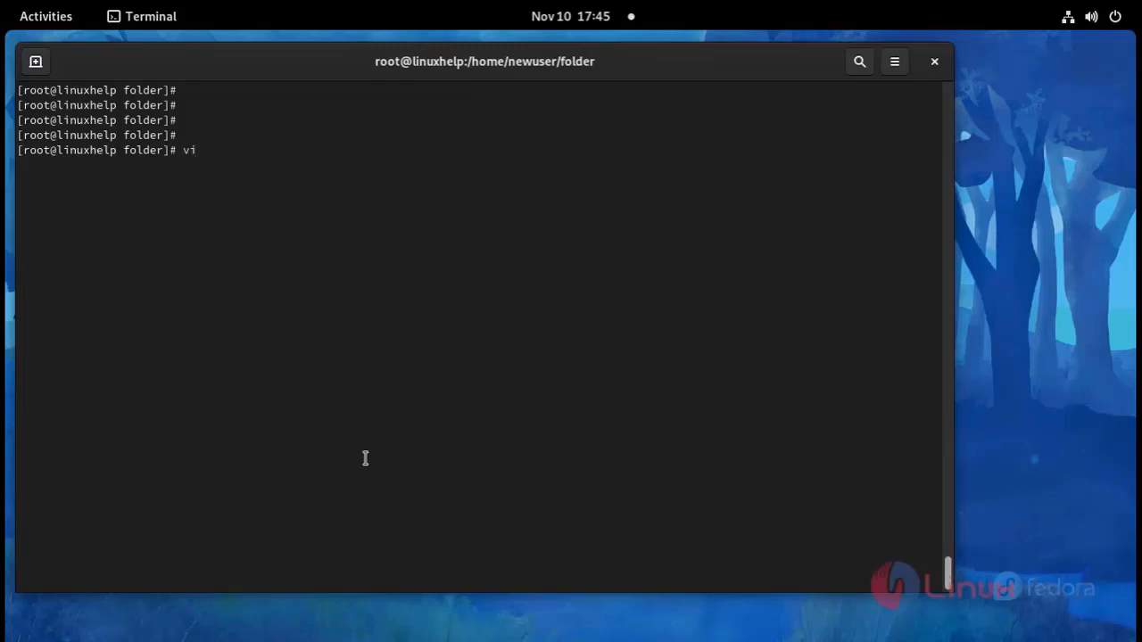
text(fi)
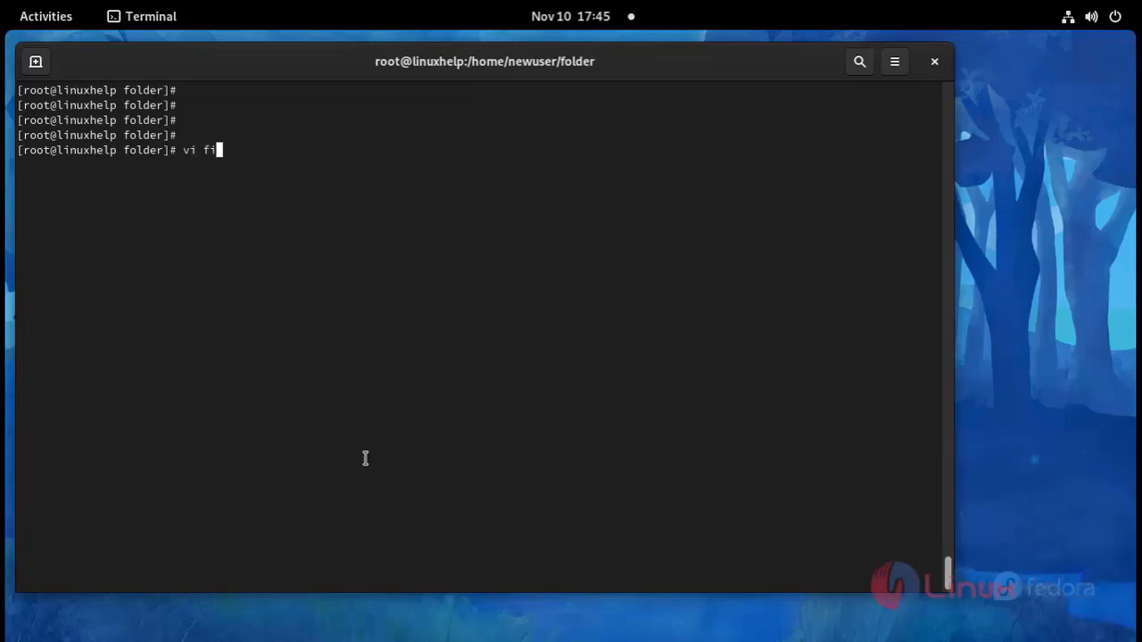
text(le1)
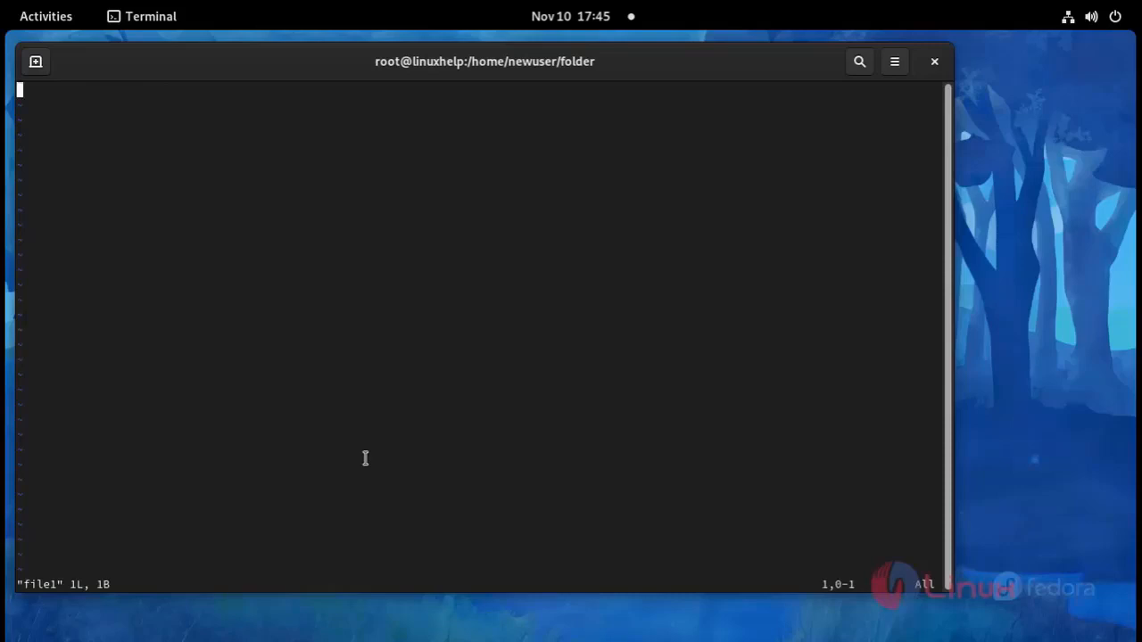
key(i)
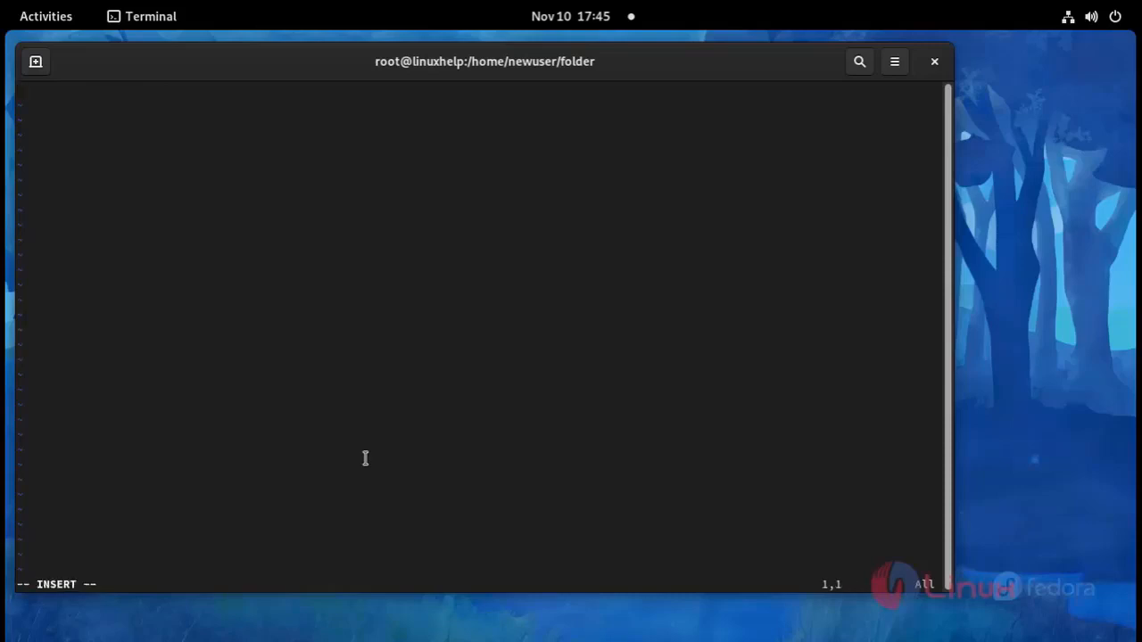
text(Hi)
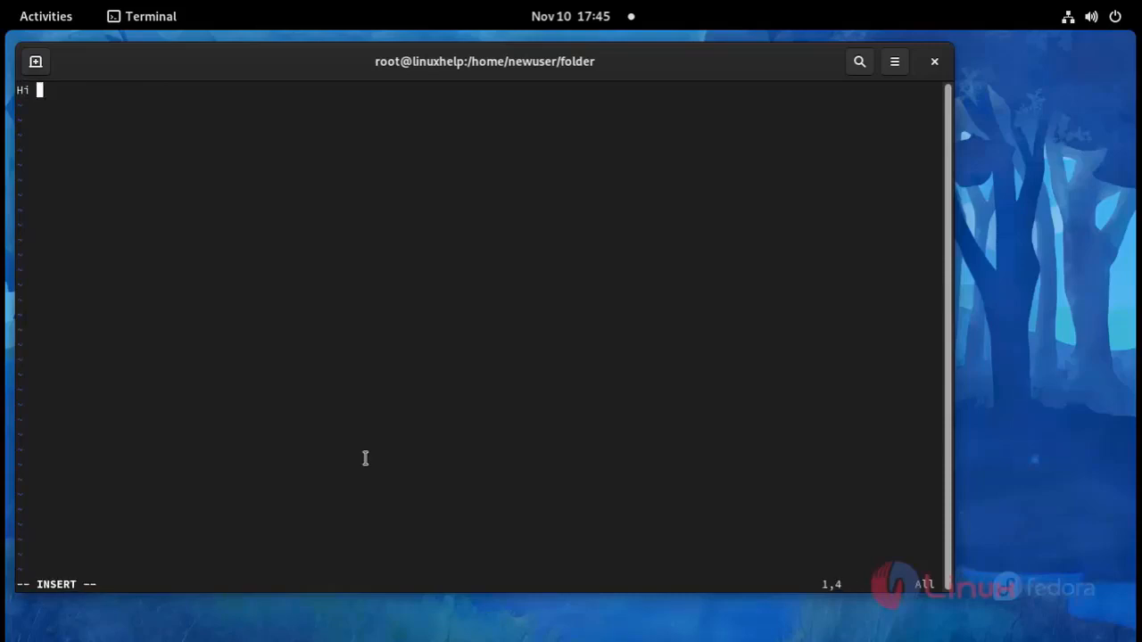
text(this is)
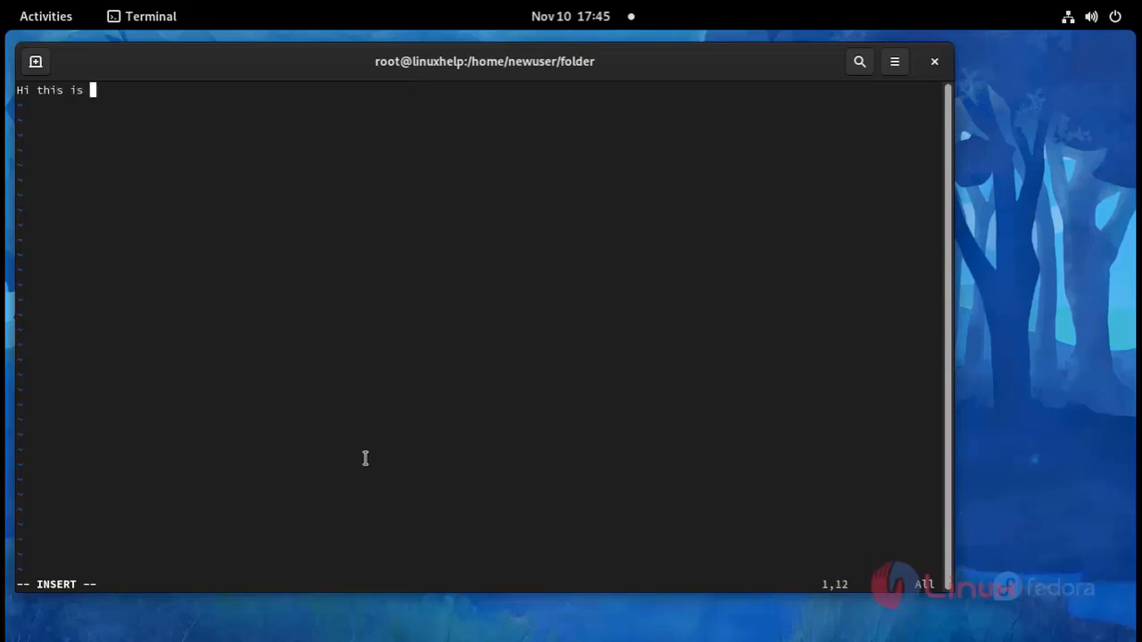
text(test)
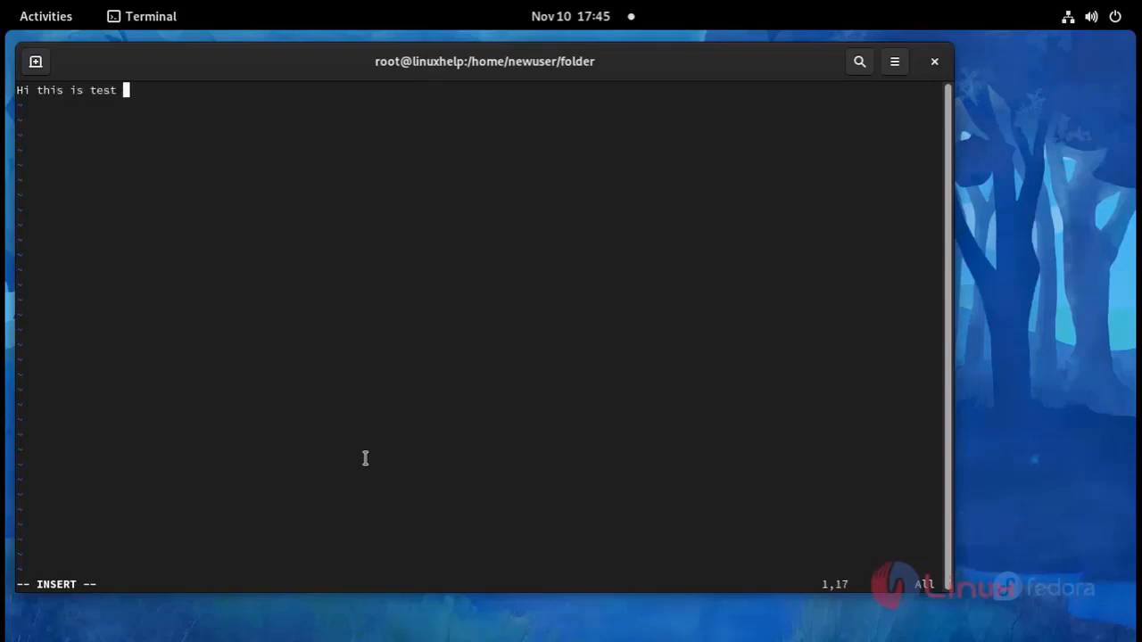
text(file for)
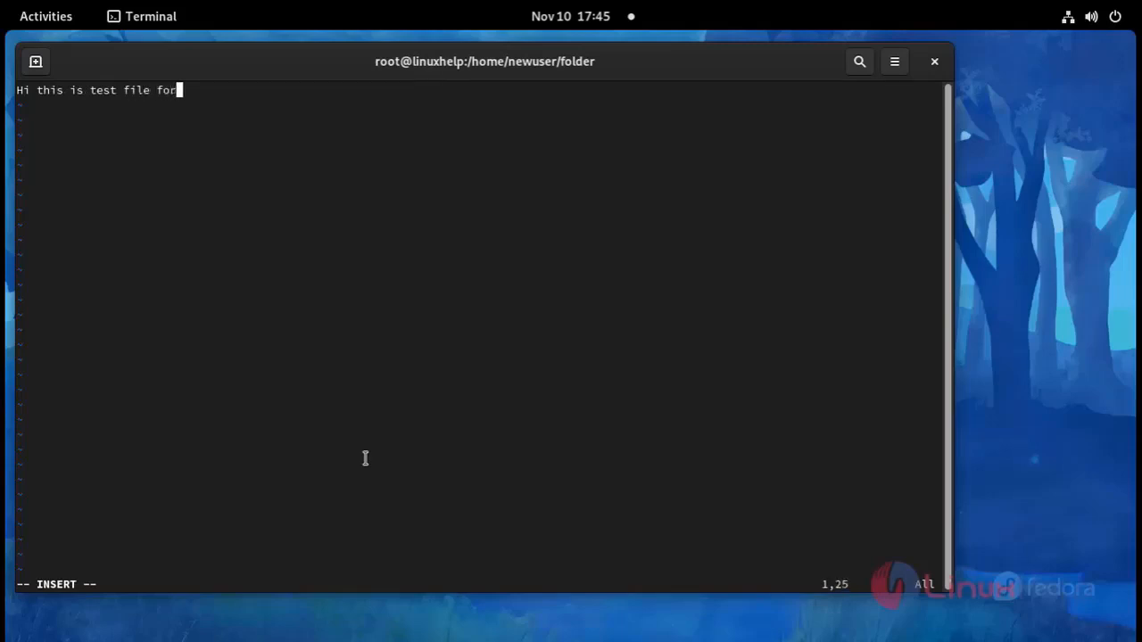
text(ftp)
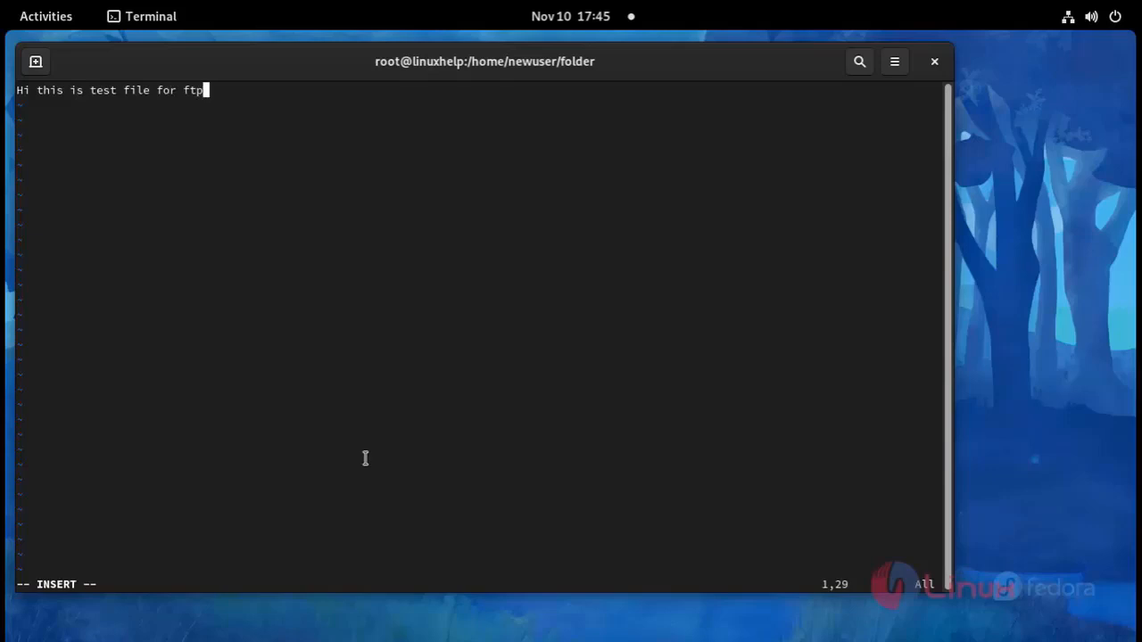
key(Escape)
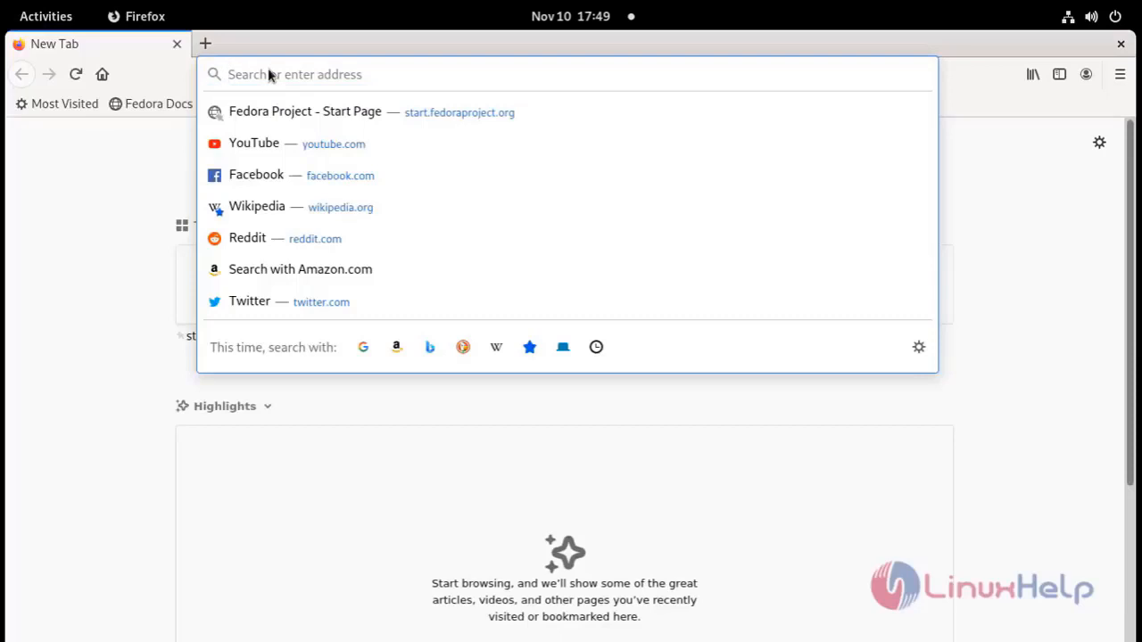
Enter ftp://192.168.6.125 in Firefox's address bar.
text(ftp)
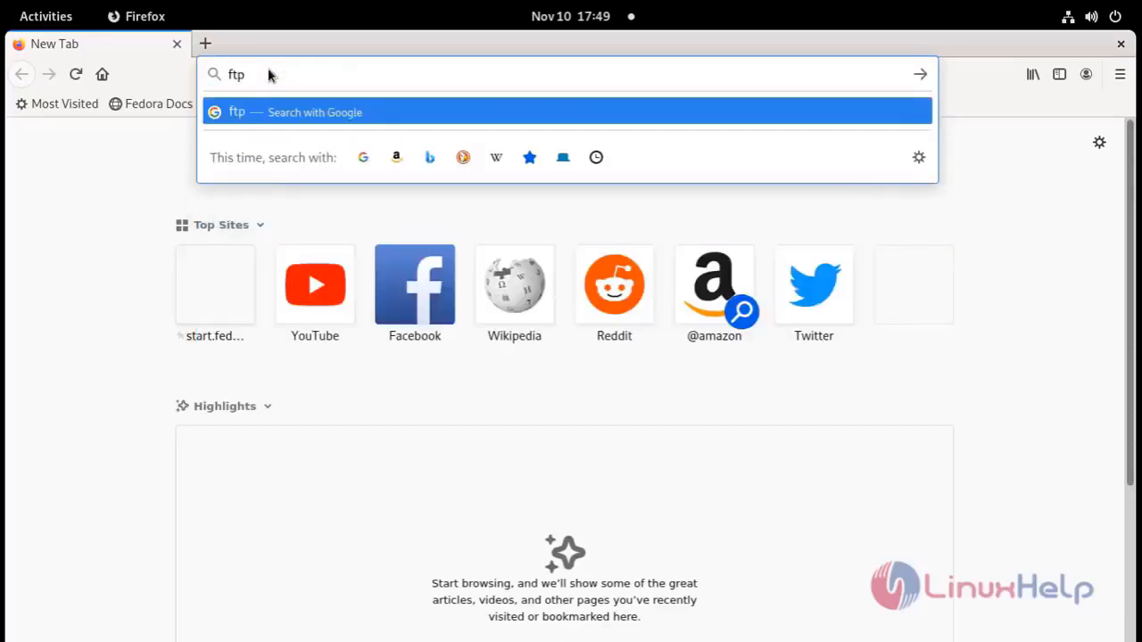
text(://)
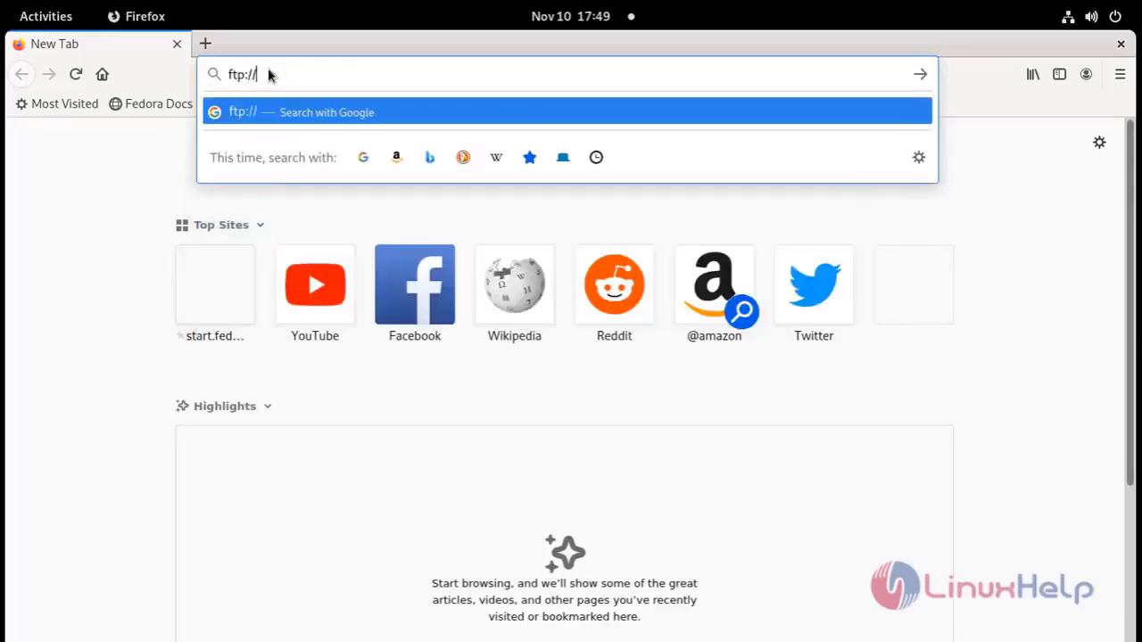
text(192.168.6.125)
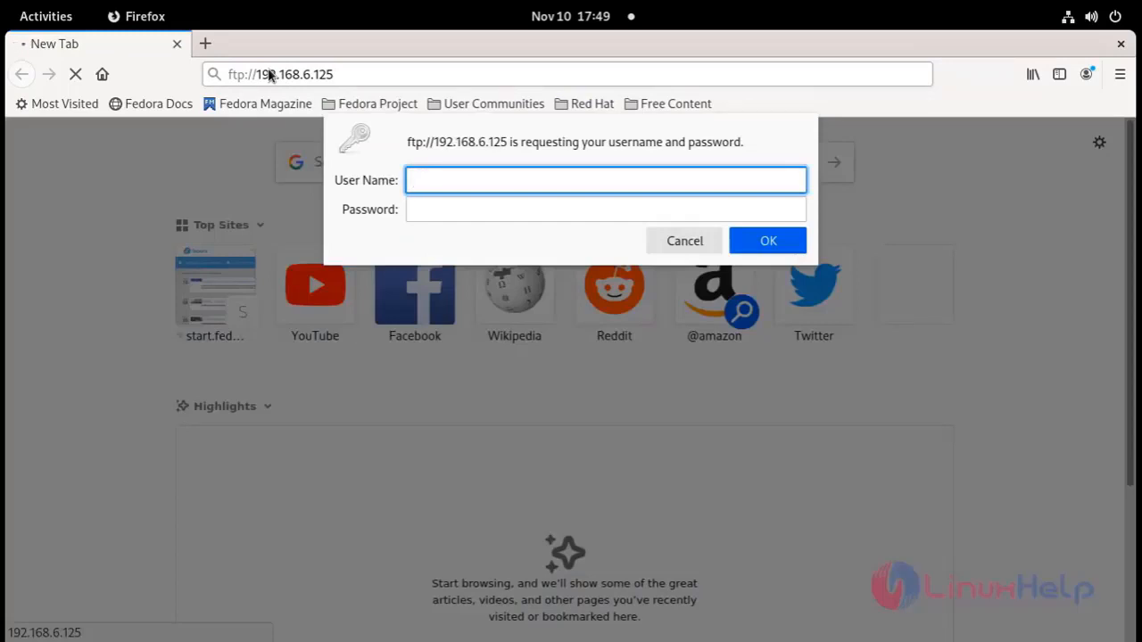
Log in as newuser, decline saving the login, and open 'folder' listing file1 and file2.
text(newuse)
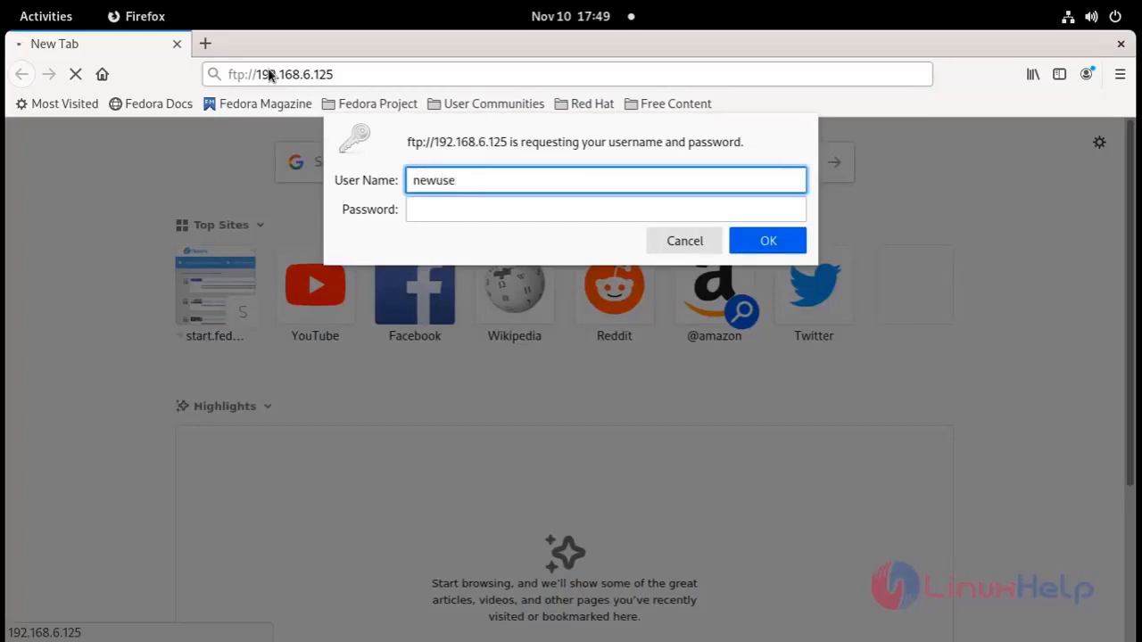
text(r)
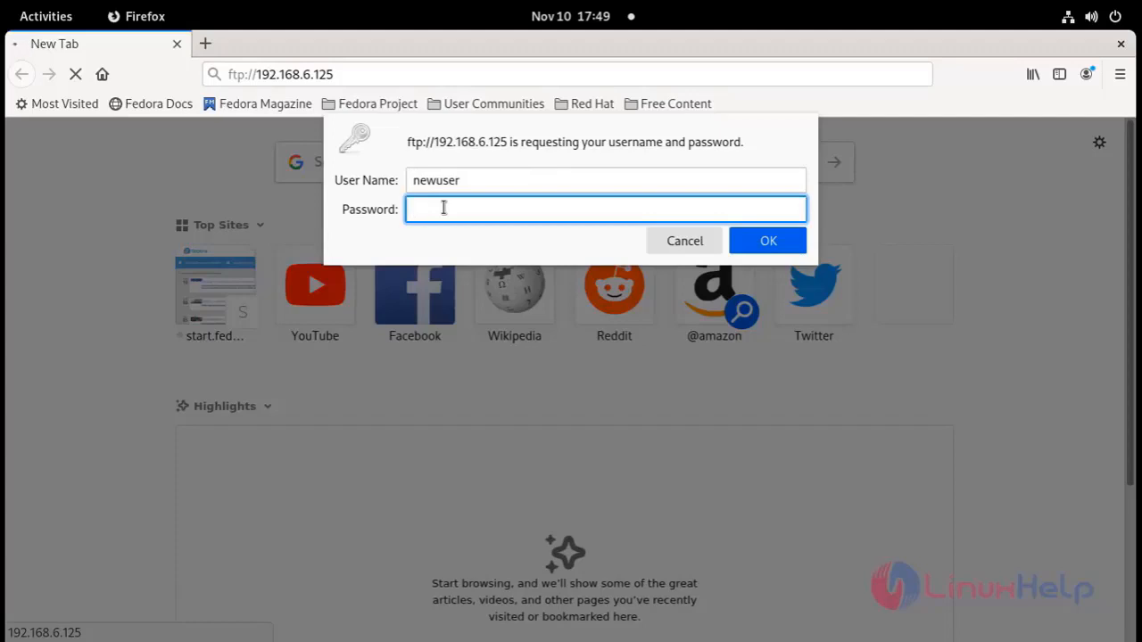
text(••)
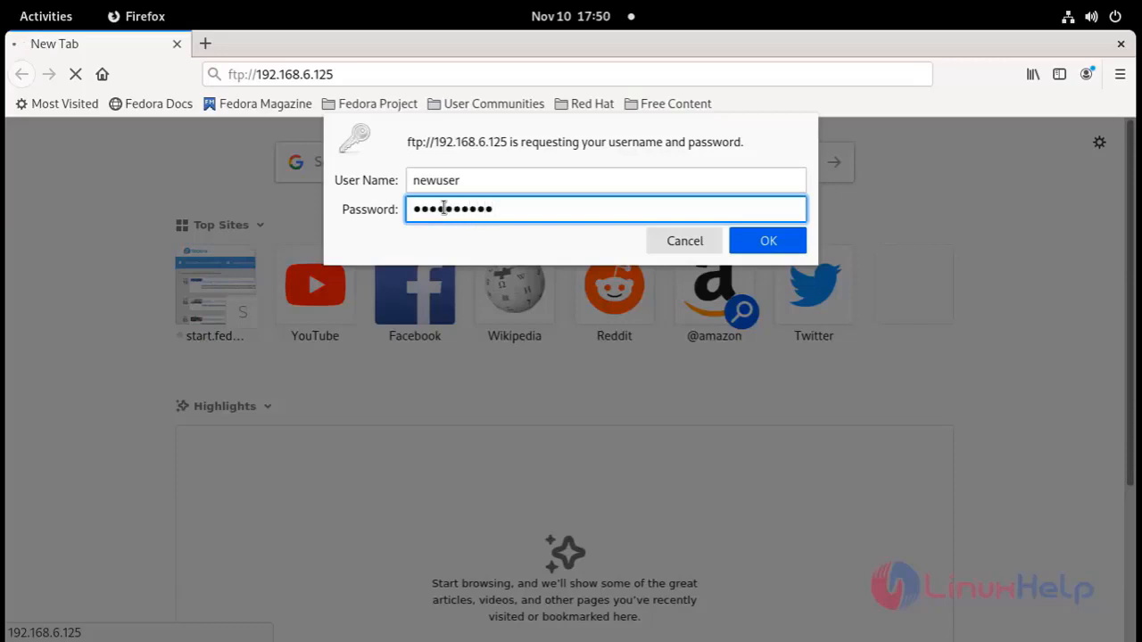
click(767, 240)
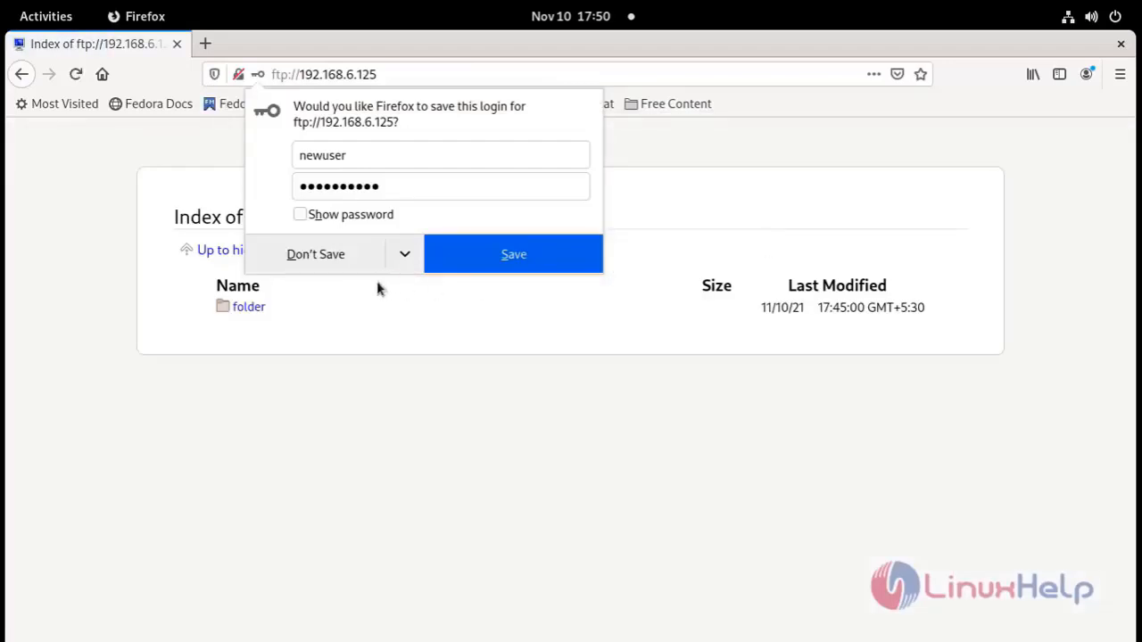
click(315, 254)
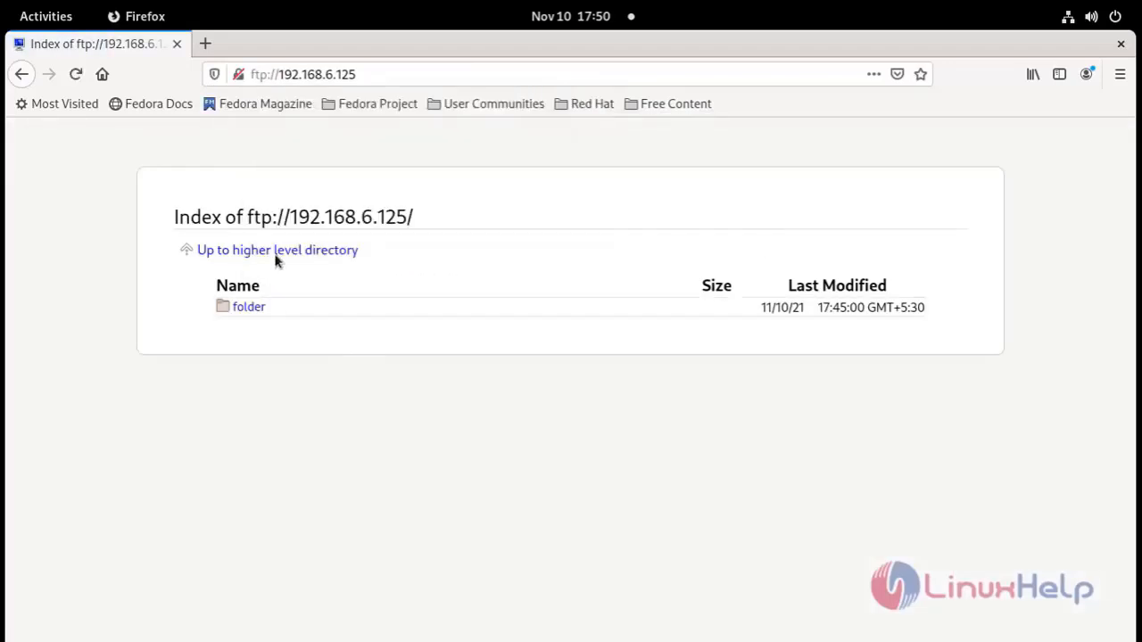
mouse_move(259, 307)
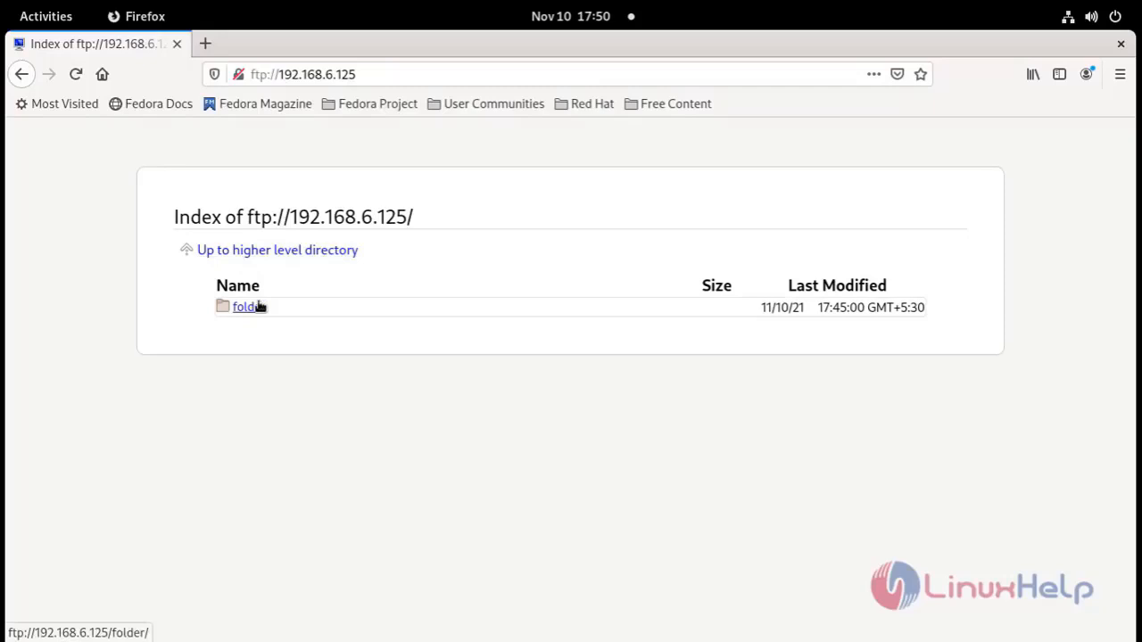
mouse_move(835, 321)
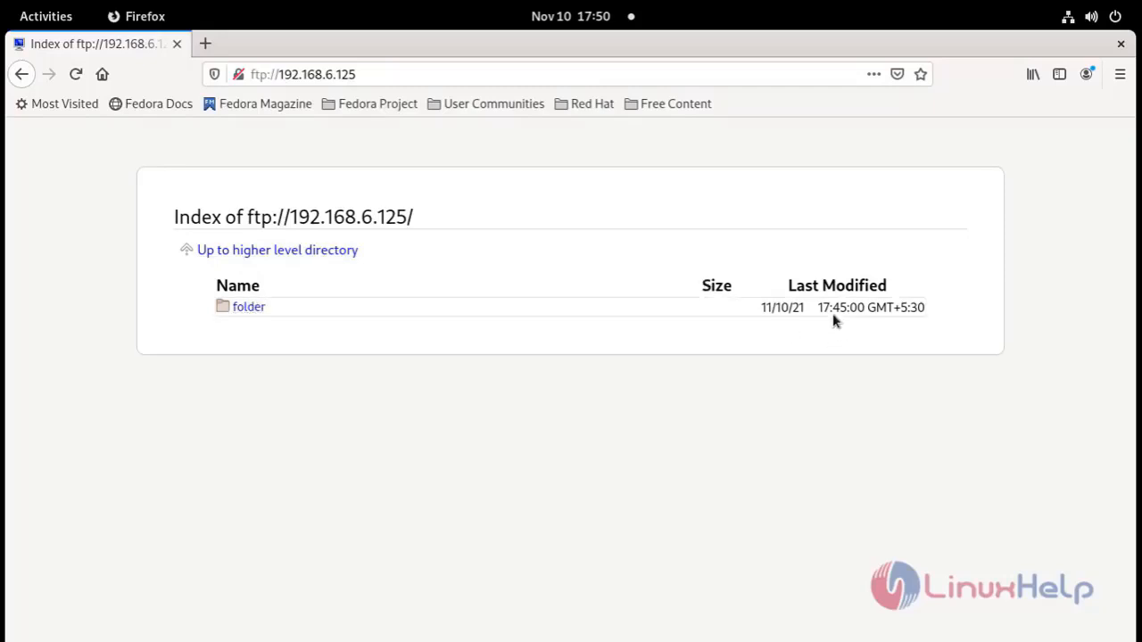
mouse_move(245, 311)
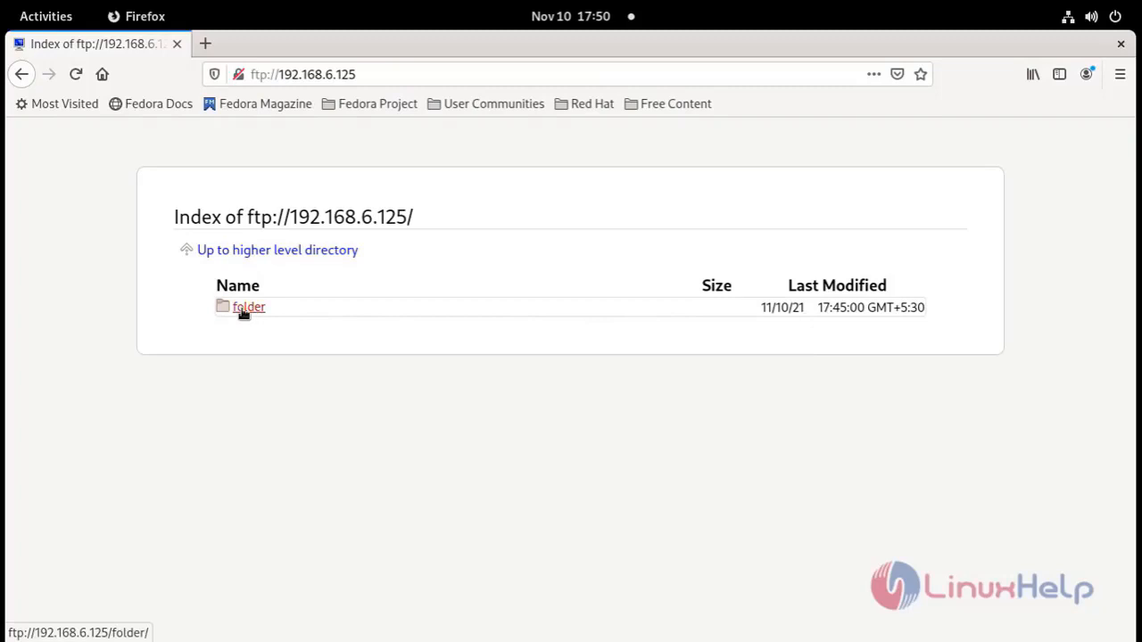
click(248, 307)
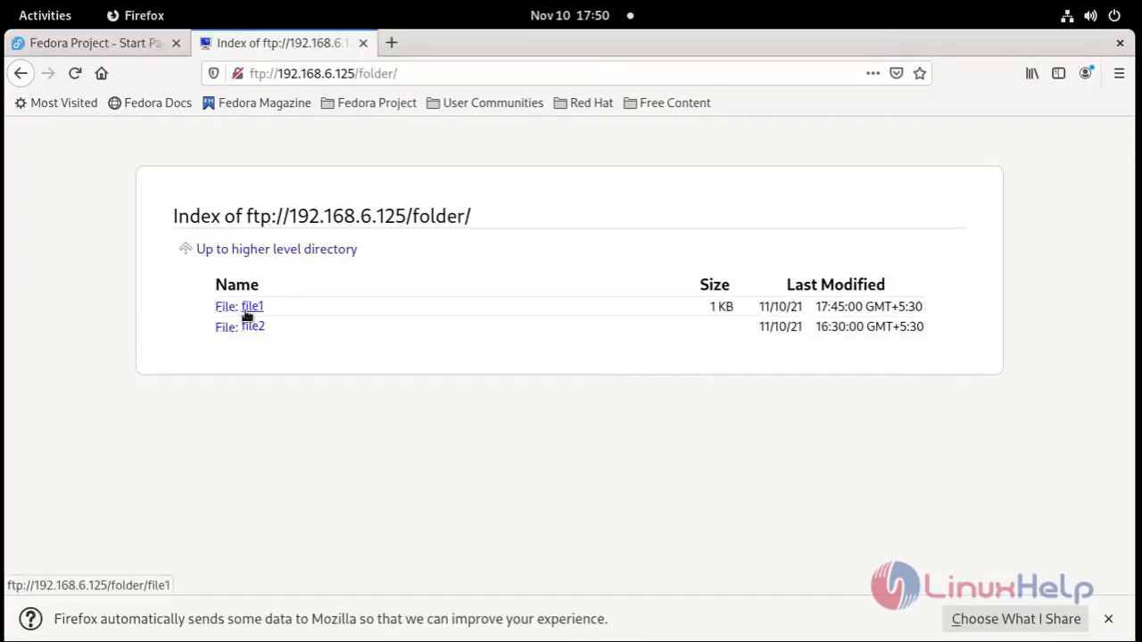
Save file1 from the FTP folder and open it from Downloads to read its text.
click(252, 306)
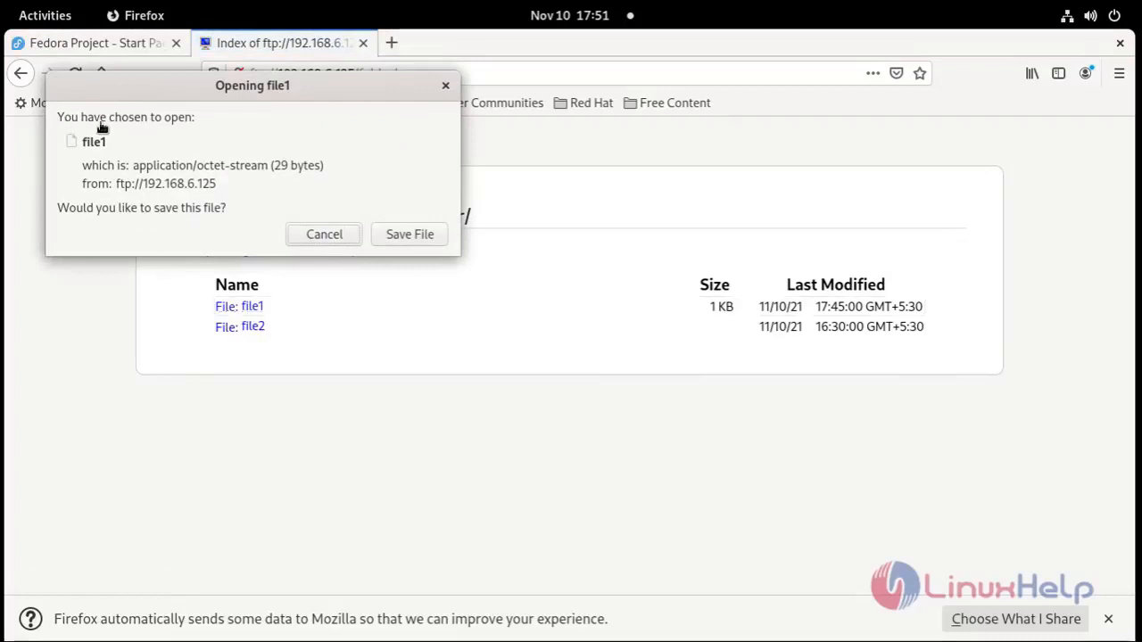
mouse_move(149, 222)
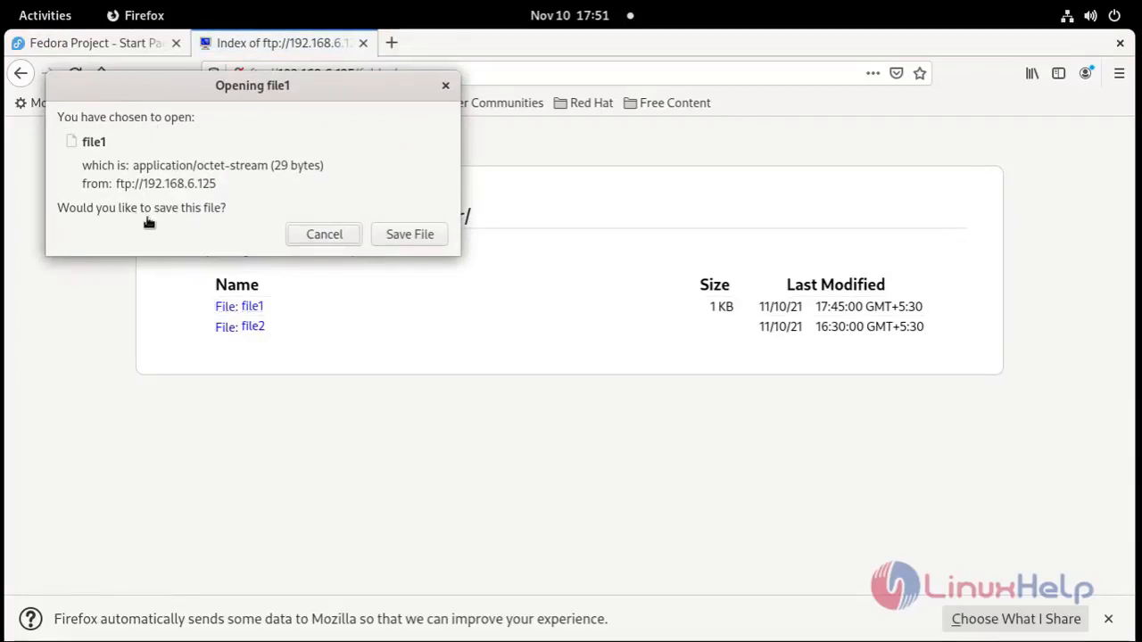
click(409, 234)
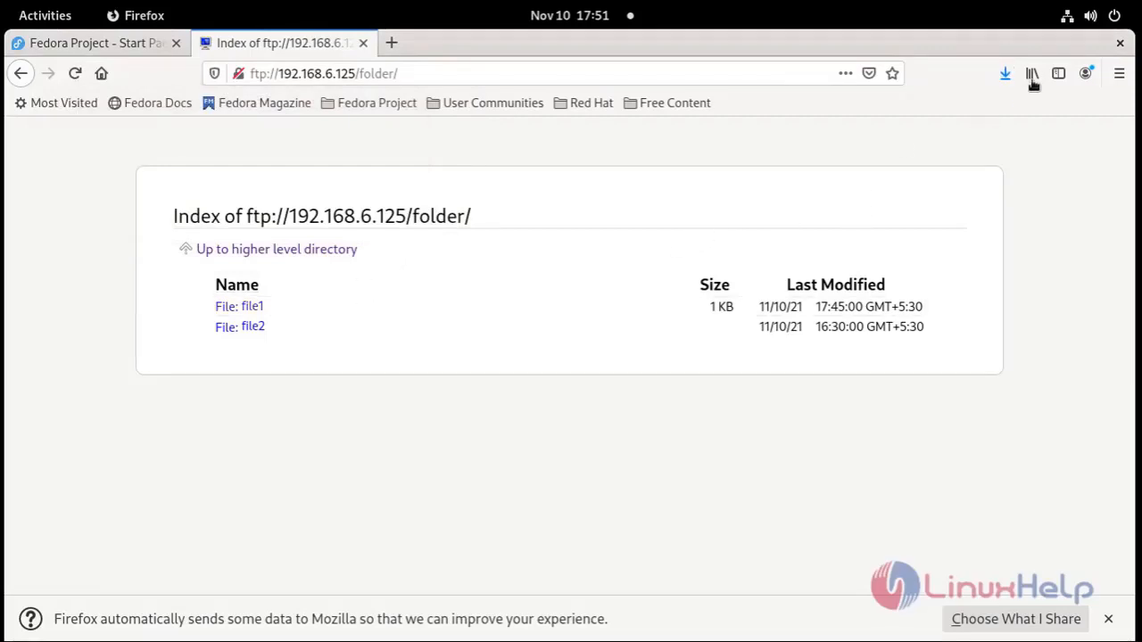
click(1003, 75)
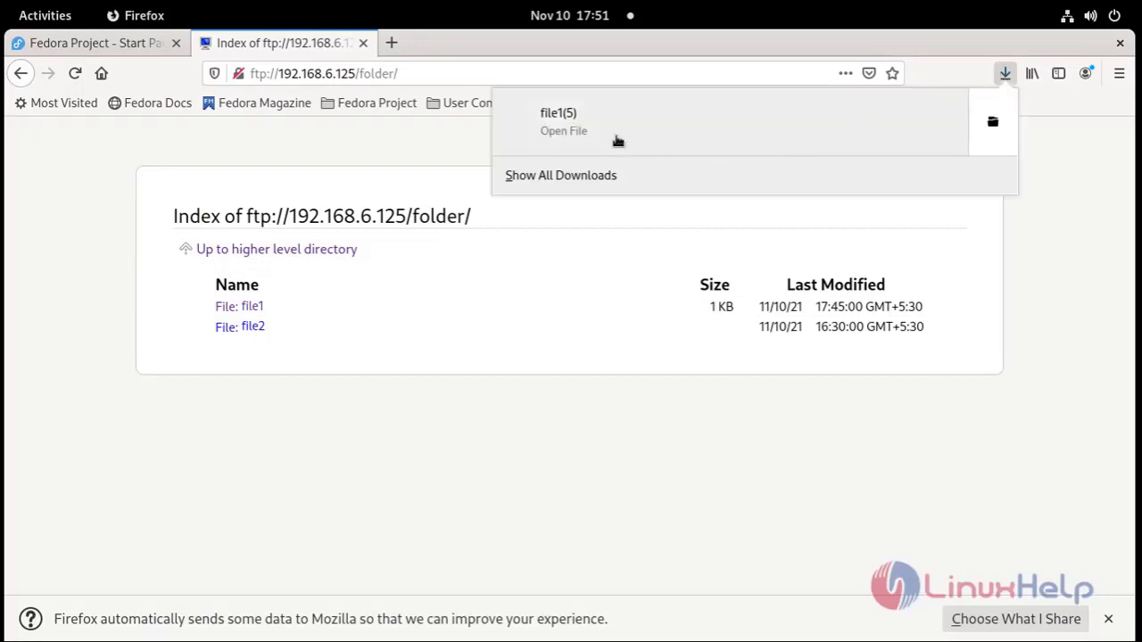
click(561, 120)
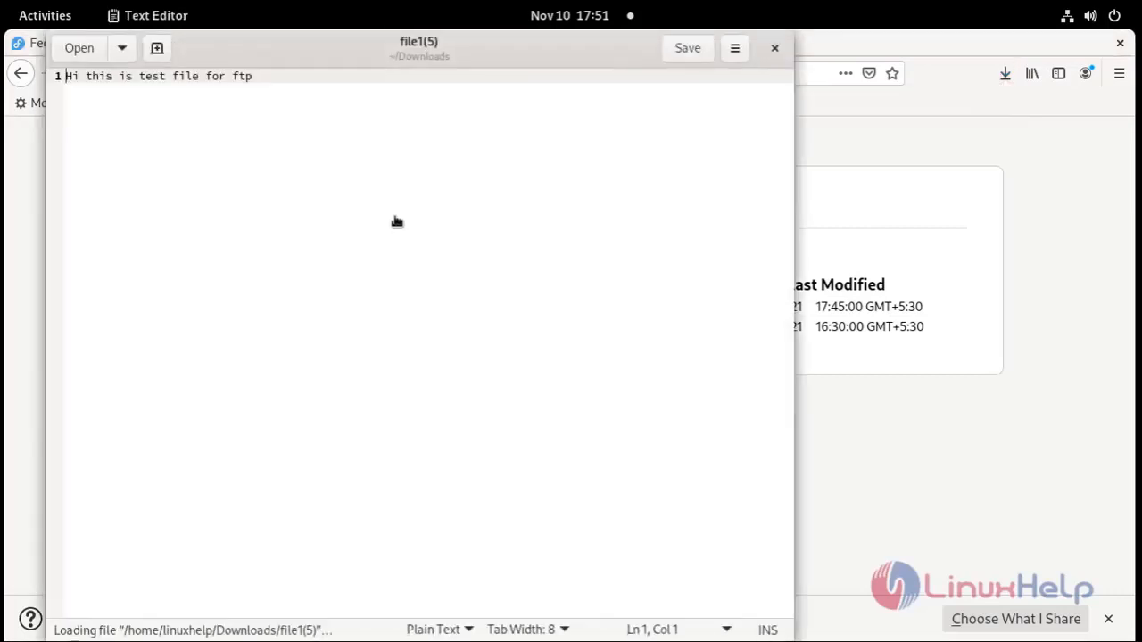
mouse_move(268, 88)
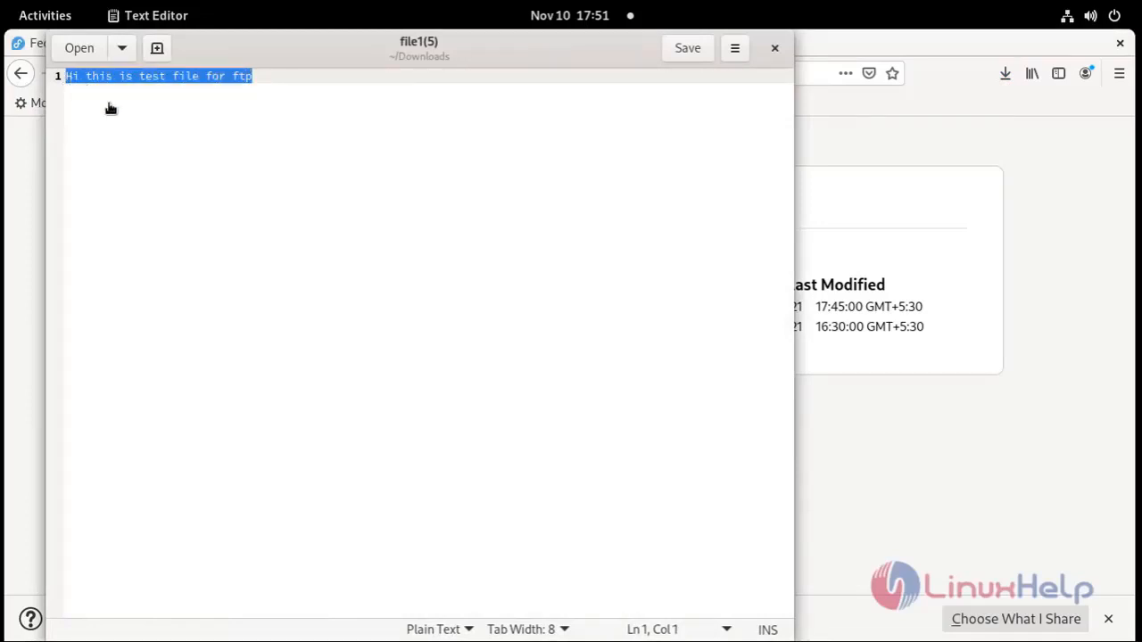
mouse_move(110, 104)
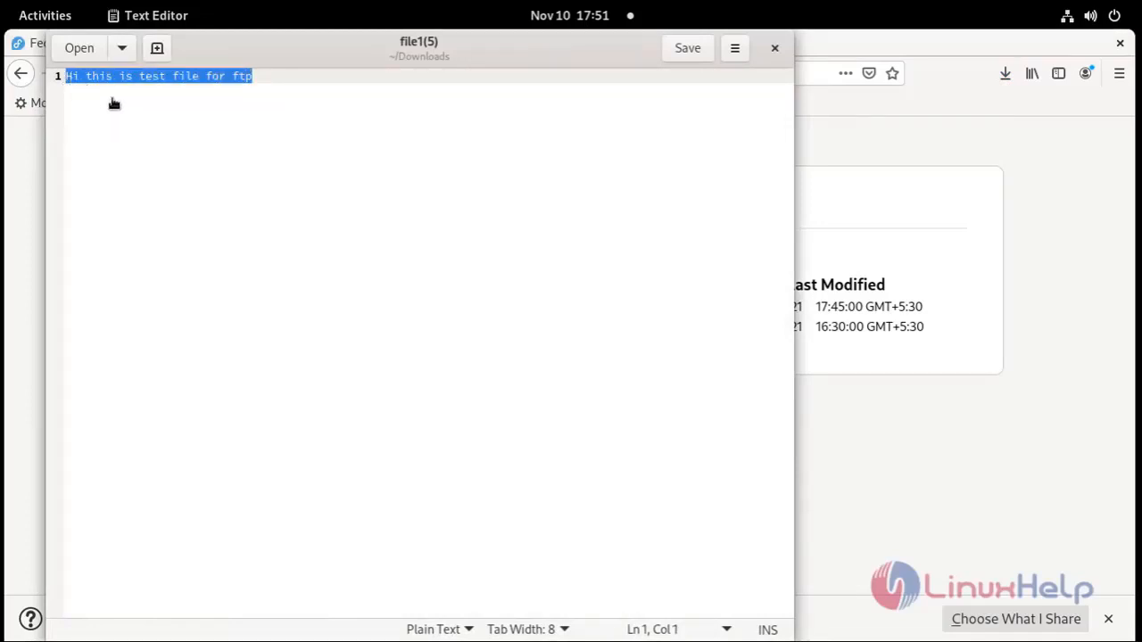
mouse_move(174, 105)
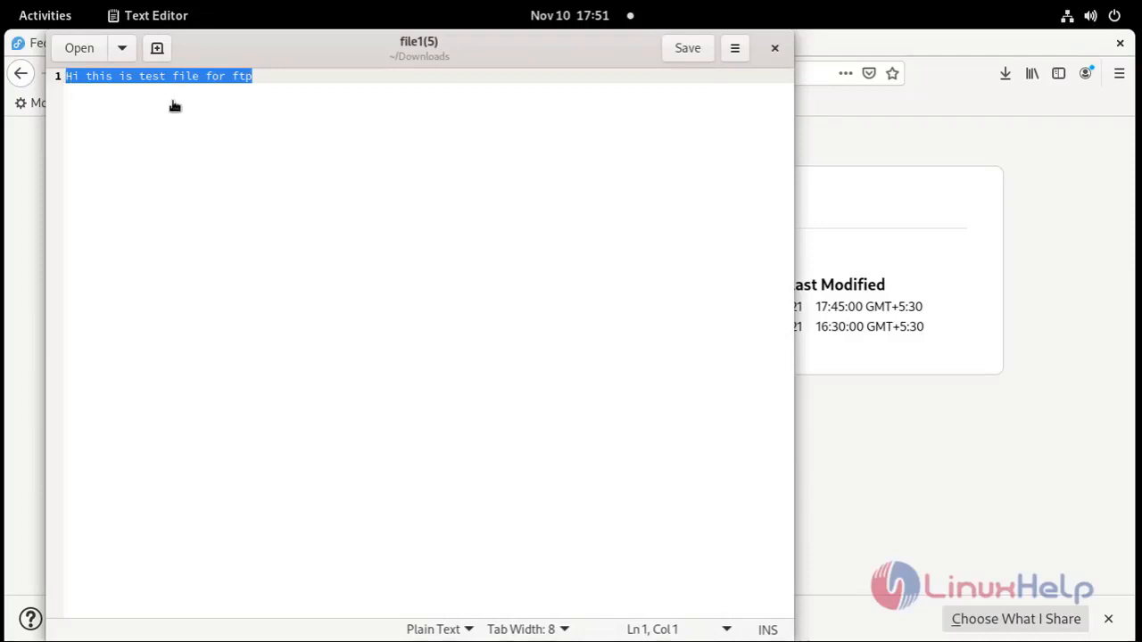
mouse_move(216, 135)
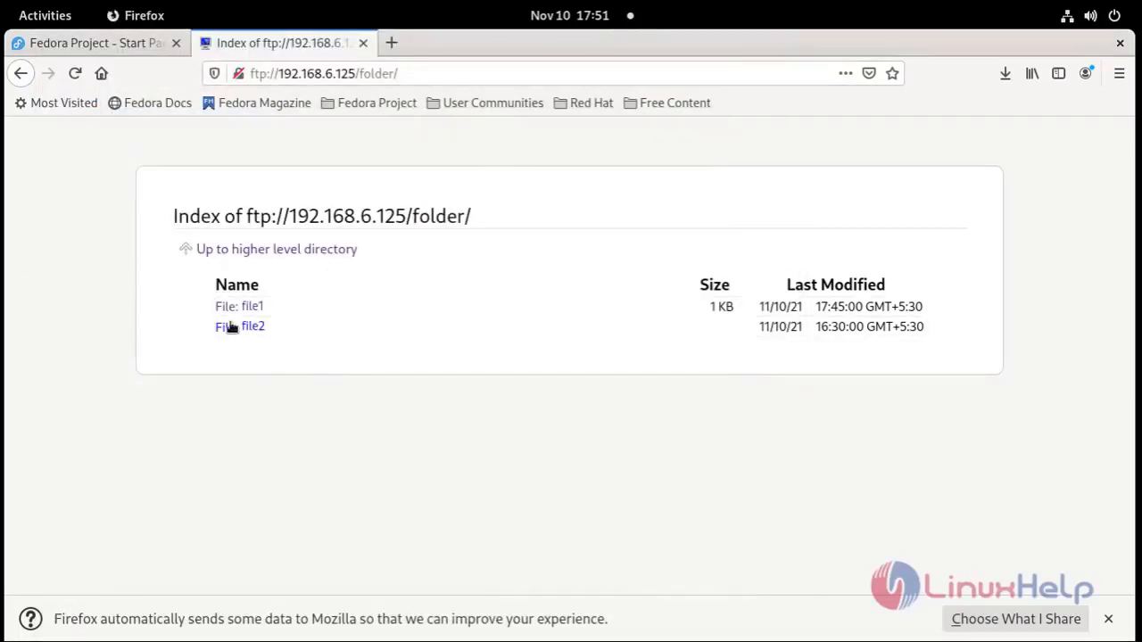
mouse_move(282, 349)
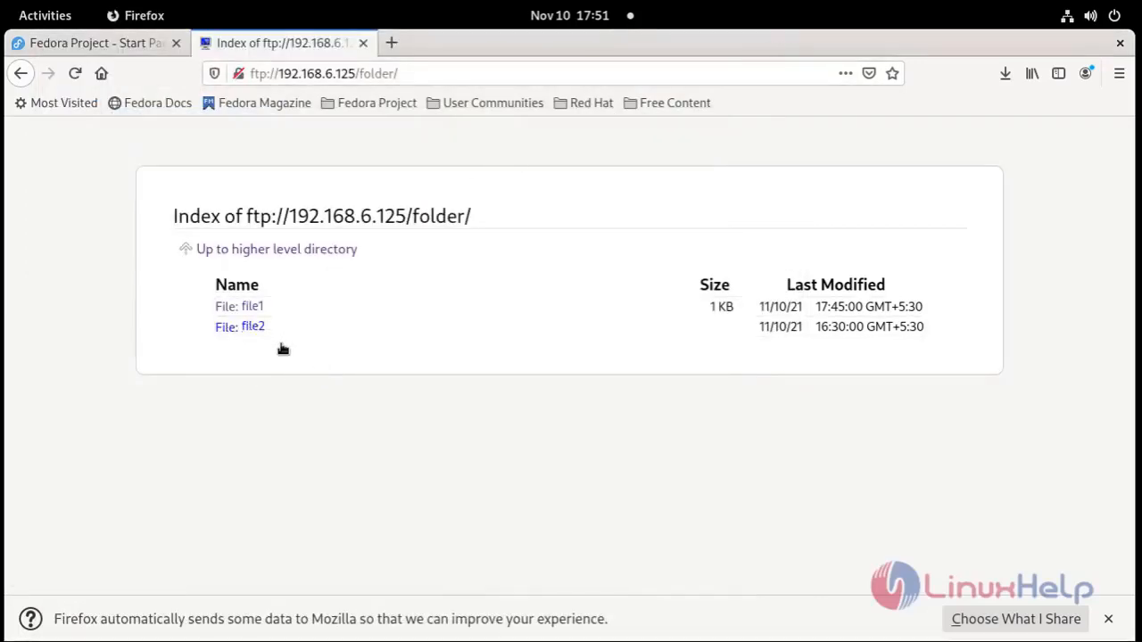
mouse_move(255, 327)
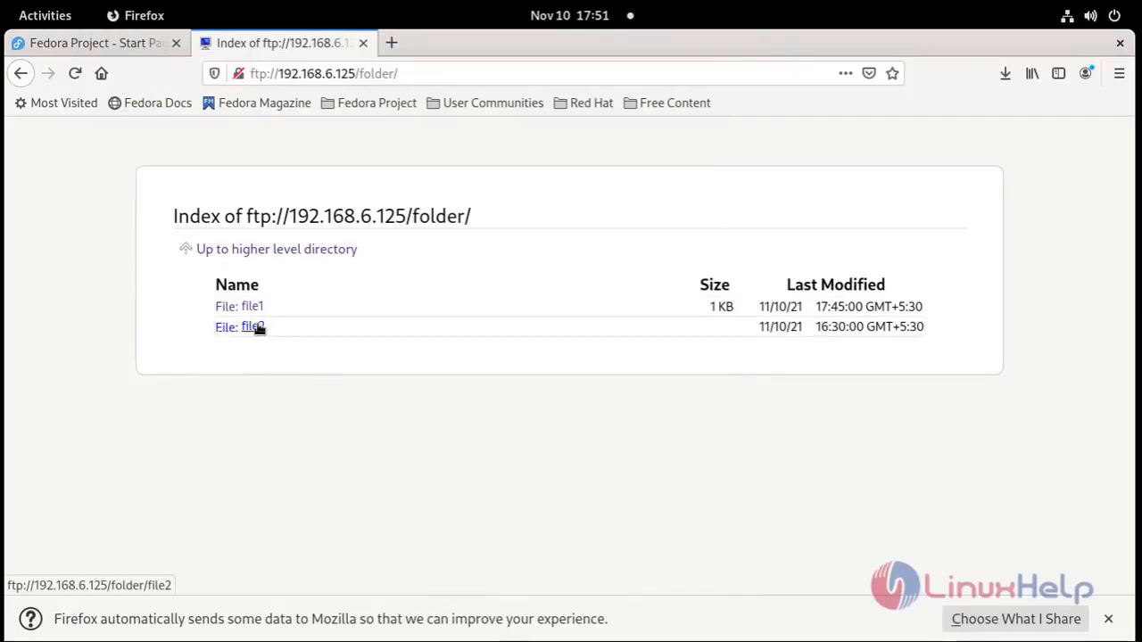
Download file2, open the empty copy from Downloads, and close the editor.
click(250, 326)
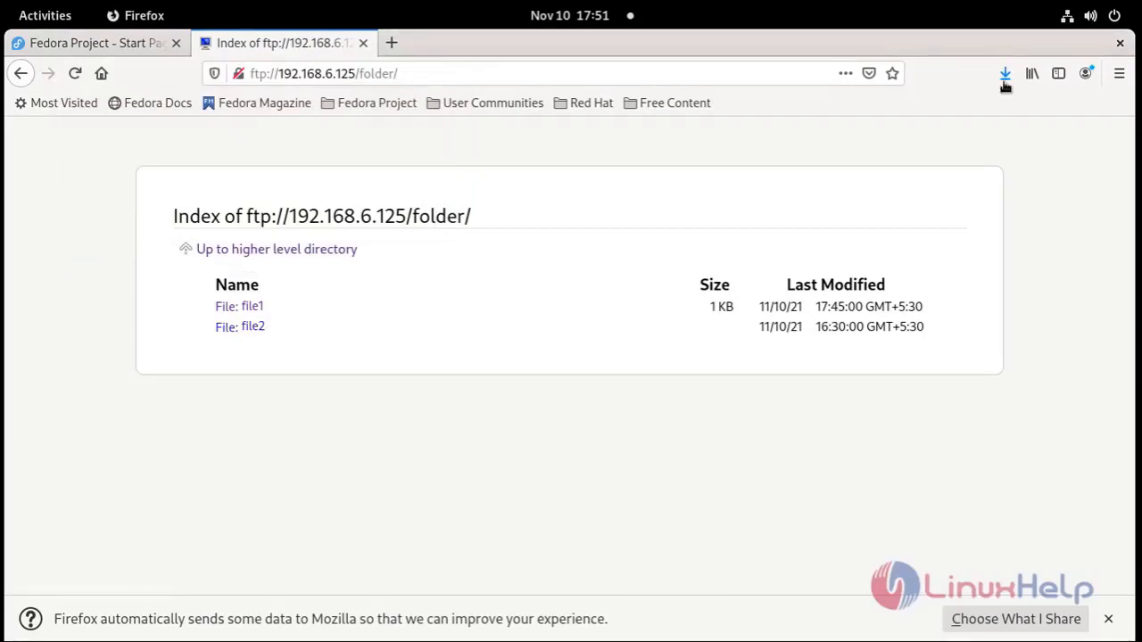
click(1002, 75)
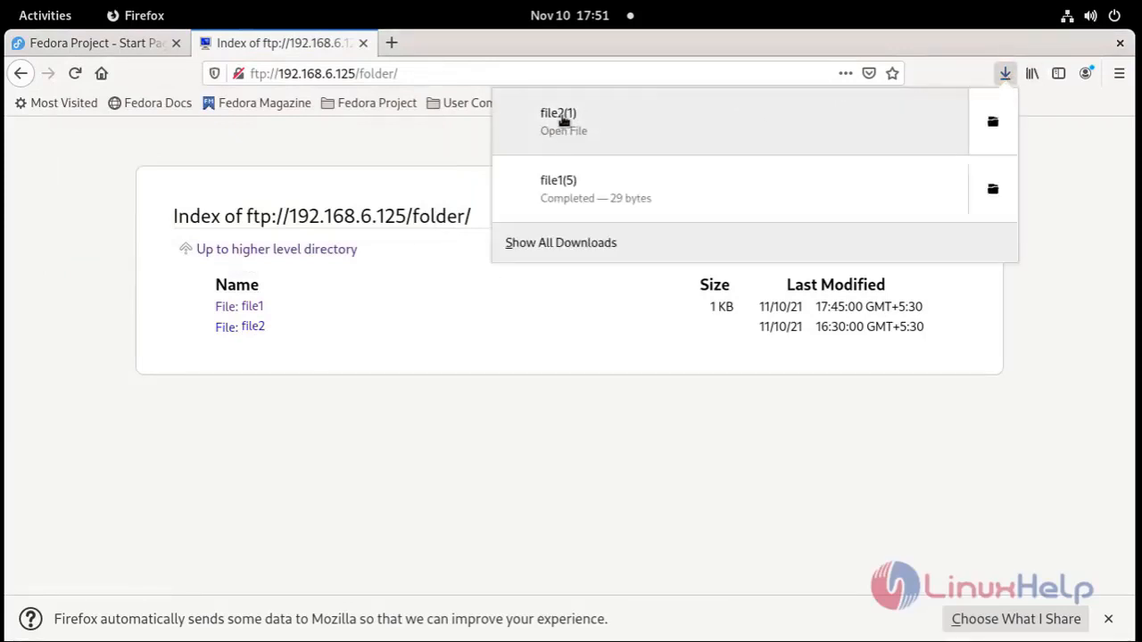
click(558, 121)
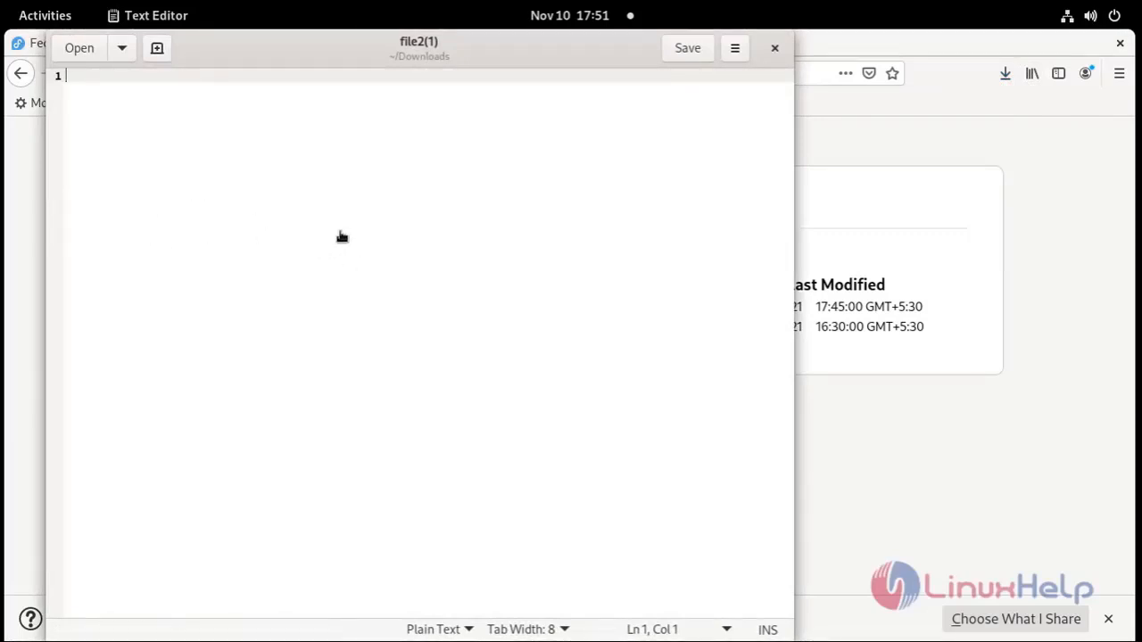
mouse_move(426, 259)
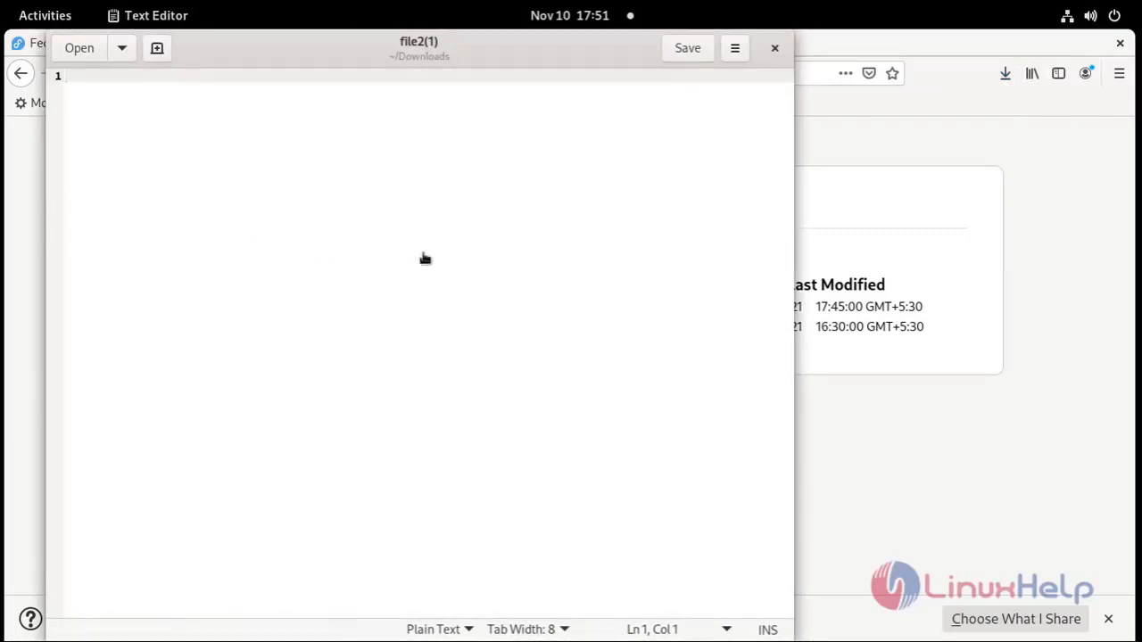
click(774, 49)
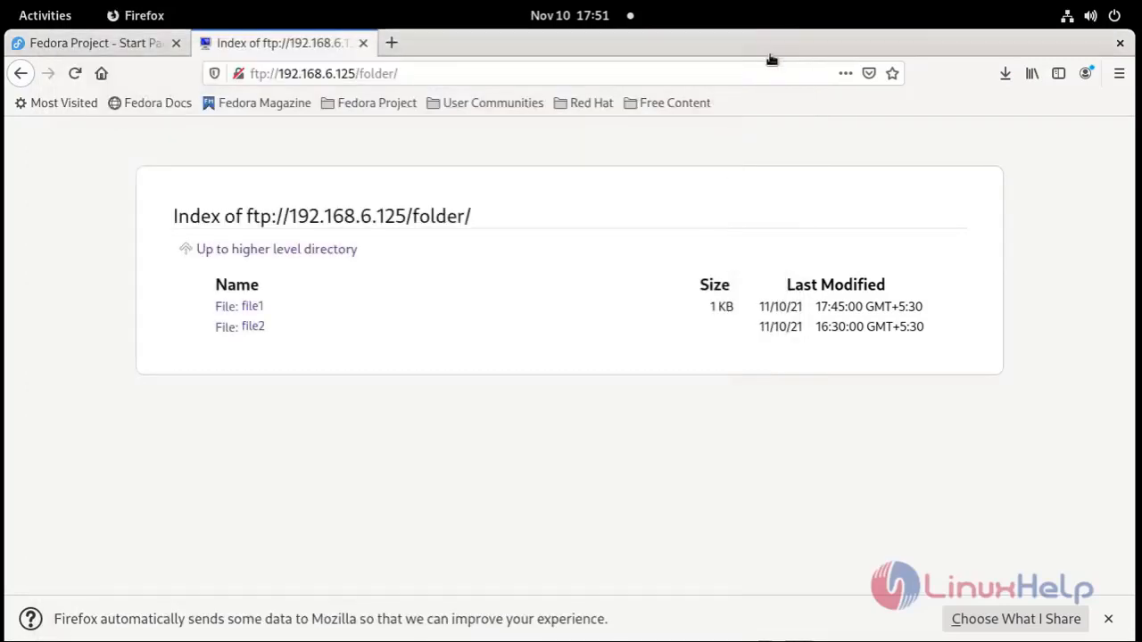
mouse_move(301, 270)
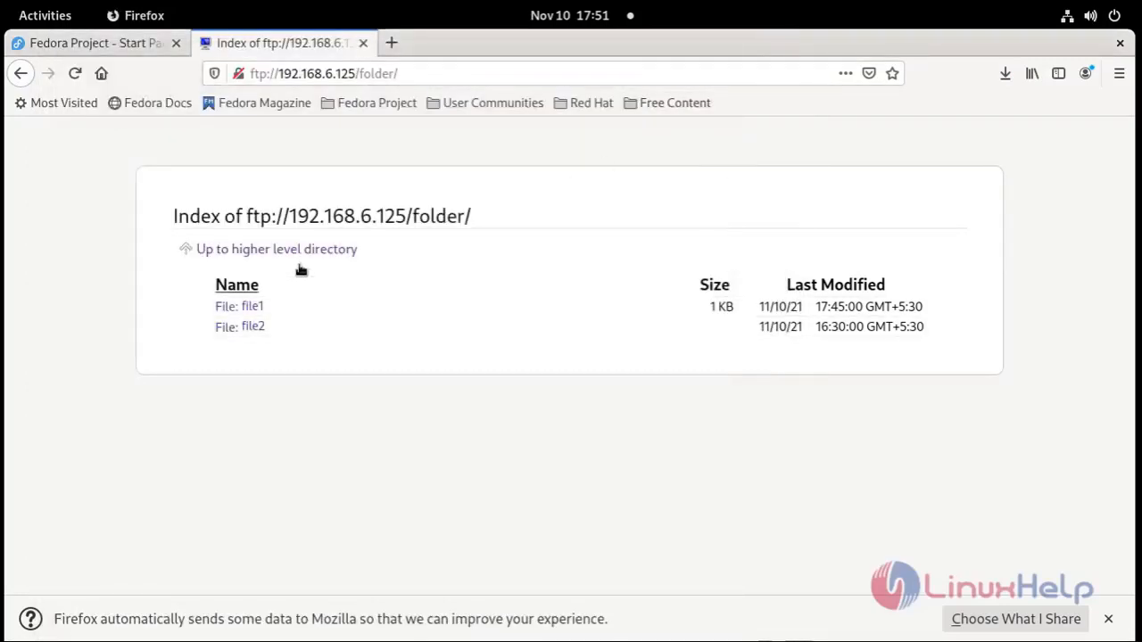
mouse_move(298, 253)
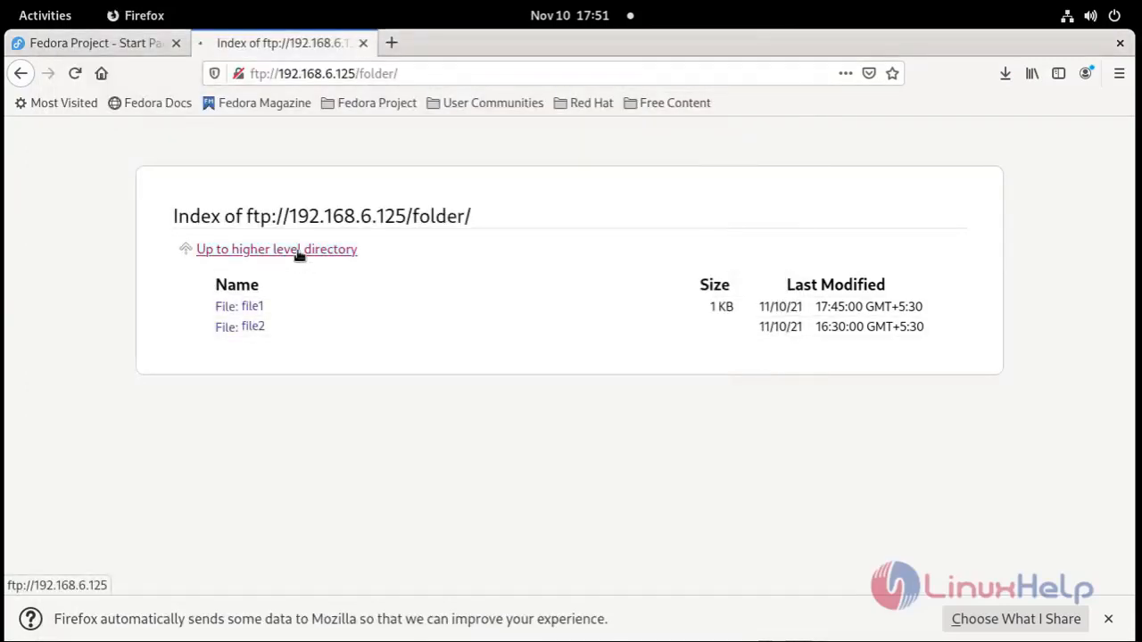
Go up from 'folder' to the server's root directory and scroll through bin to var.
click(277, 249)
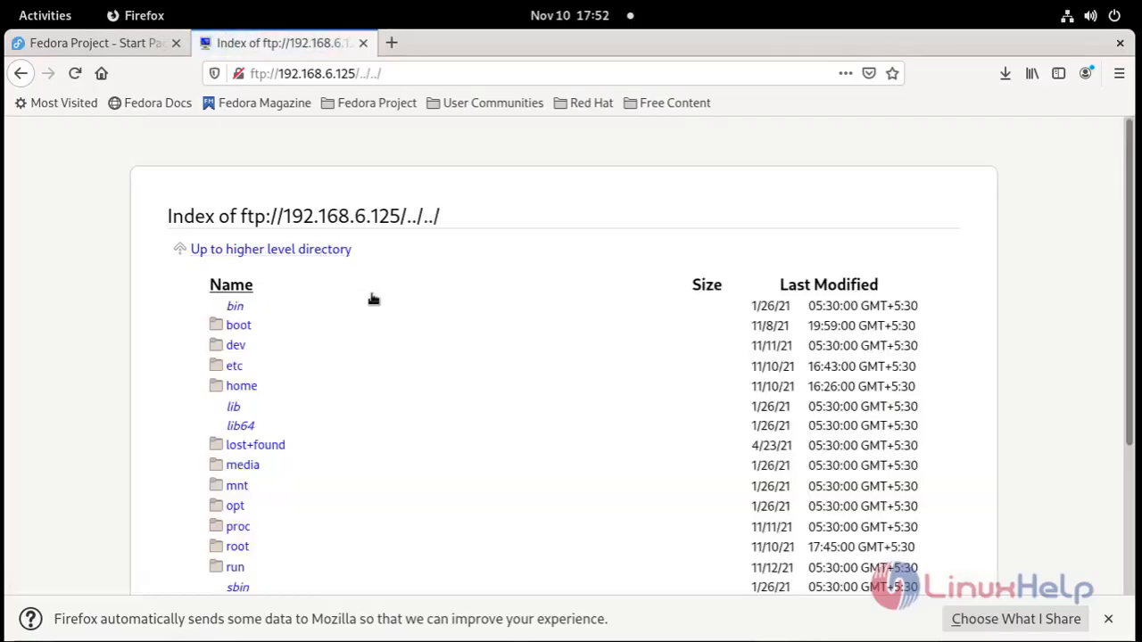
scroll(down, 3)
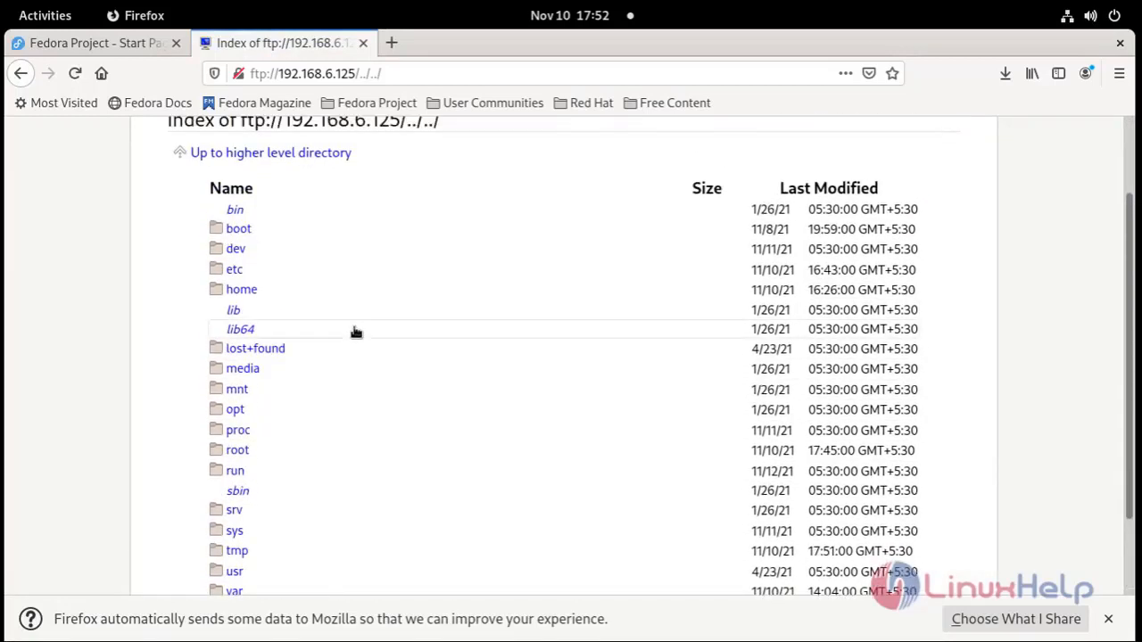
scroll(down, 3)
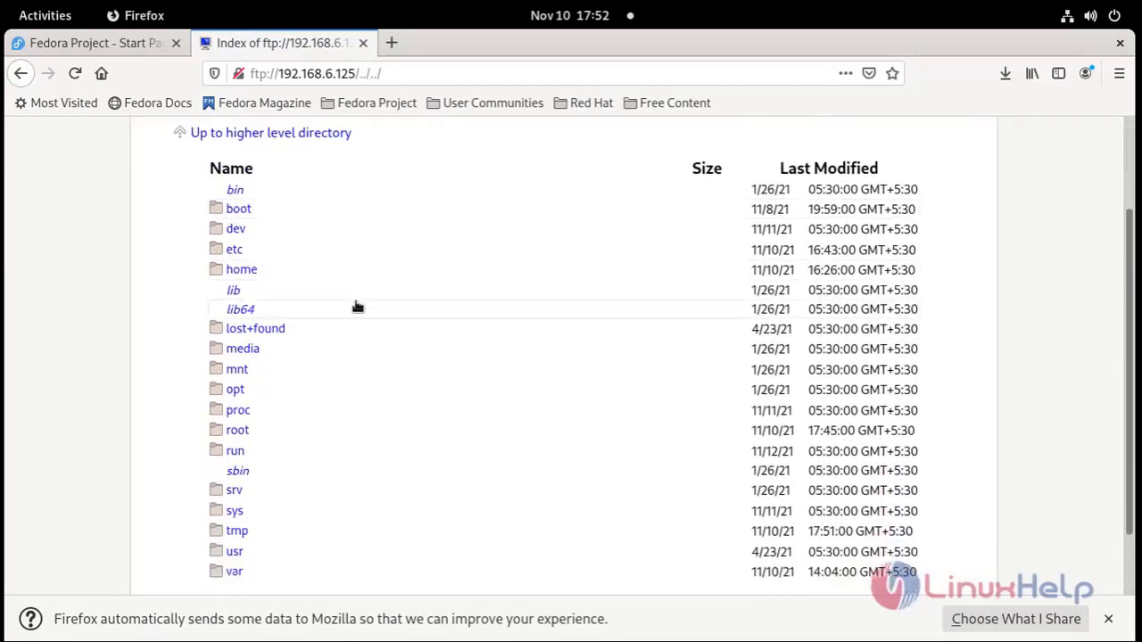
scroll(down, 3)
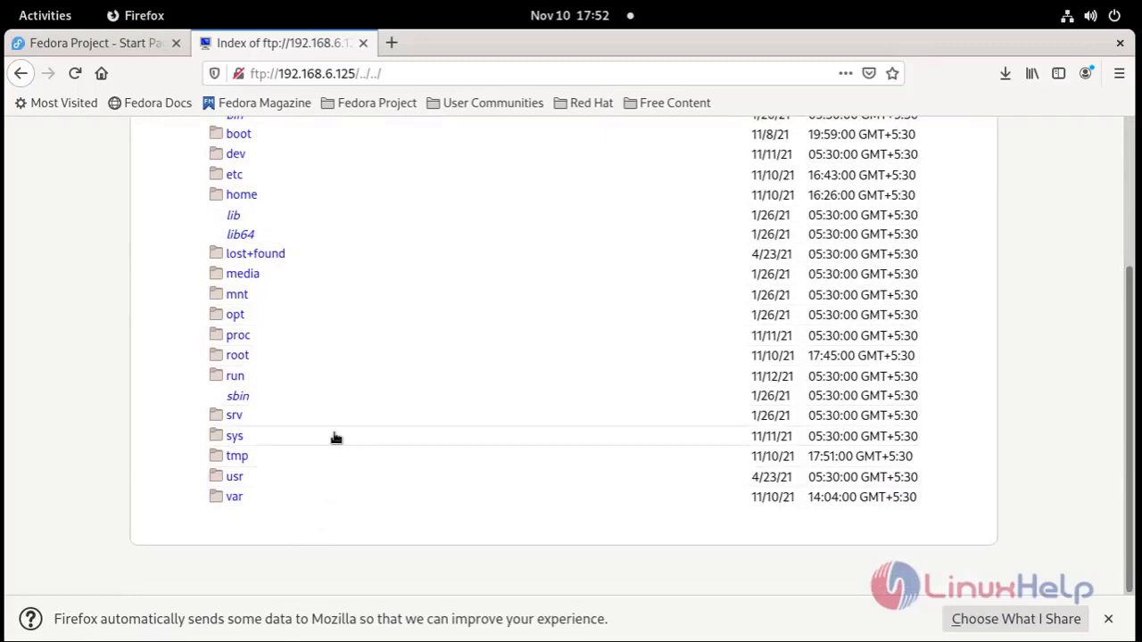
scroll(up, 3)
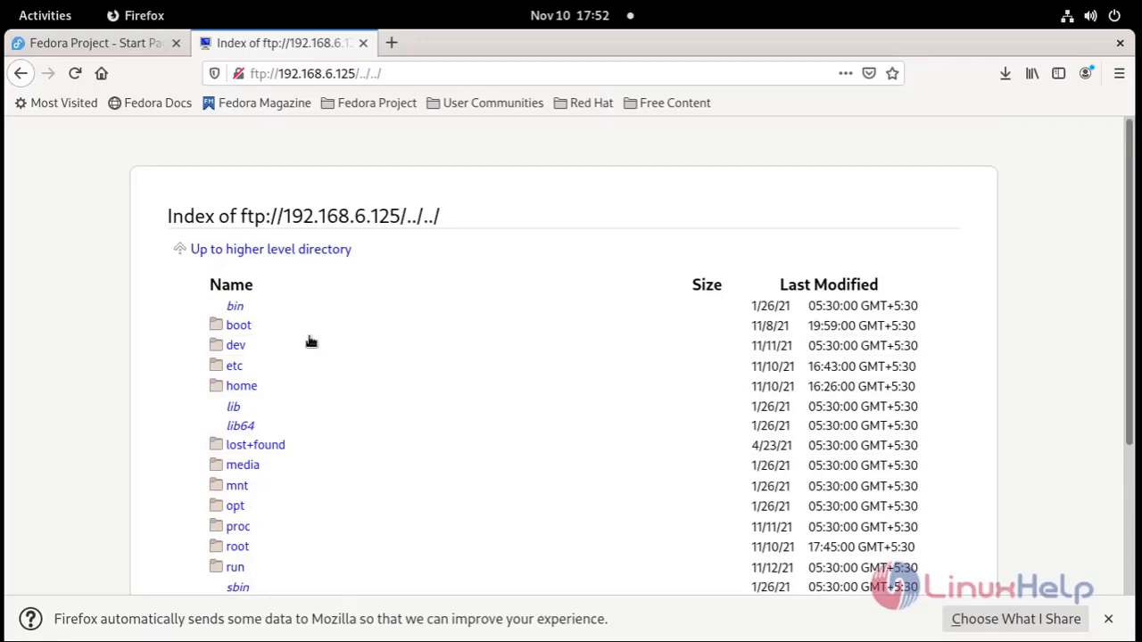
scroll(down, 3)
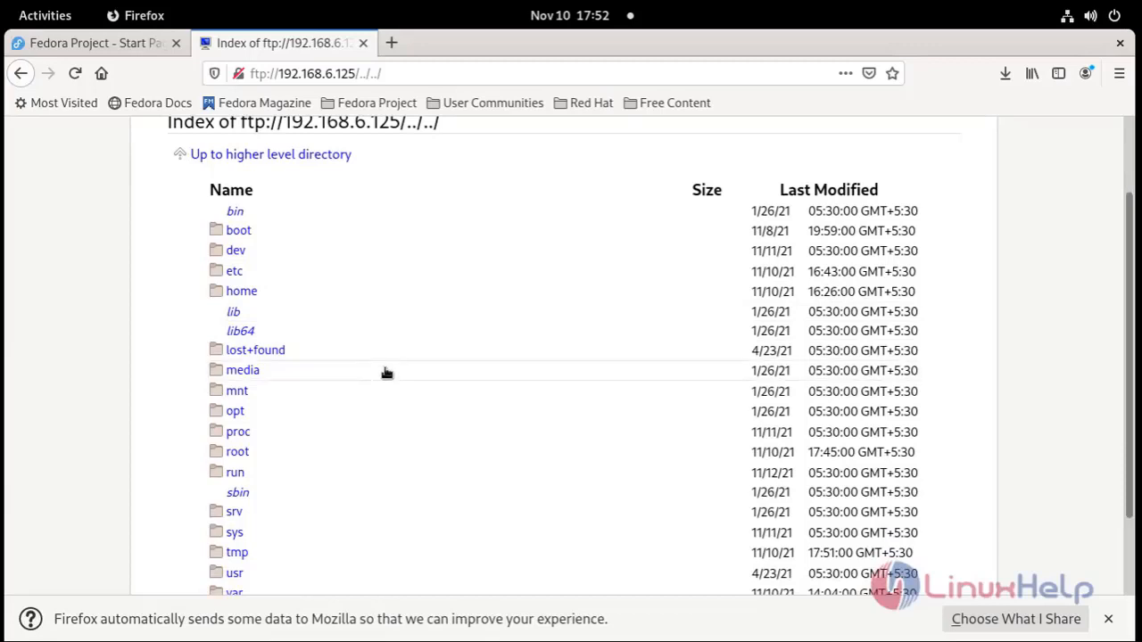
scroll(down, 3)
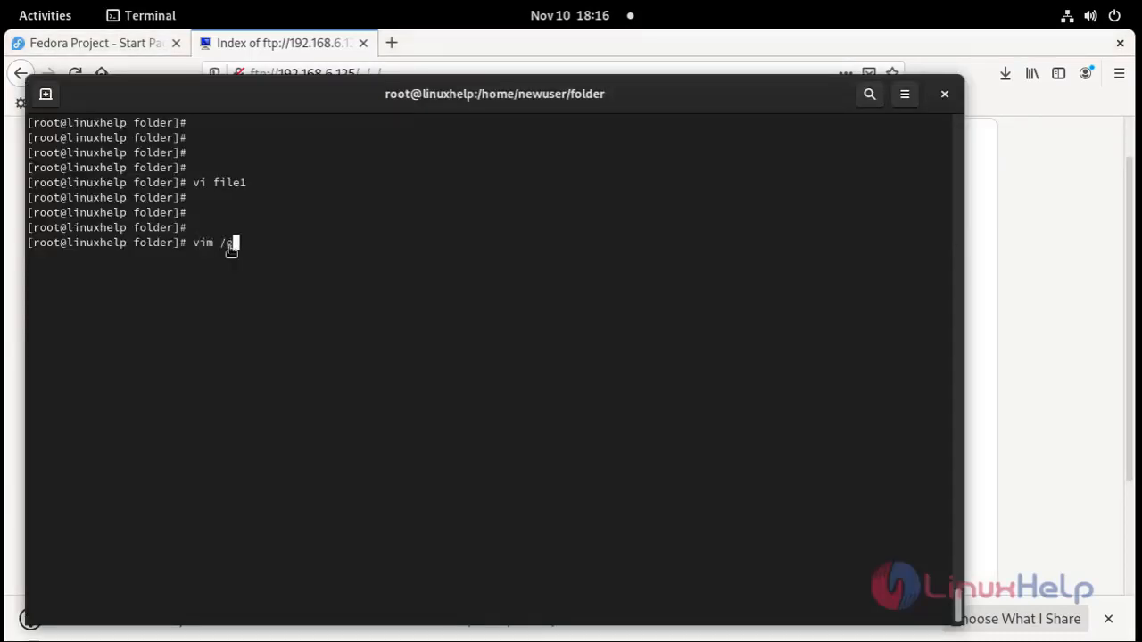
Edit /etc/vsftpd/vsftpd.conf in vim for chroot, then return to a fresh shell prompt.
text(tc/)
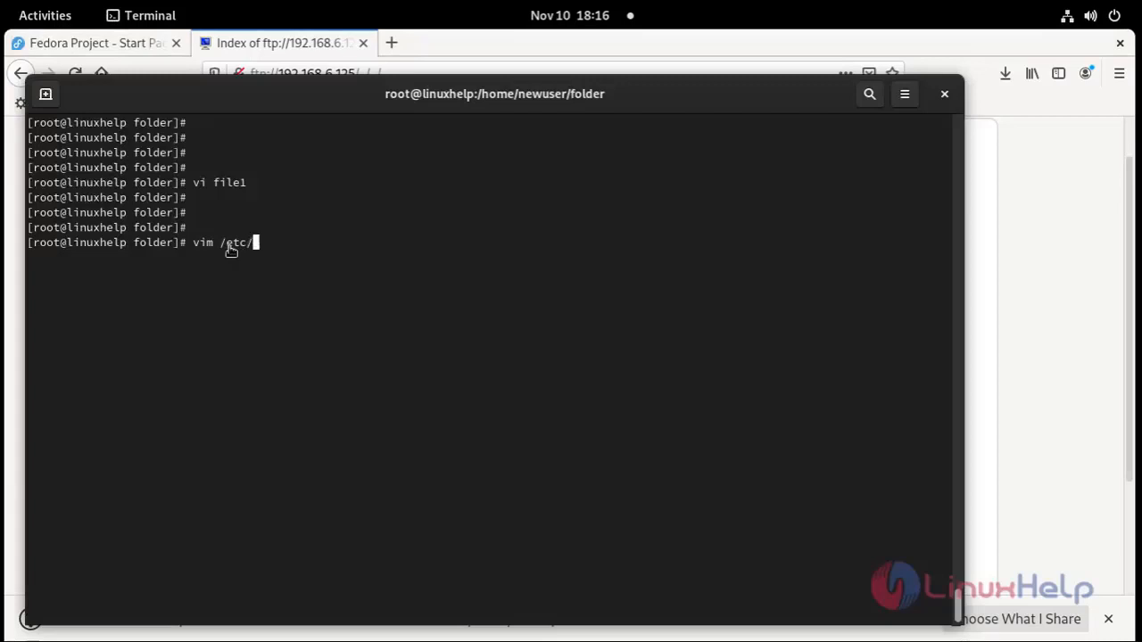
text(vsft)
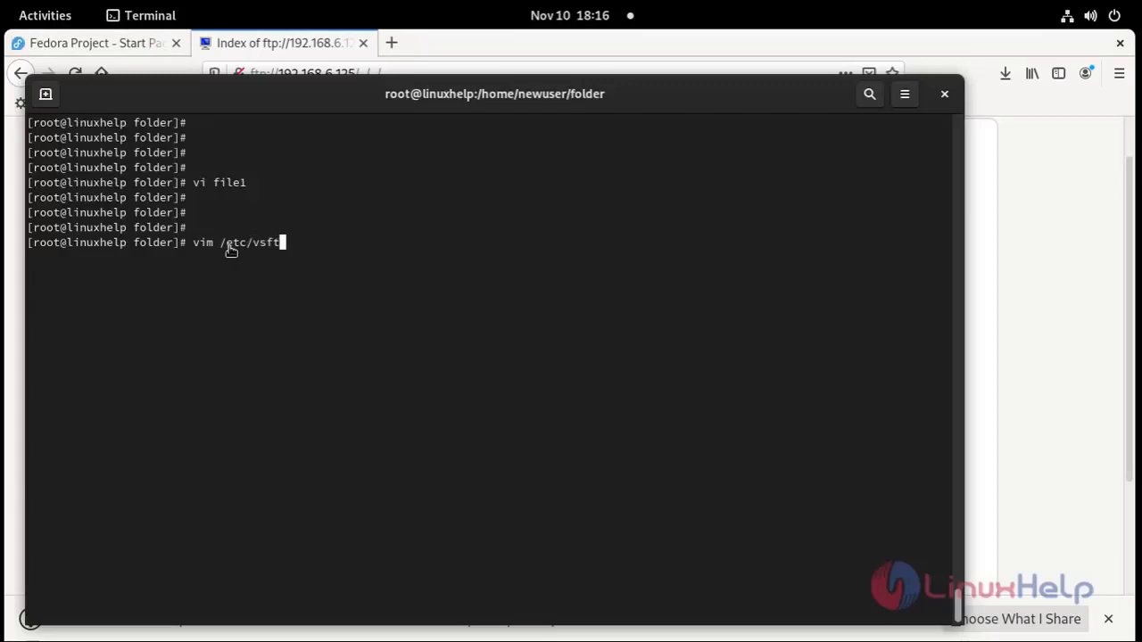
text(pd)
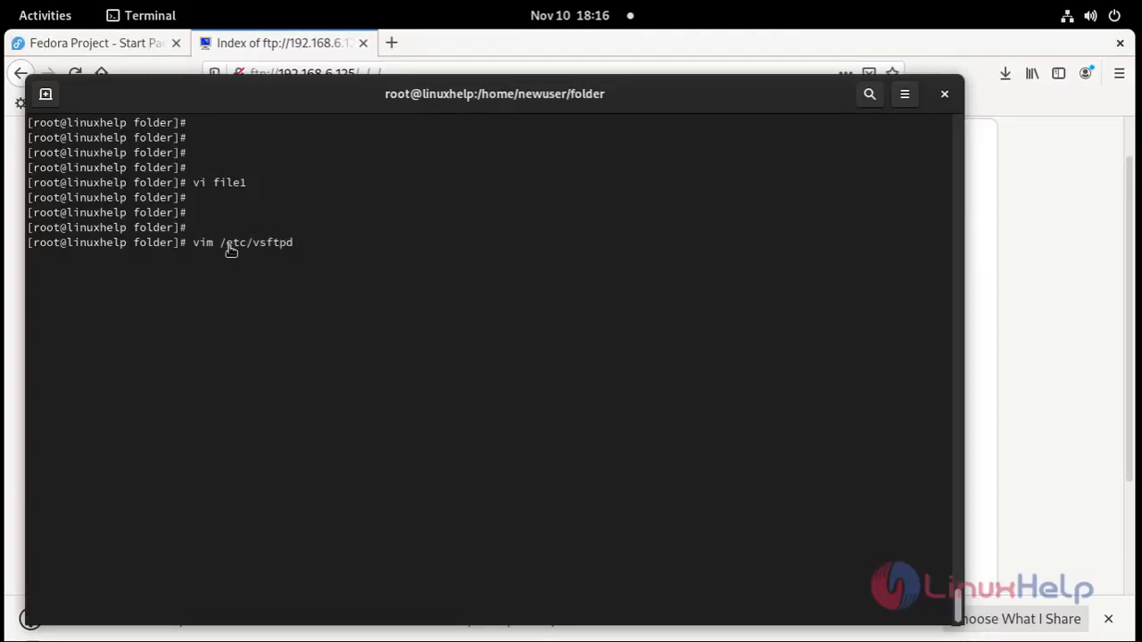
text(/v)
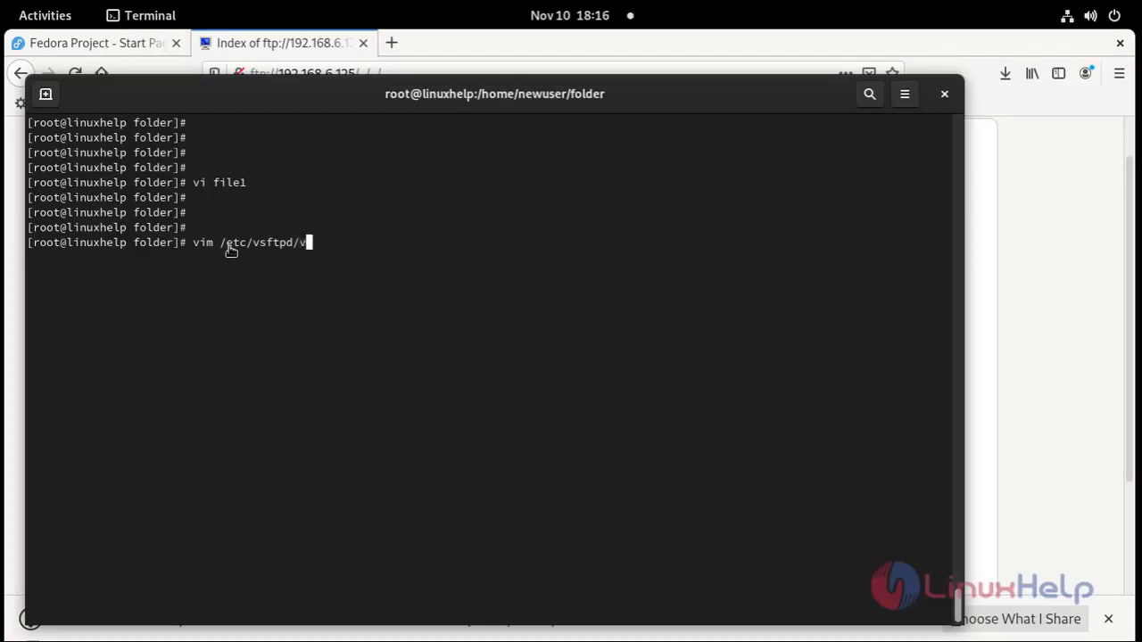
text(sf)
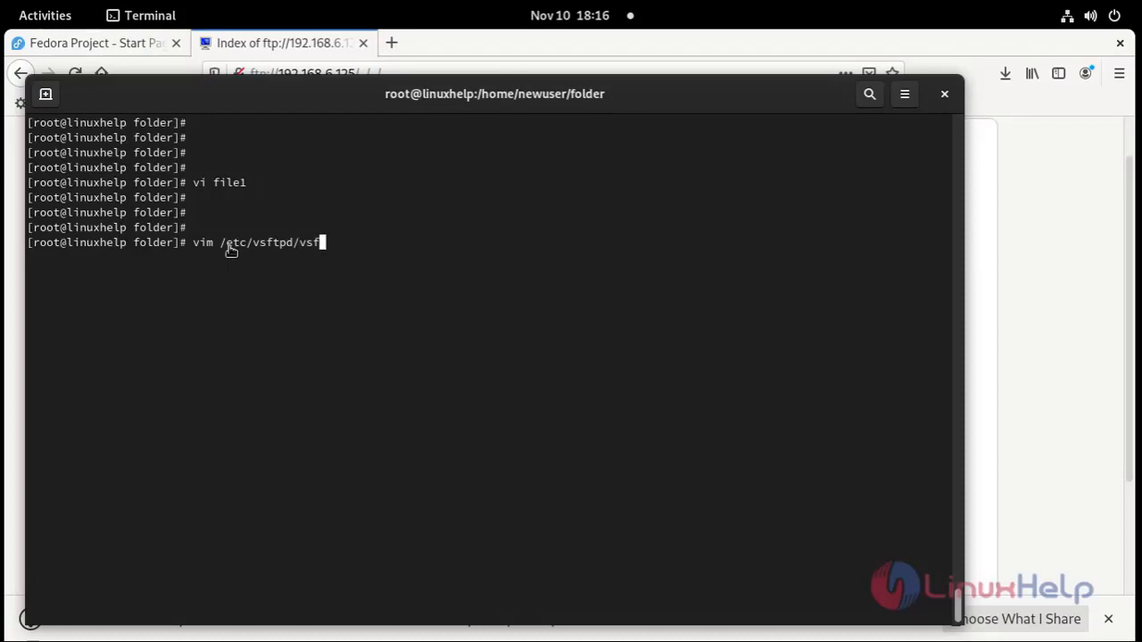
text(pd)
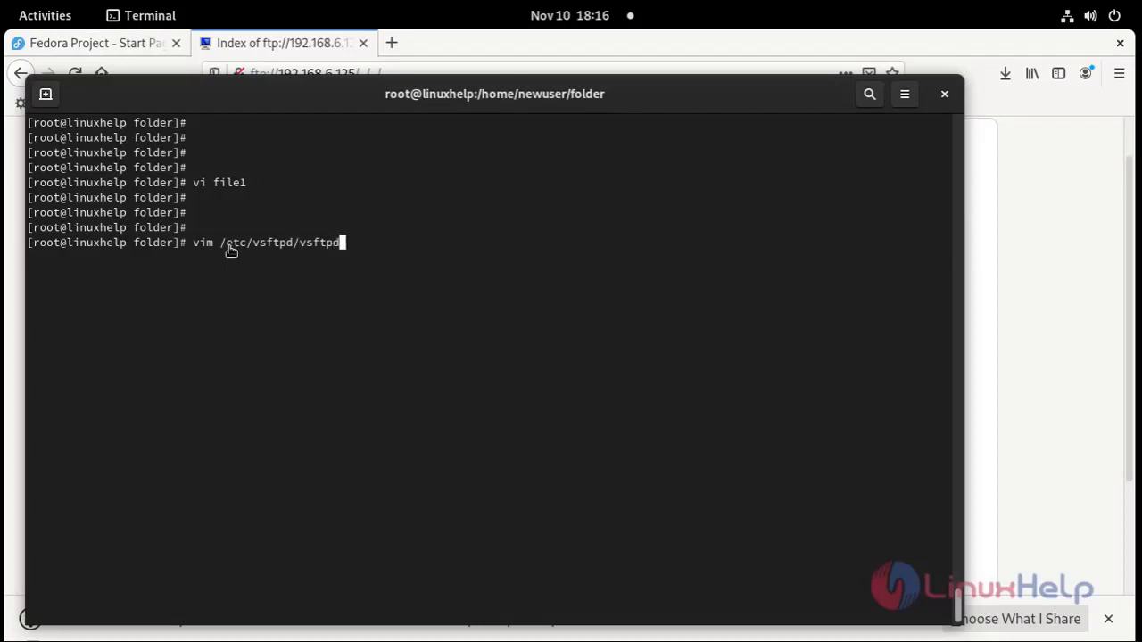
text(.conf)
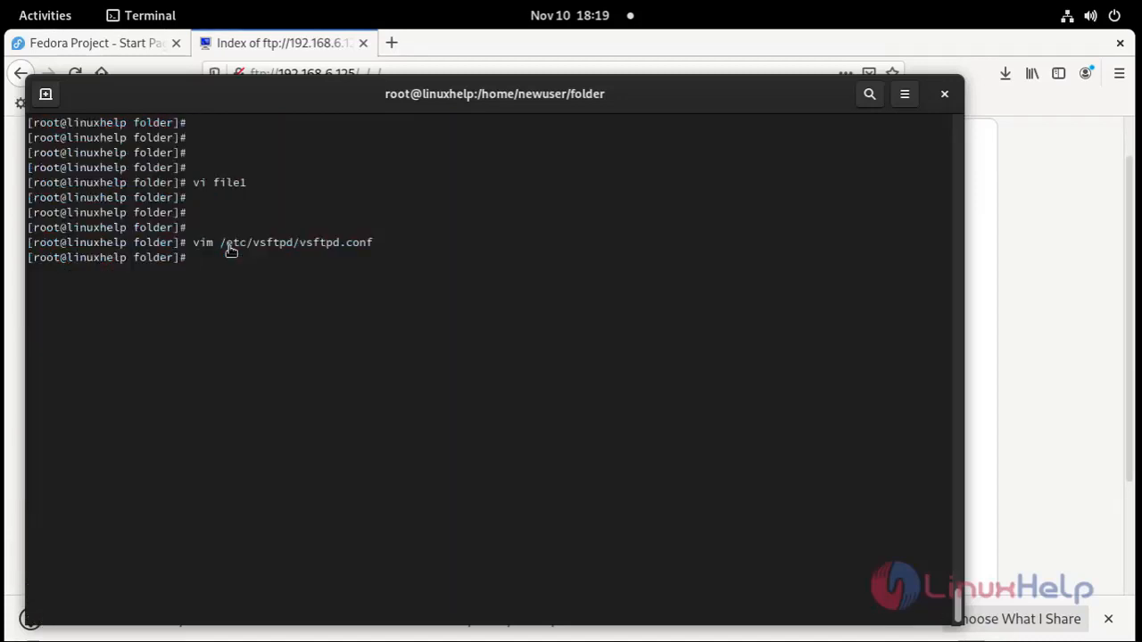
key(Return)
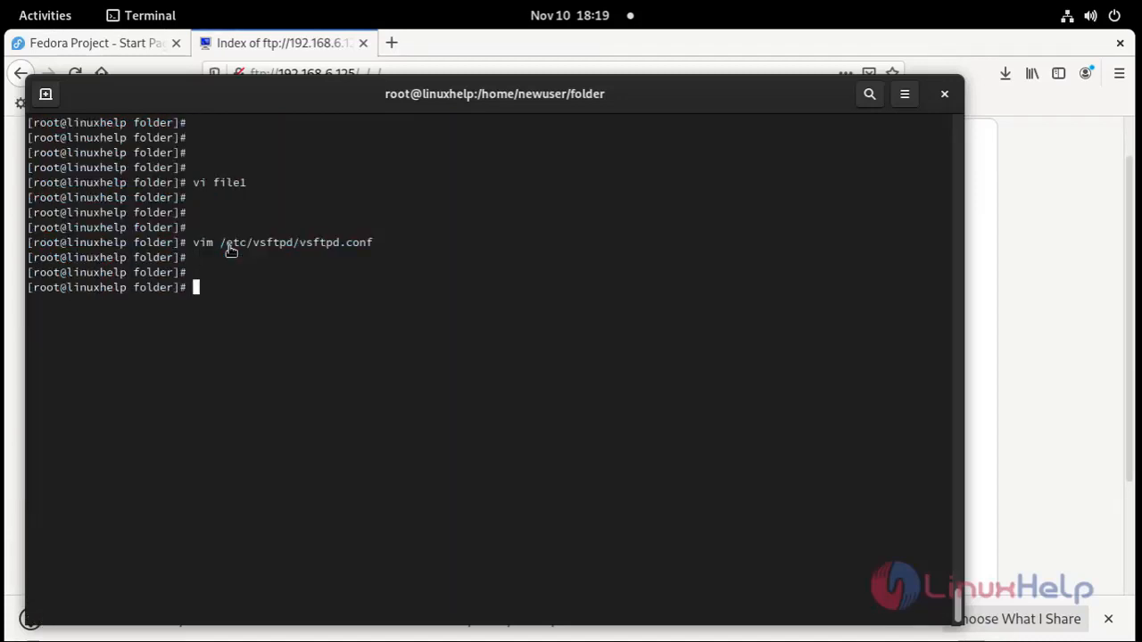
text(systemctl resta)
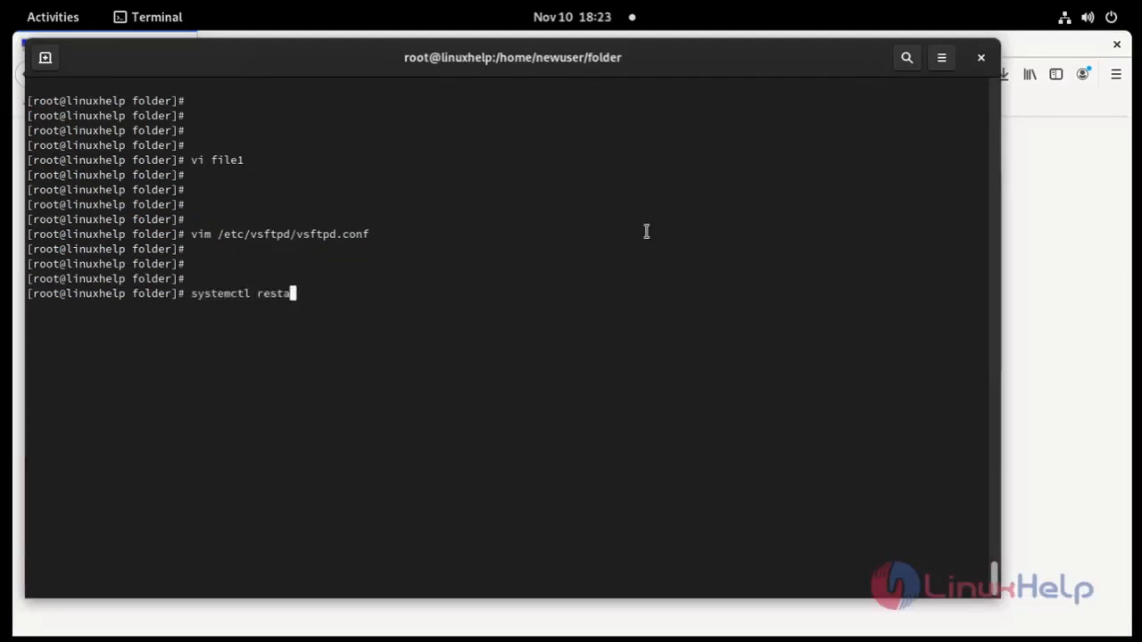
Run systemctl restart vsftpd to apply the new chroot configuration.
text(rt)
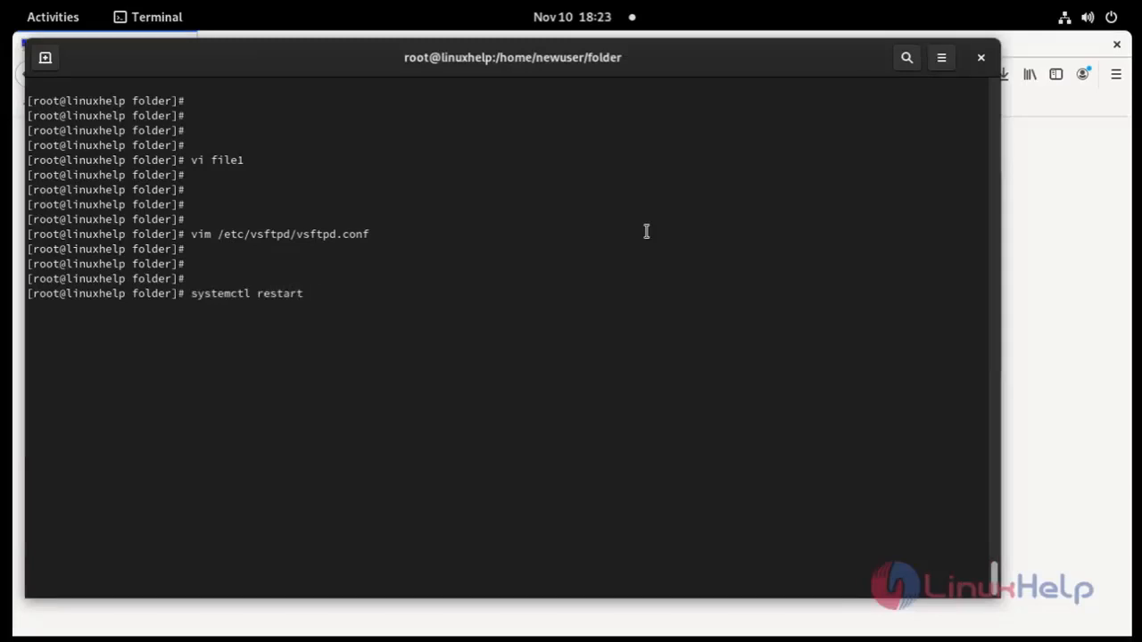
text(vsftp)
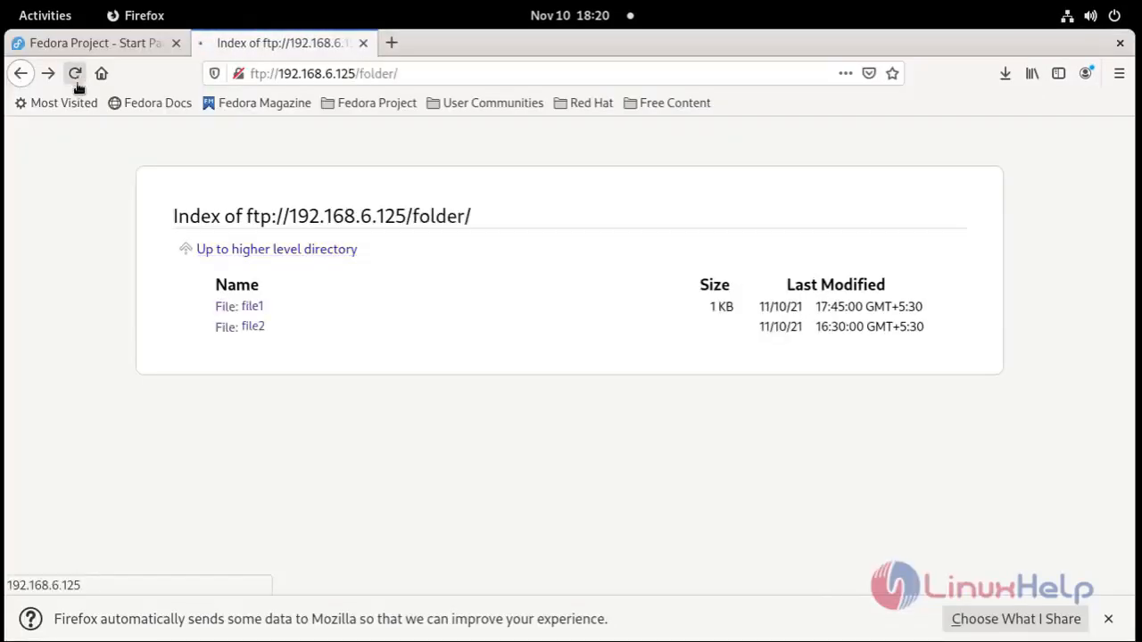
Reload the FTP index and open 'folder' to list file1 and file2.
click(77, 72)
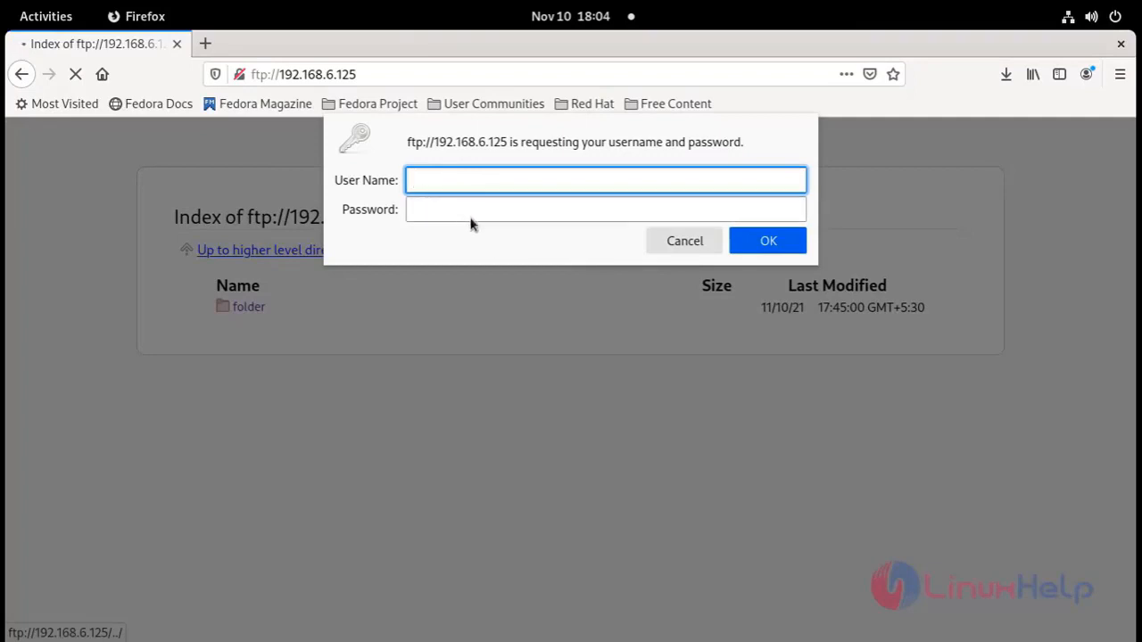
mouse_move(647, 256)
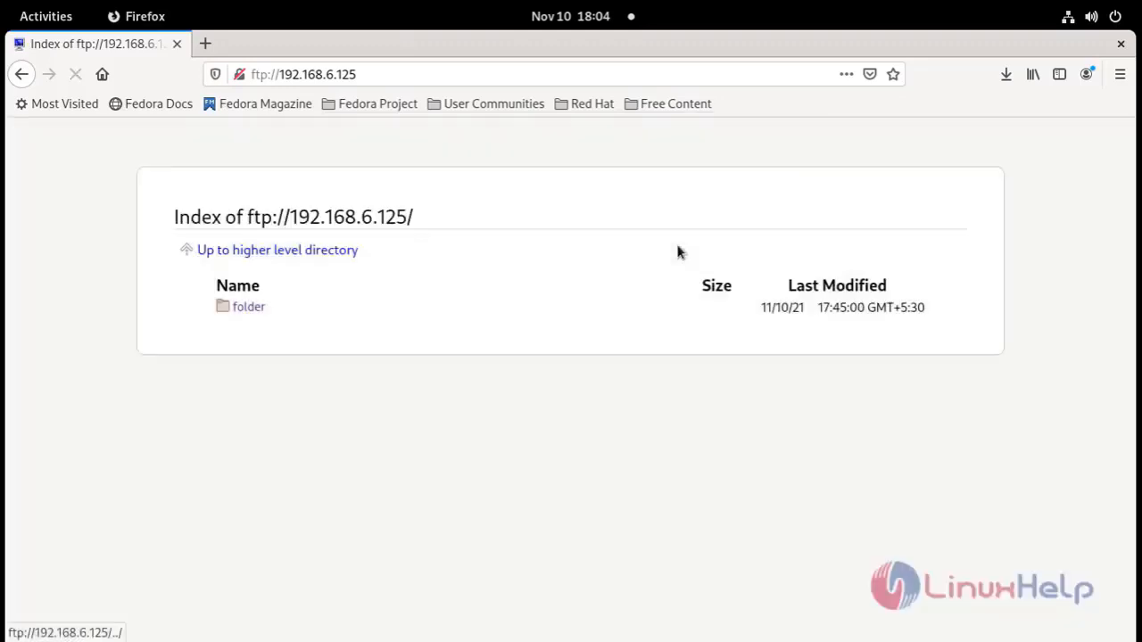
click(248, 305)
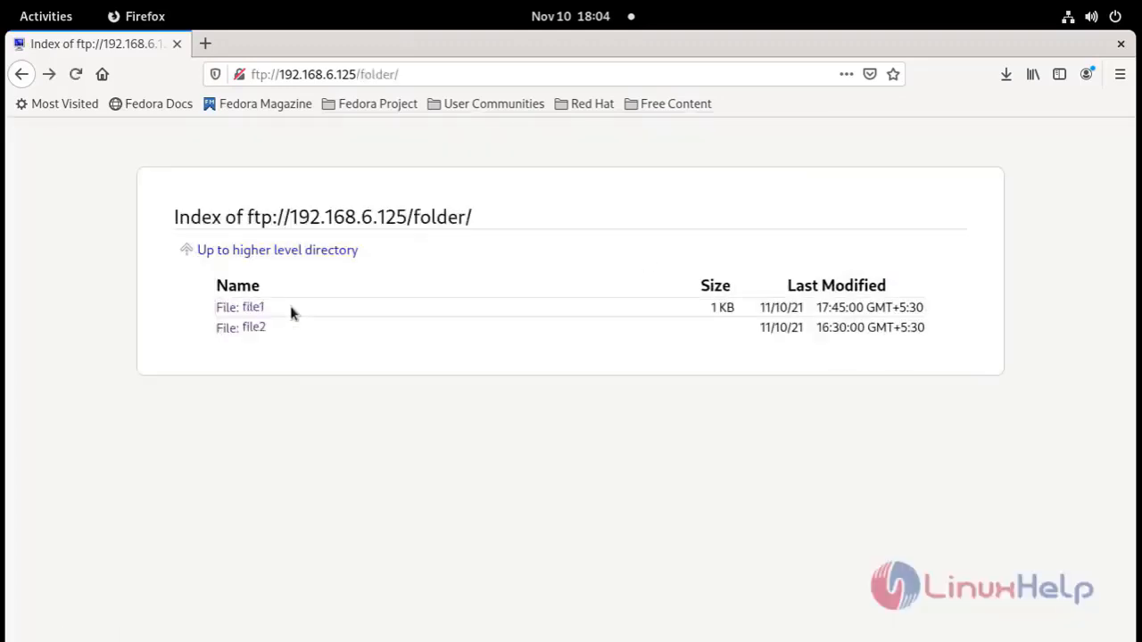
mouse_move(259, 333)
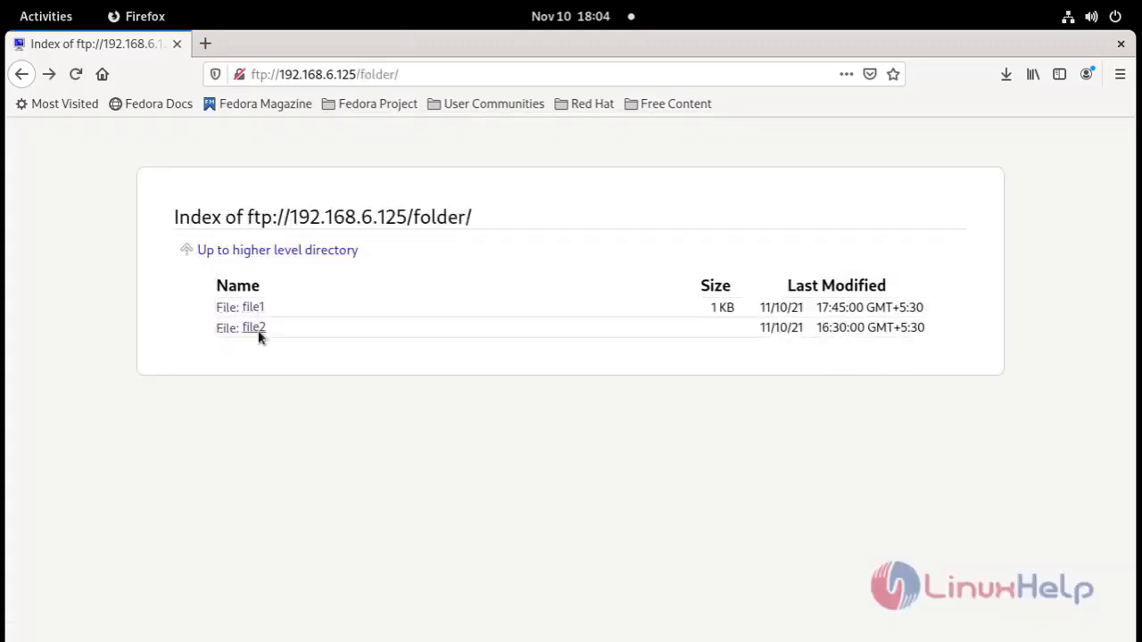
mouse_move(262, 330)
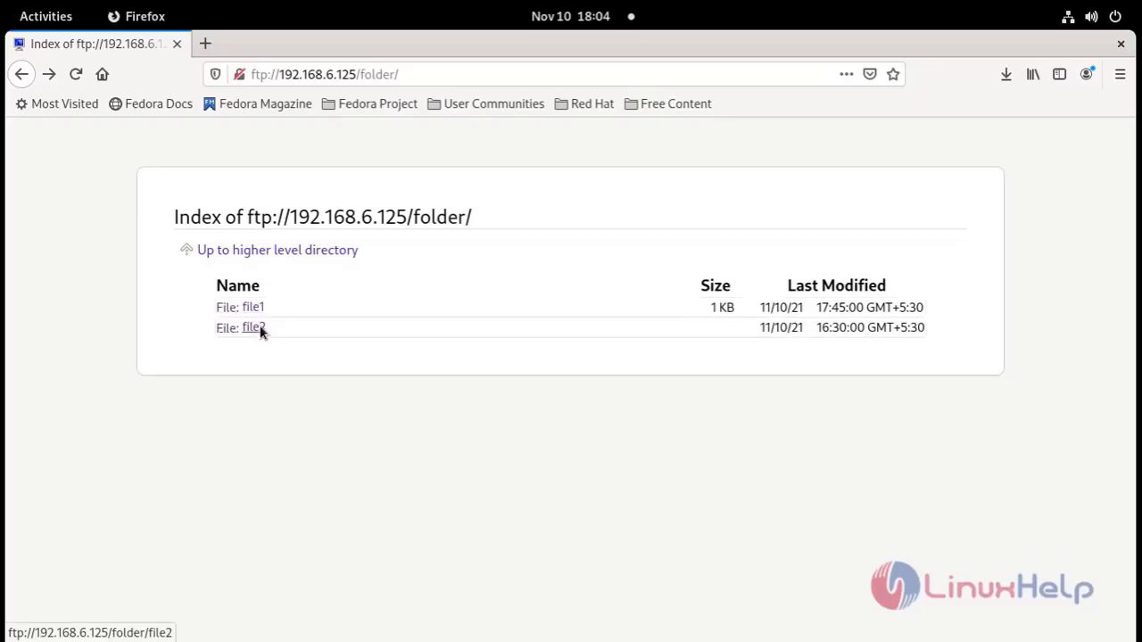